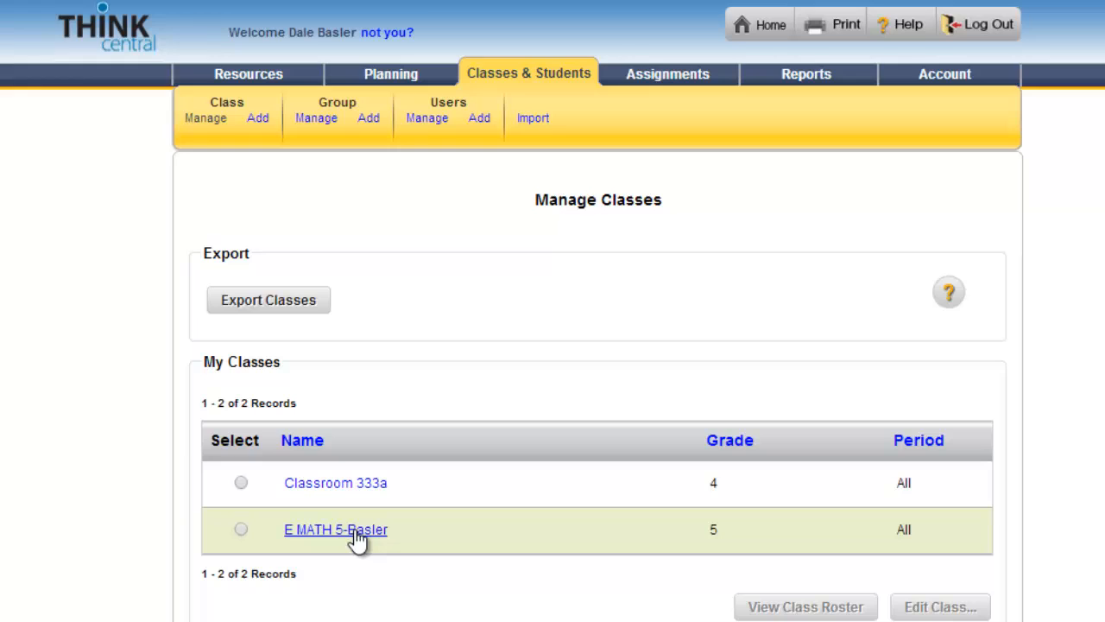
{"action": "mouse_move", "coordinate": [359, 539]}
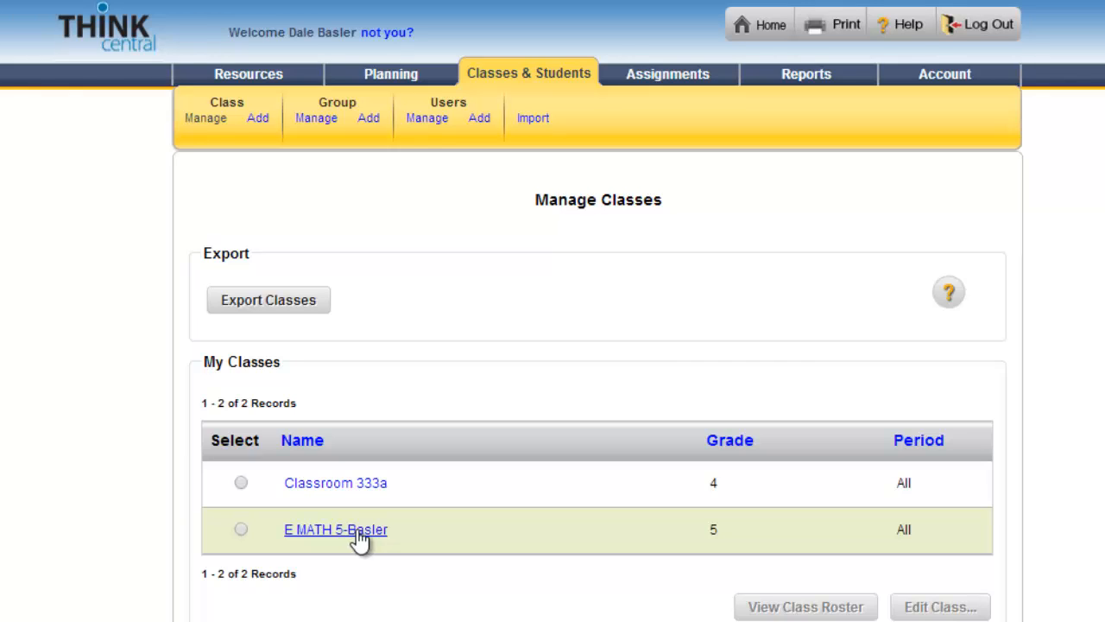
{"action": "mouse_move", "coordinate": [356, 538]}
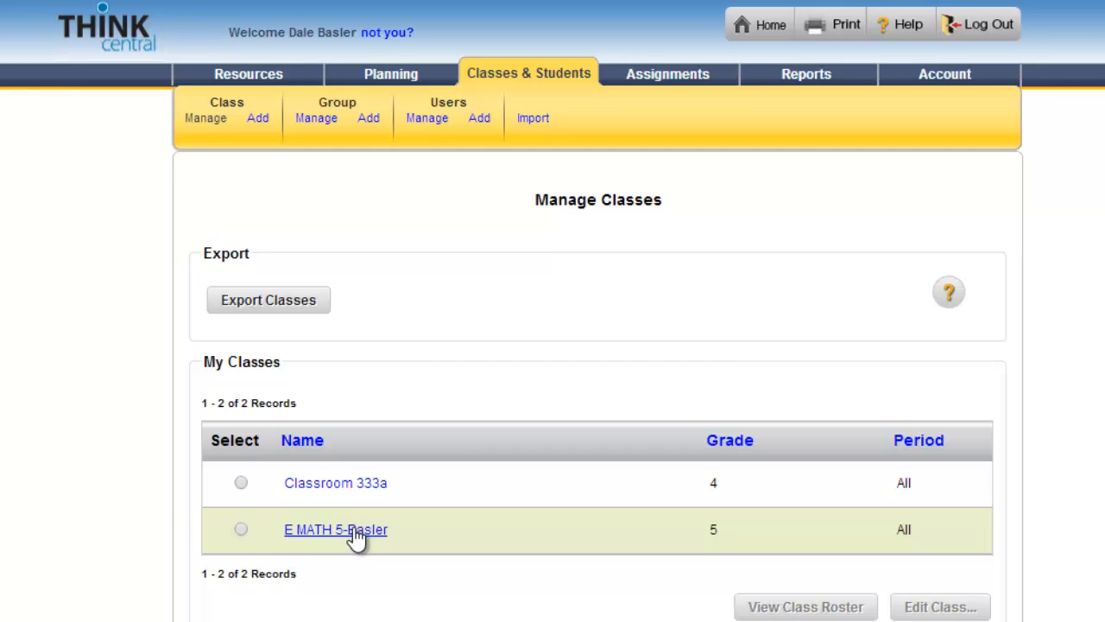
{"action": "mouse_move", "coordinate": [449, 390]}
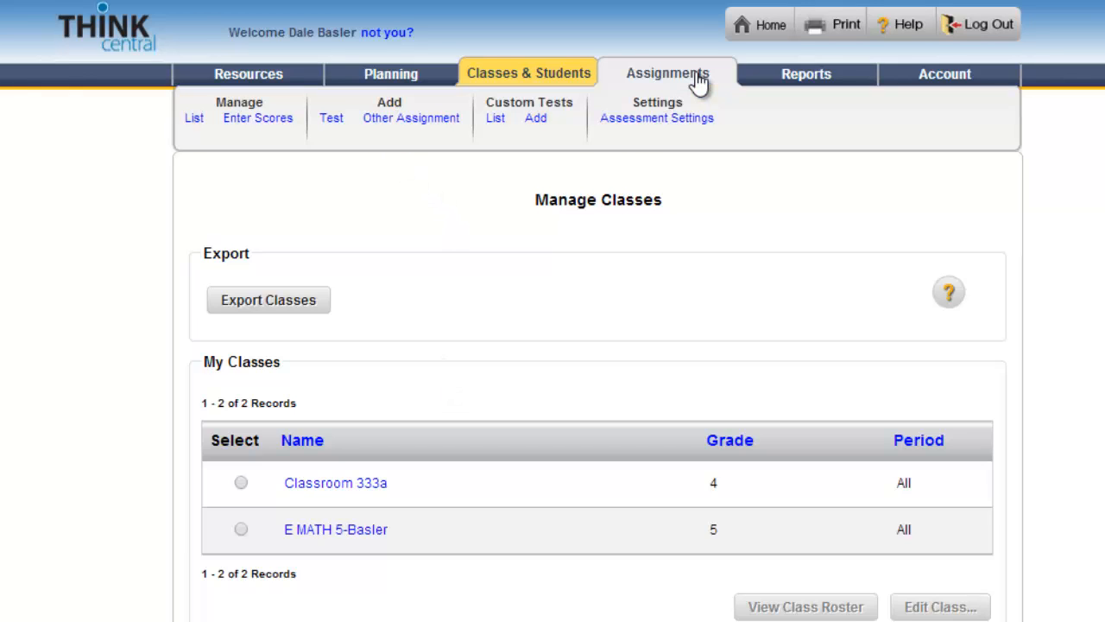
- Show the Groups Summary listing the RTI1 Mathematics On-Level group
{"action": "left_click", "coordinate": [529, 73]}
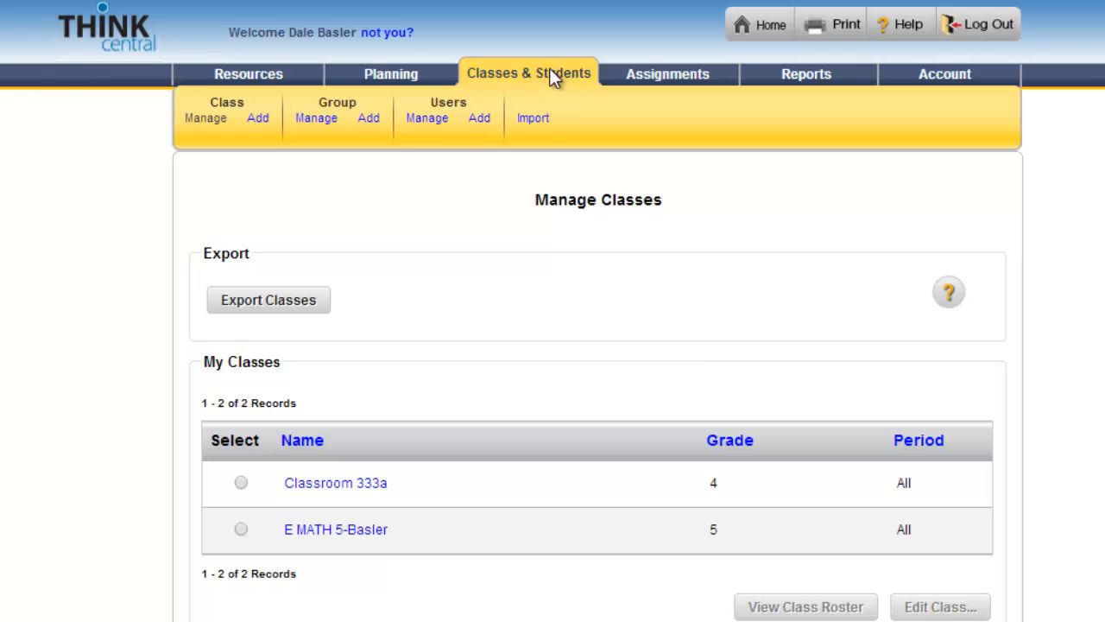
{"action": "mouse_move", "coordinate": [367, 117]}
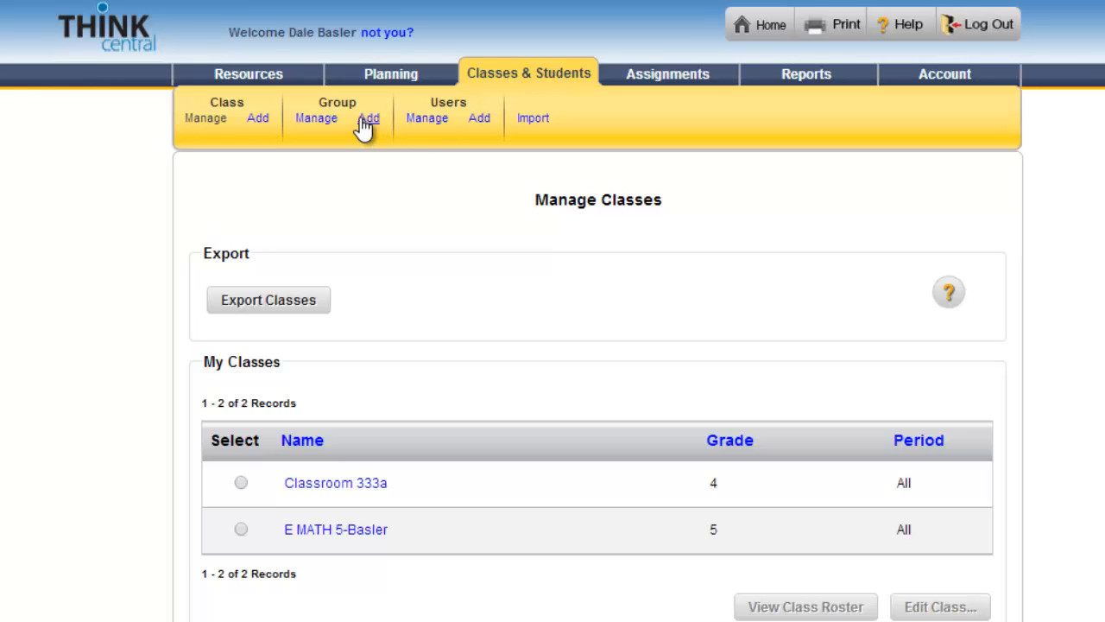
{"action": "mouse_move", "coordinate": [369, 121]}
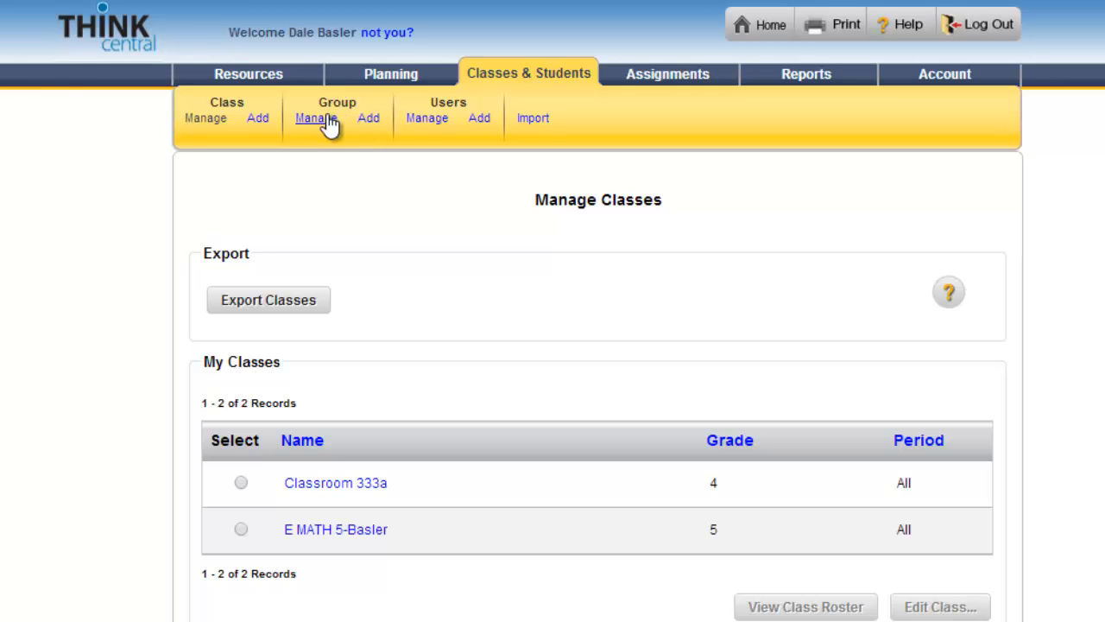
{"action": "left_click", "coordinate": [316, 117]}
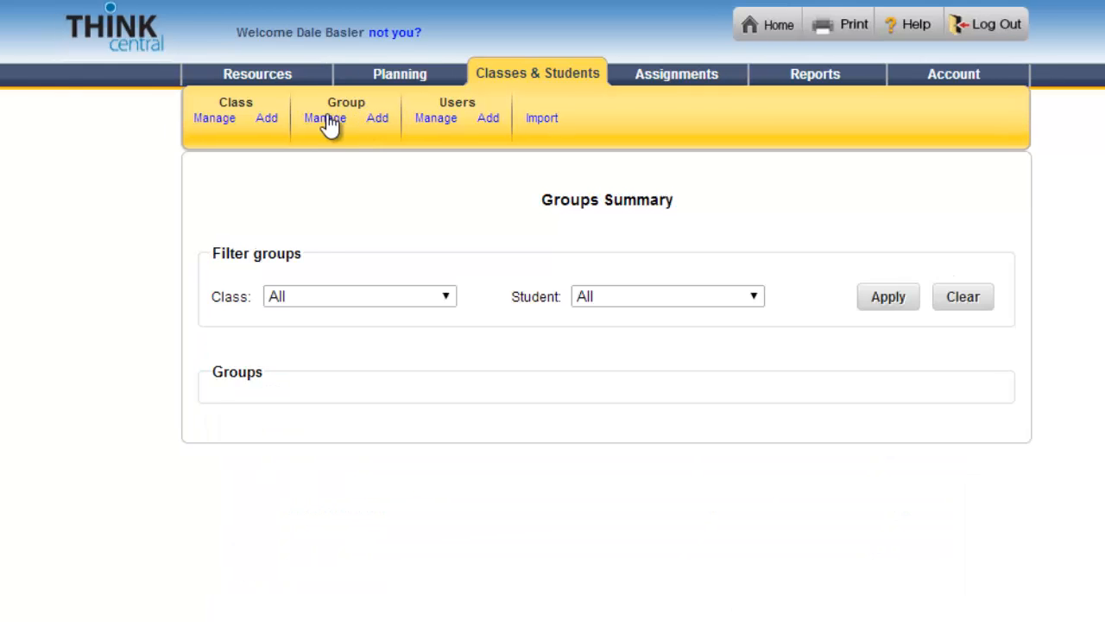
{"action": "left_click", "coordinate": [325, 117]}
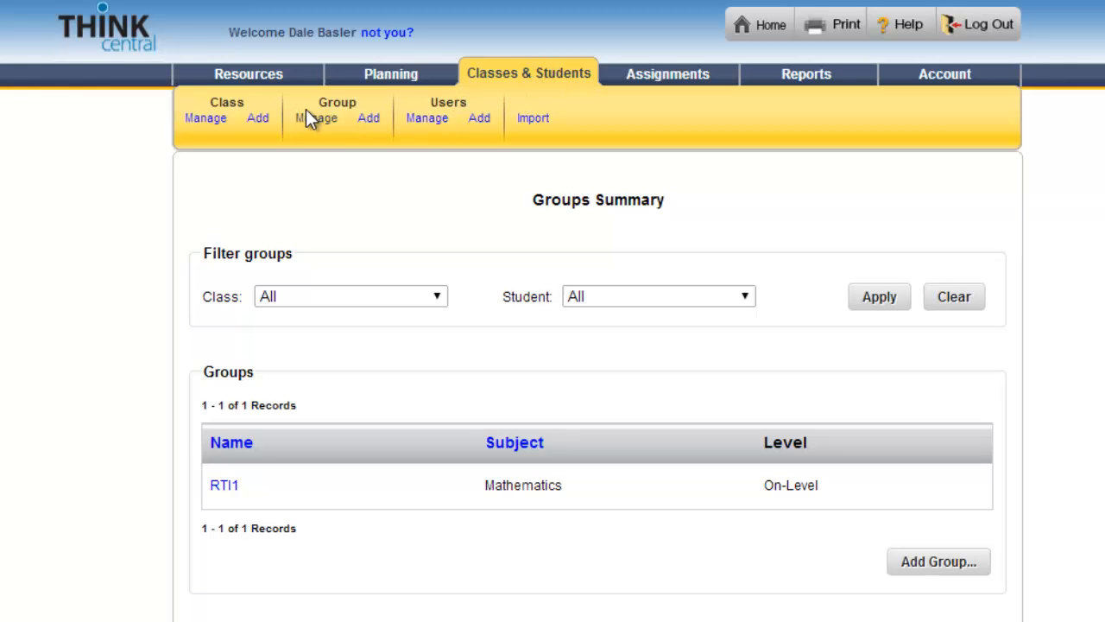
{"action": "mouse_move", "coordinate": [275, 486]}
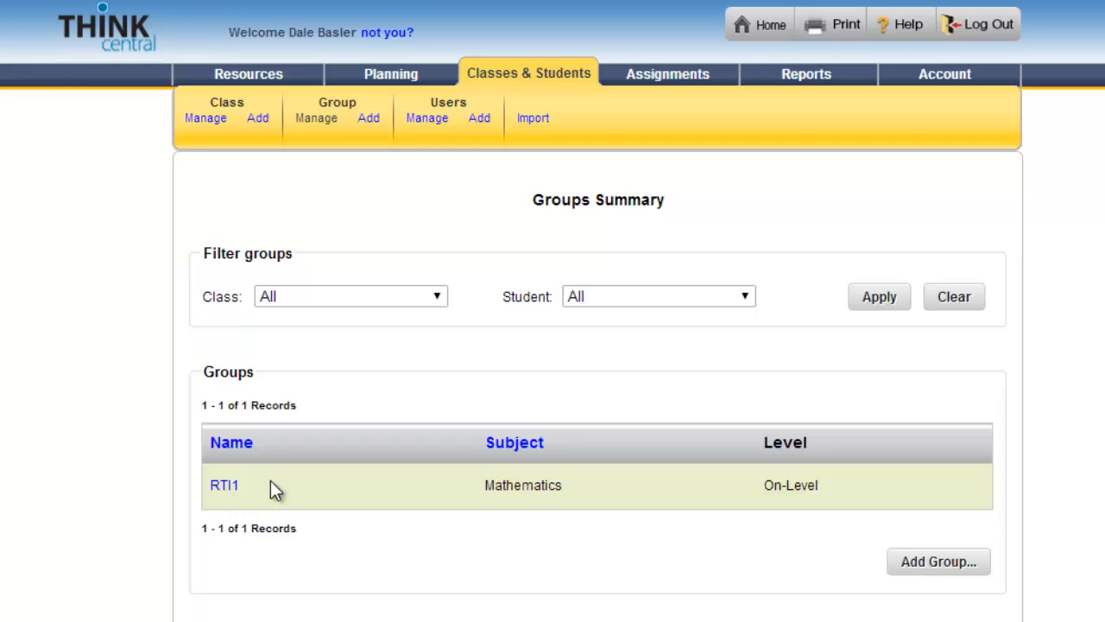
{"action": "mouse_move", "coordinate": [250, 492]}
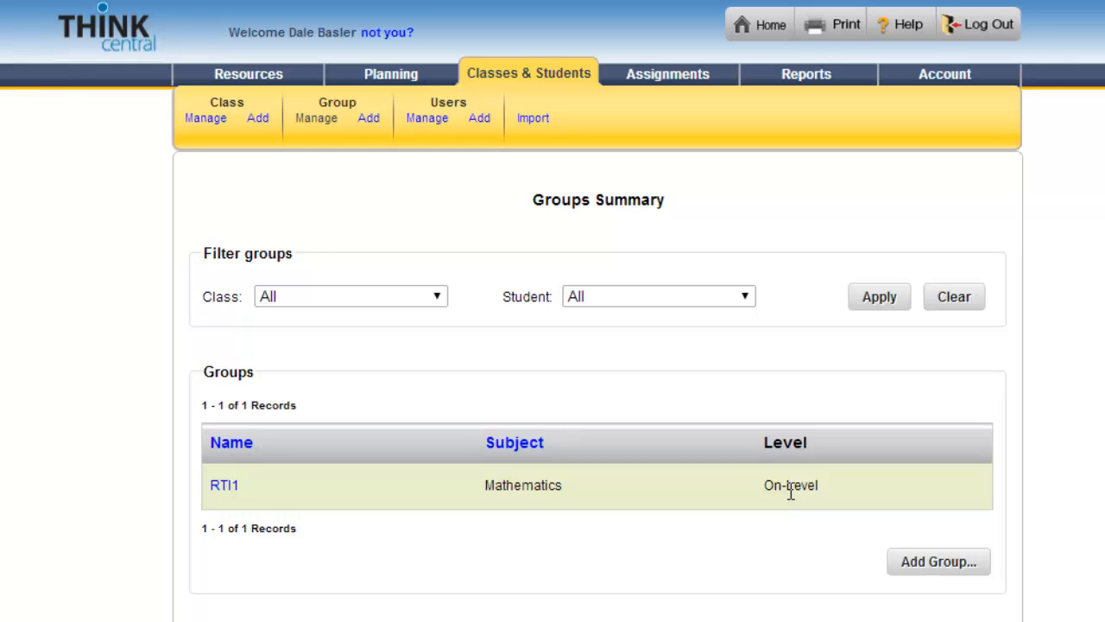
{"action": "mouse_move", "coordinate": [825, 428]}
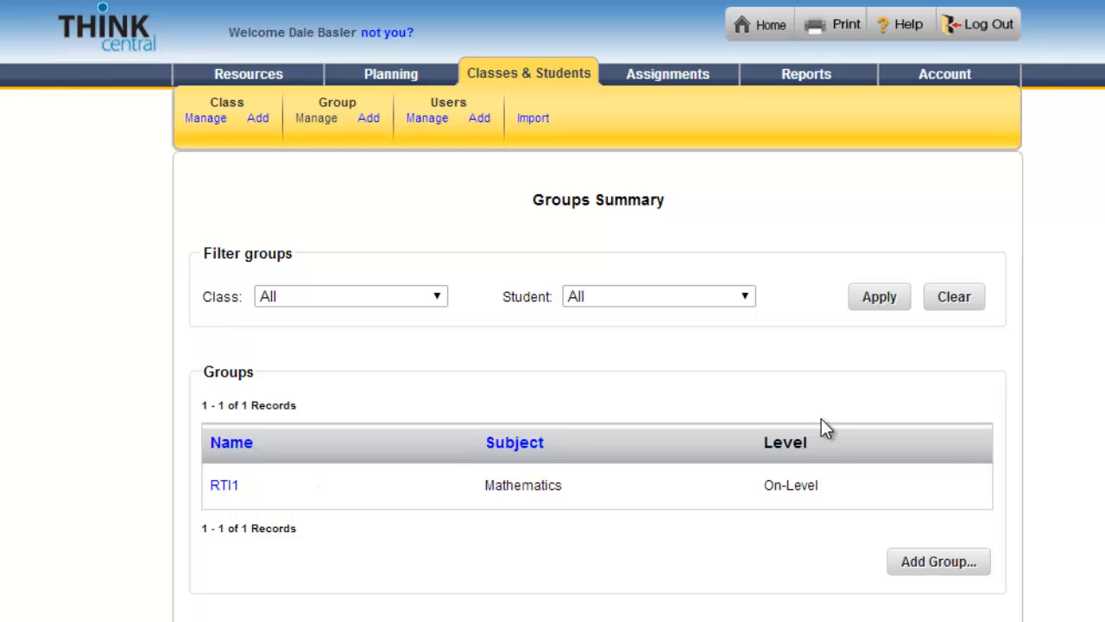
{"action": "mouse_move", "coordinate": [480, 314]}
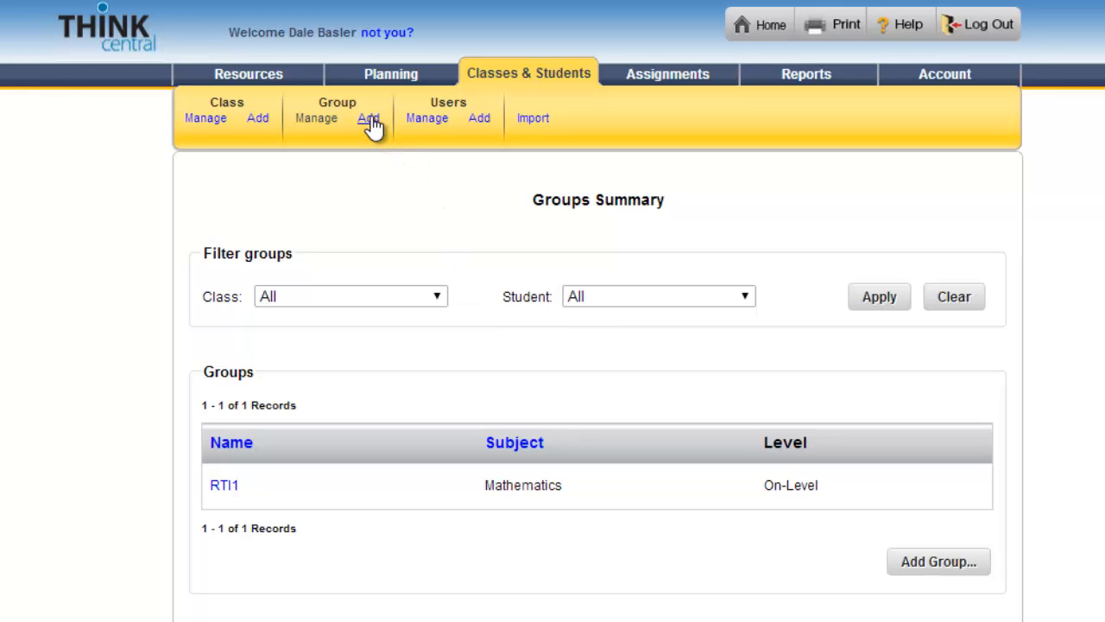
{"action": "mouse_move", "coordinate": [373, 152]}
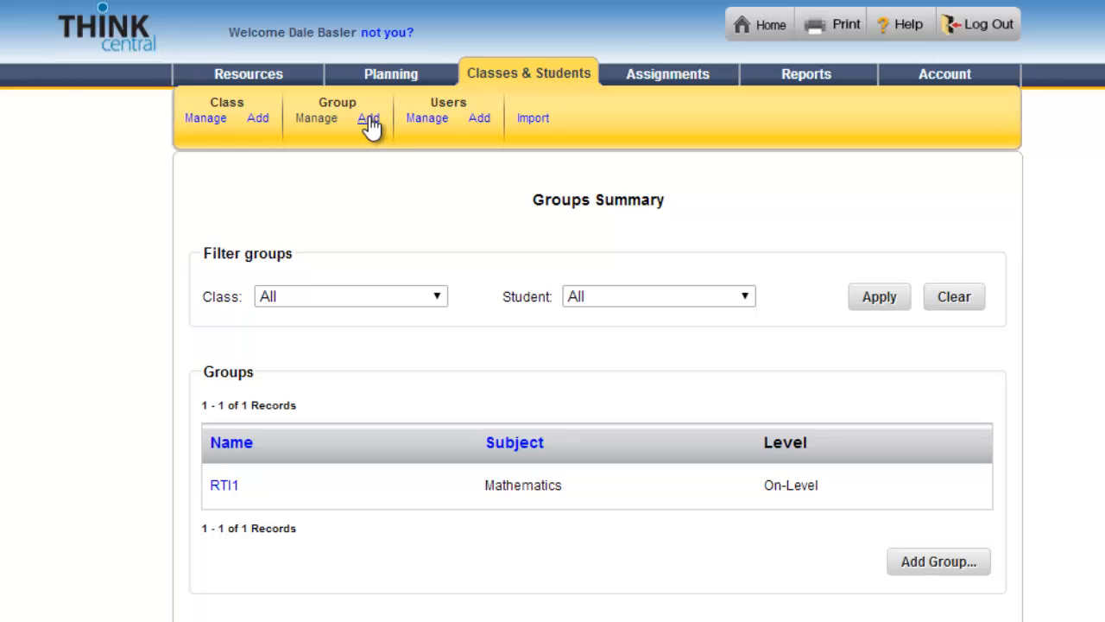
- Begin a new group for the E MATH 5-Basler class and name it RTI2
{"action": "left_click", "coordinate": [368, 117]}
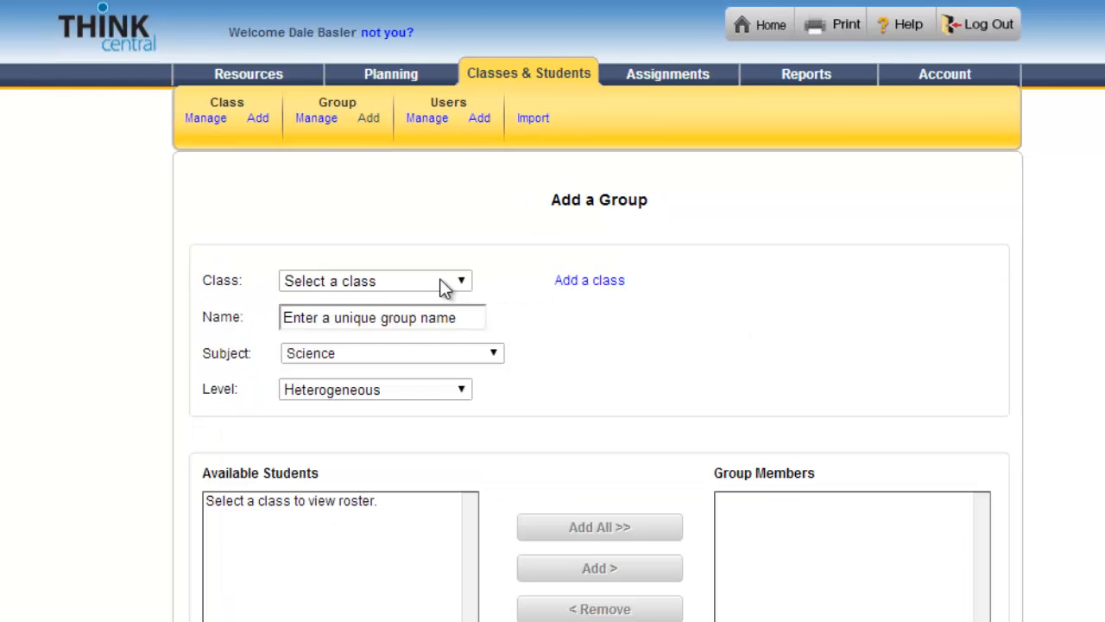
{"action": "left_click", "coordinate": [373, 279]}
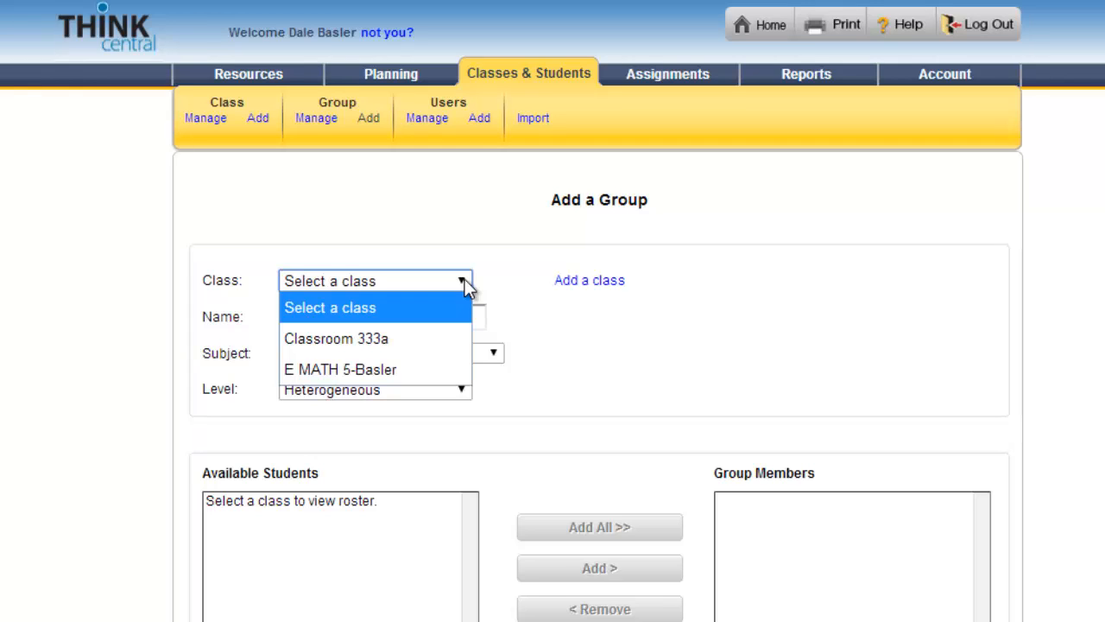
{"action": "mouse_move", "coordinate": [435, 370]}
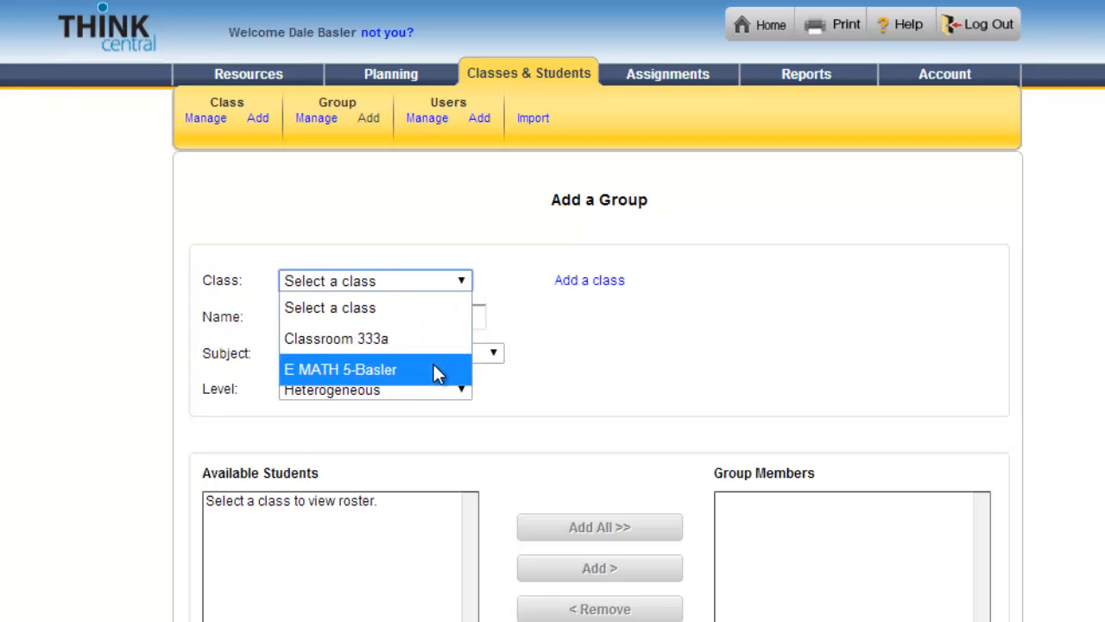
{"action": "mouse_move", "coordinate": [402, 370]}
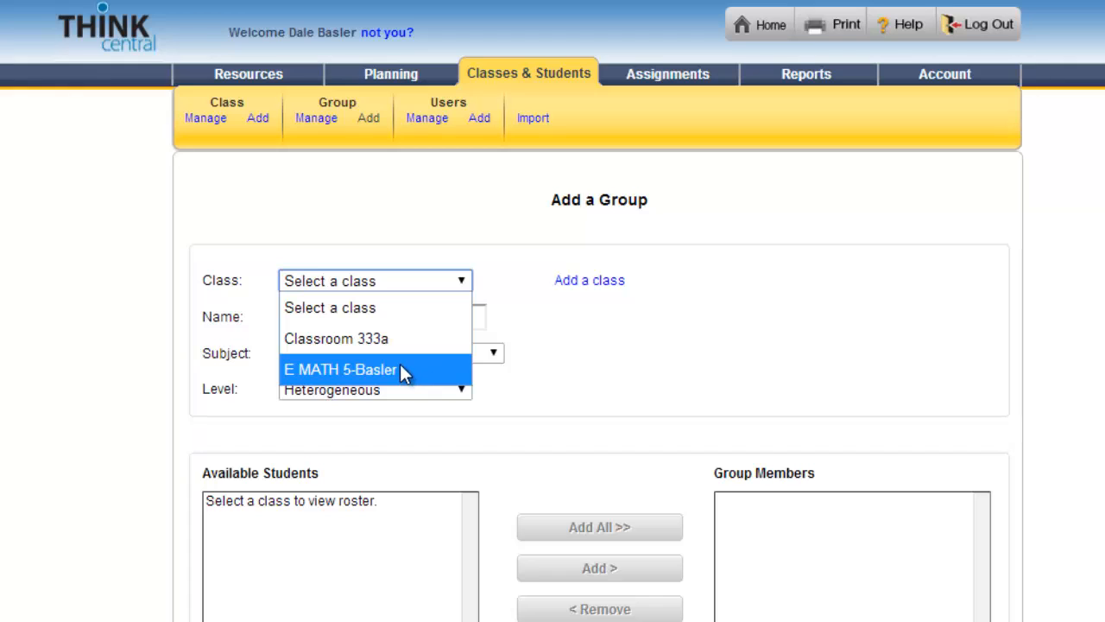
{"action": "left_click", "coordinate": [340, 369]}
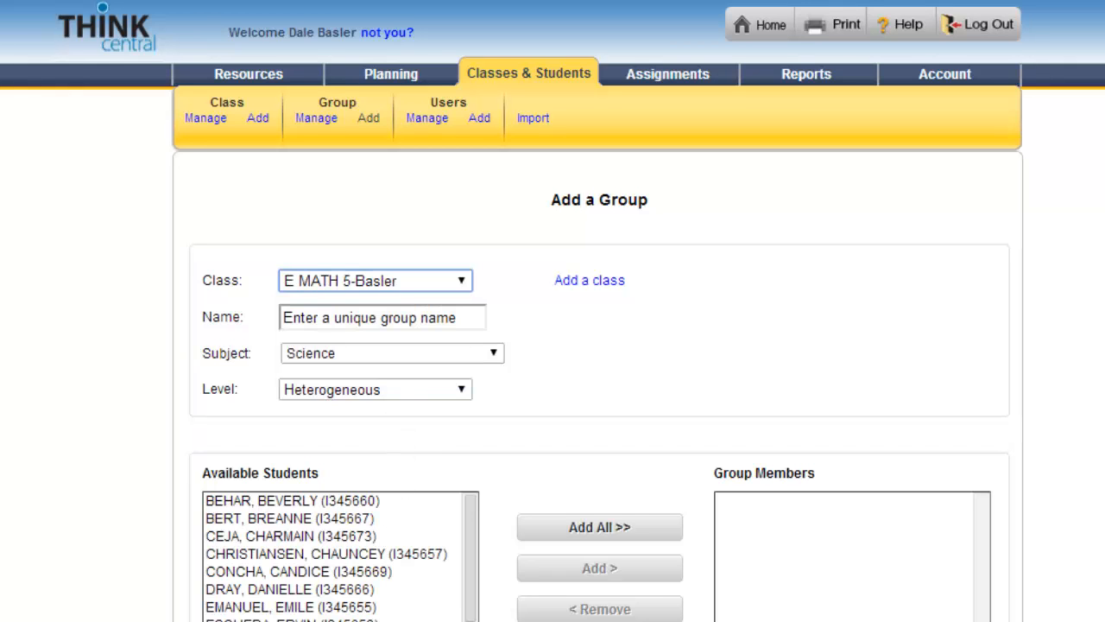
{"action": "left_click", "coordinate": [382, 318]}
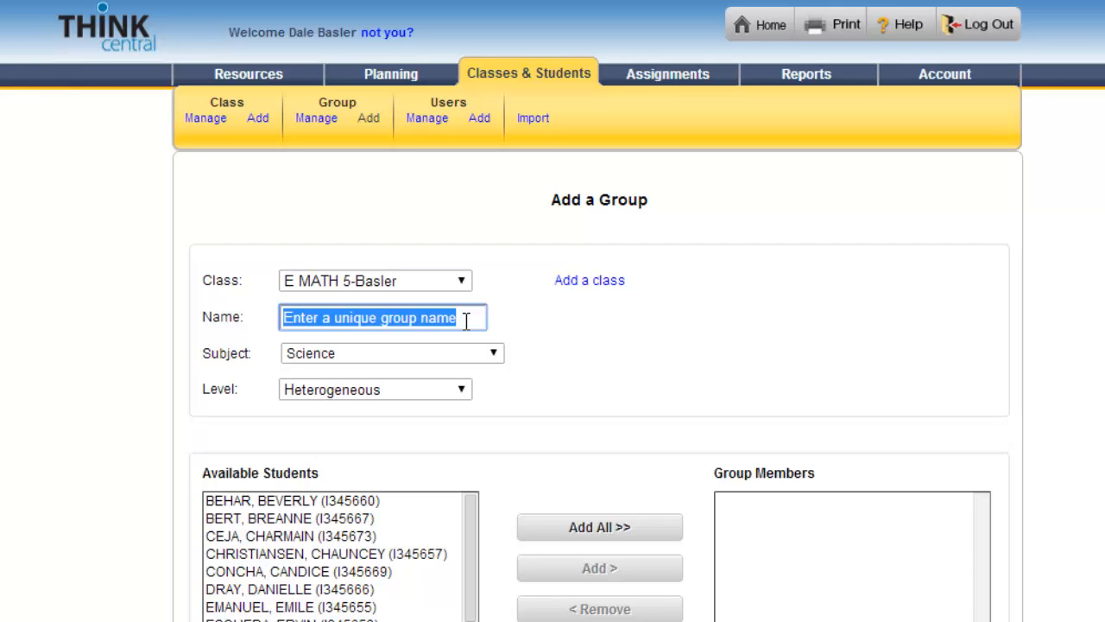
{"action": "type", "text": "RTI2"}
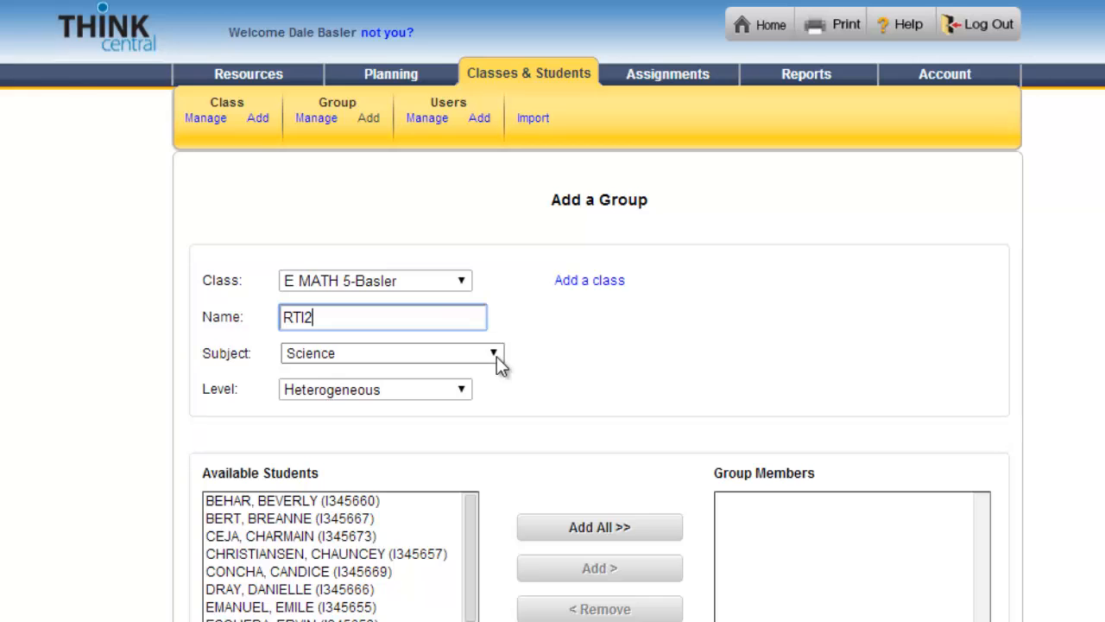
- Set the RTI2 group's subject to Mathematics and level to Intervention
{"action": "left_click", "coordinate": [391, 353]}
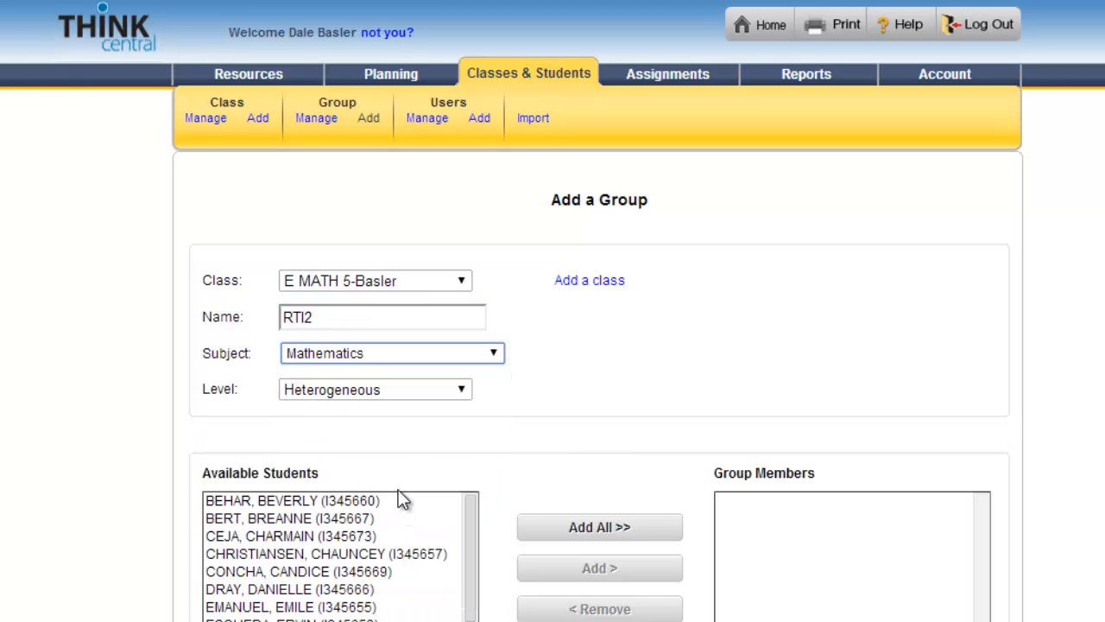
{"action": "left_click", "coordinate": [375, 389]}
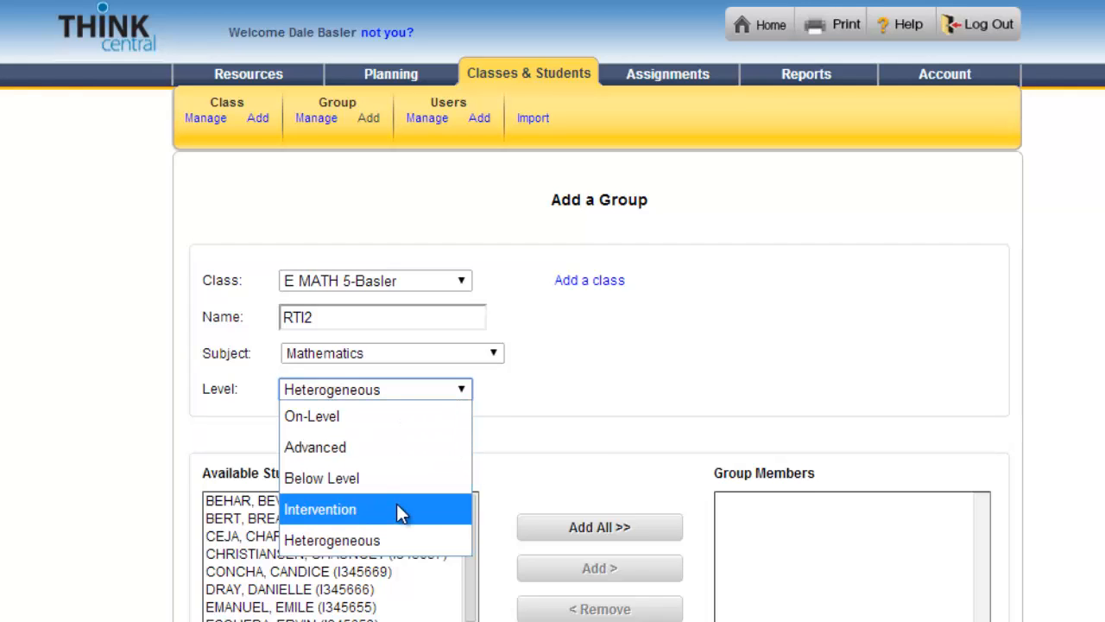
{"action": "left_click", "coordinate": [319, 507]}
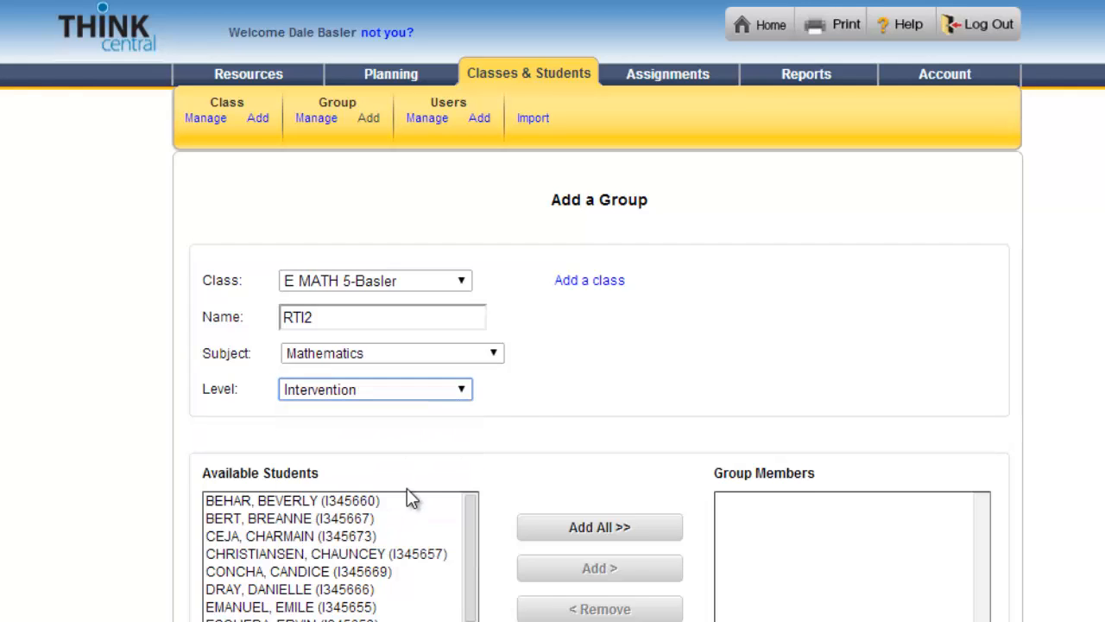
- Select the chosen students and add them as members of the RTI2 group
{"action": "scroll", "scroll_direction": "down", "scroll_amount": 3}
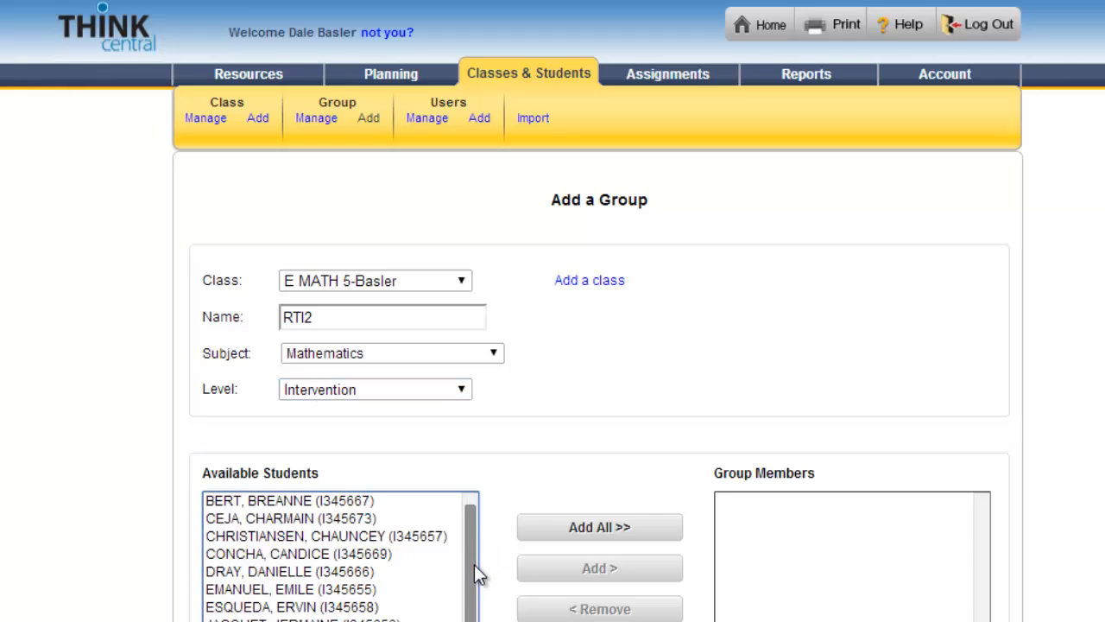
{"action": "scroll", "scroll_direction": "down", "scroll_amount": 3}
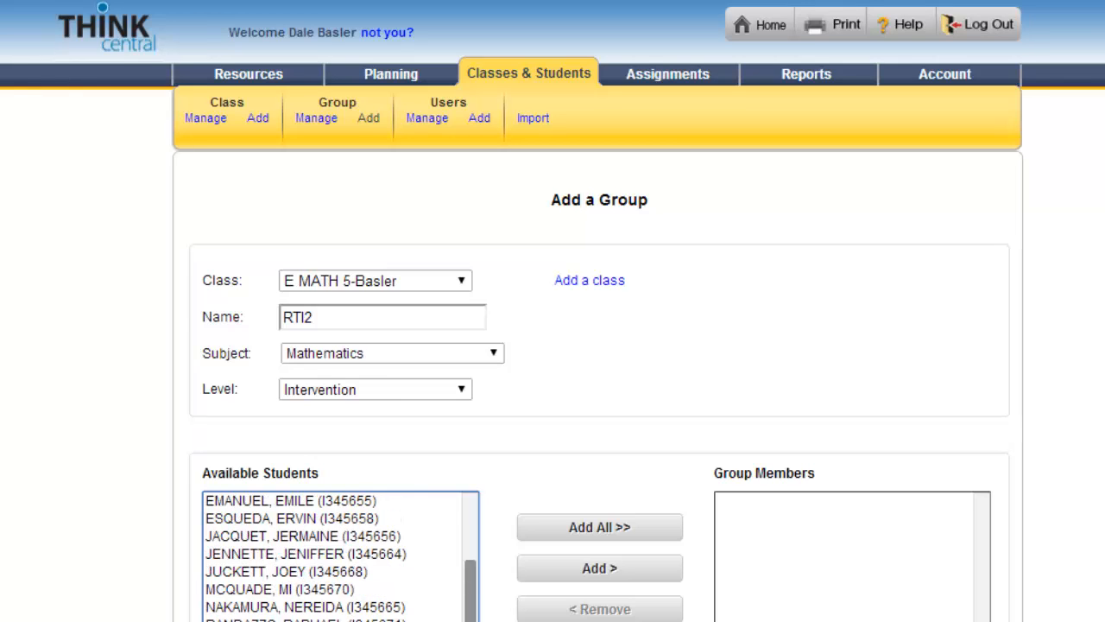
{"action": "scroll", "scroll_direction": "down", "scroll_amount": 3}
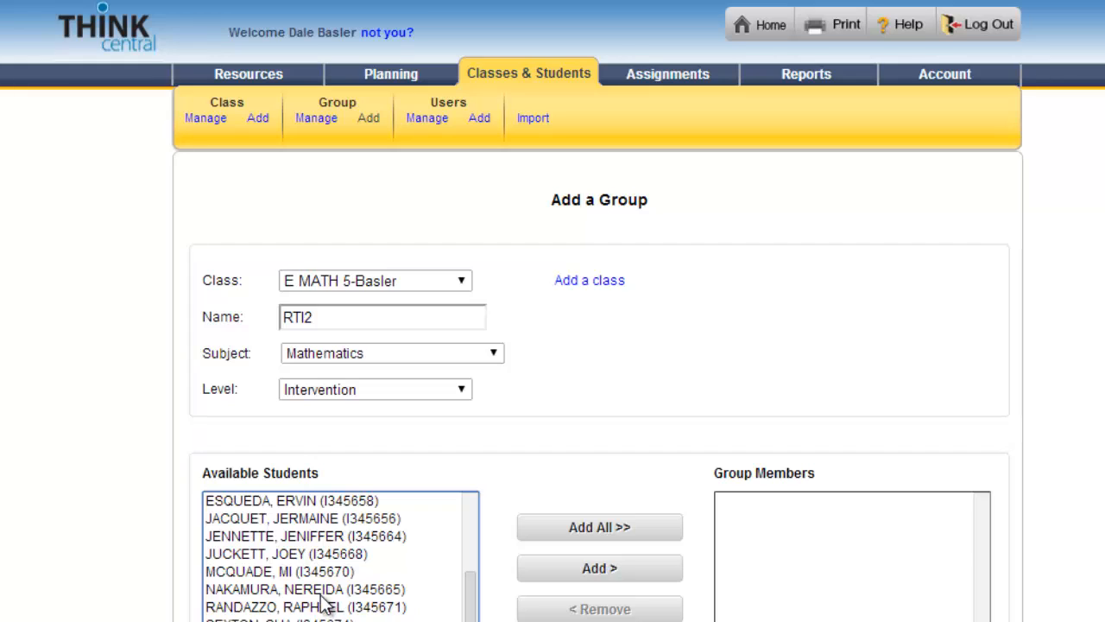
{"action": "mouse_move", "coordinate": [308, 590]}
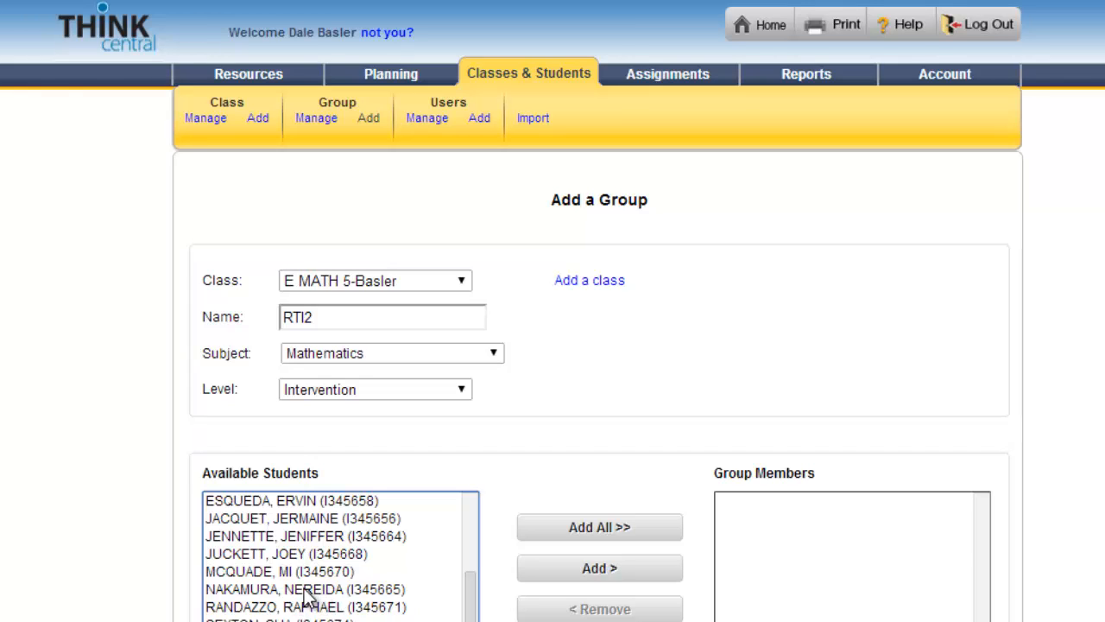
{"action": "left_click", "coordinate": [302, 606]}
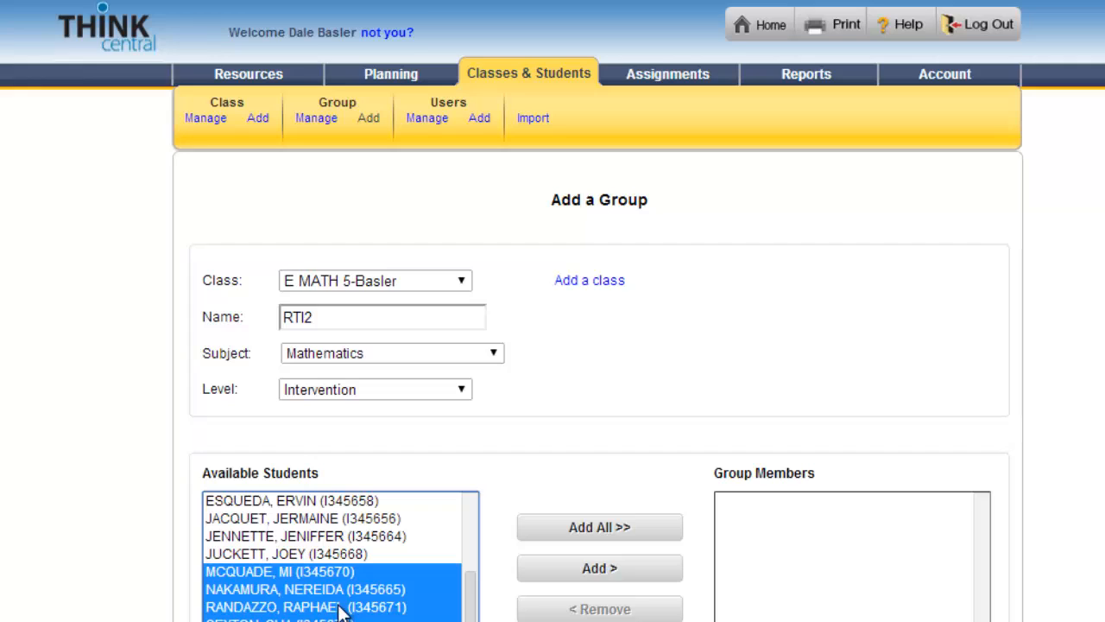
{"action": "left_click", "coordinate": [304, 589]}
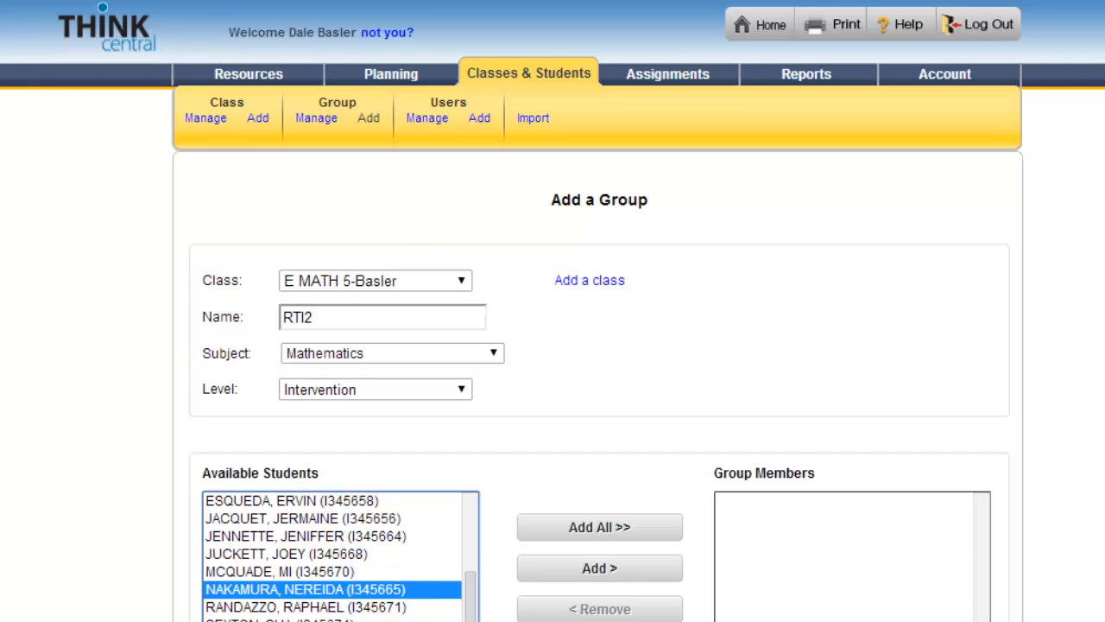
{"action": "left_click", "coordinate": [303, 518]}
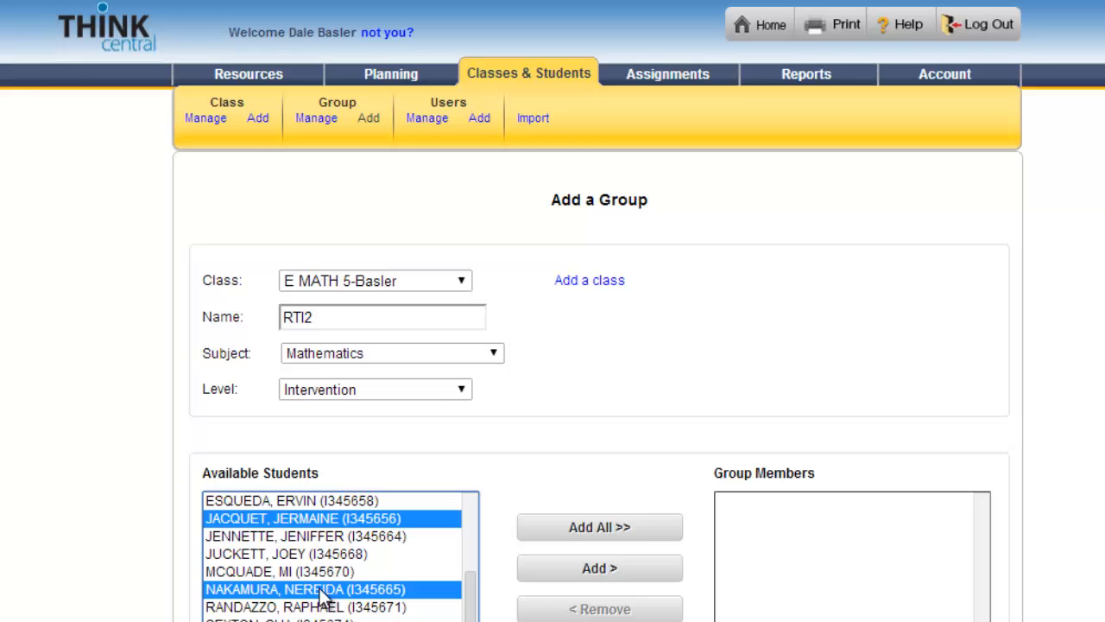
{"action": "left_click", "coordinate": [276, 570]}
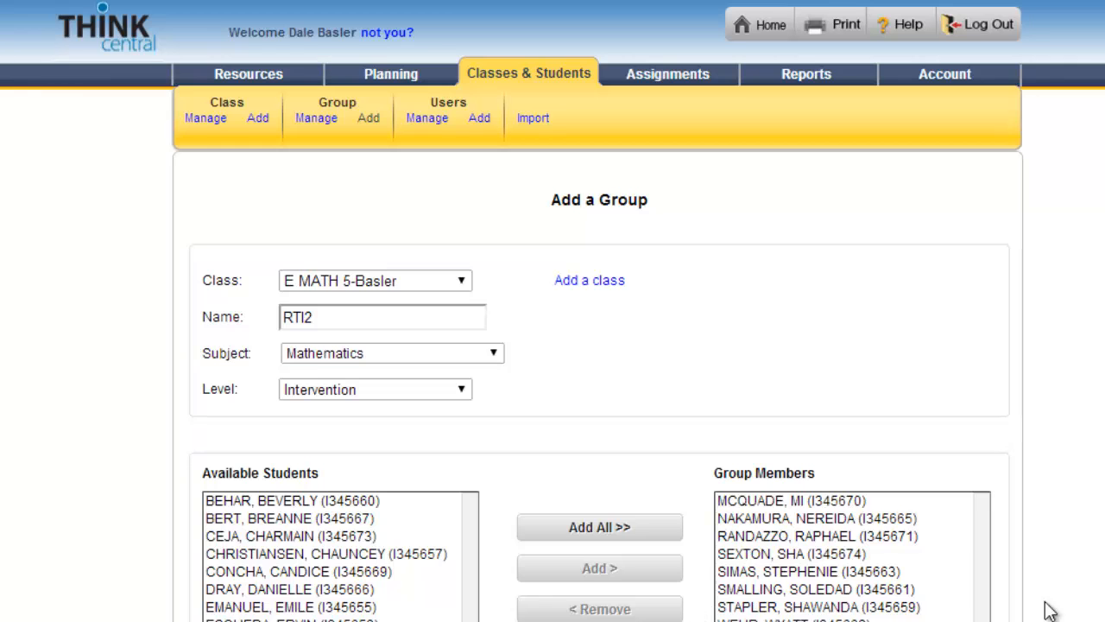
- Save the new RTI2 Mathematics Intervention group to the Groups Summary
{"action": "scroll", "scroll_direction": "down", "scroll_amount": 3}
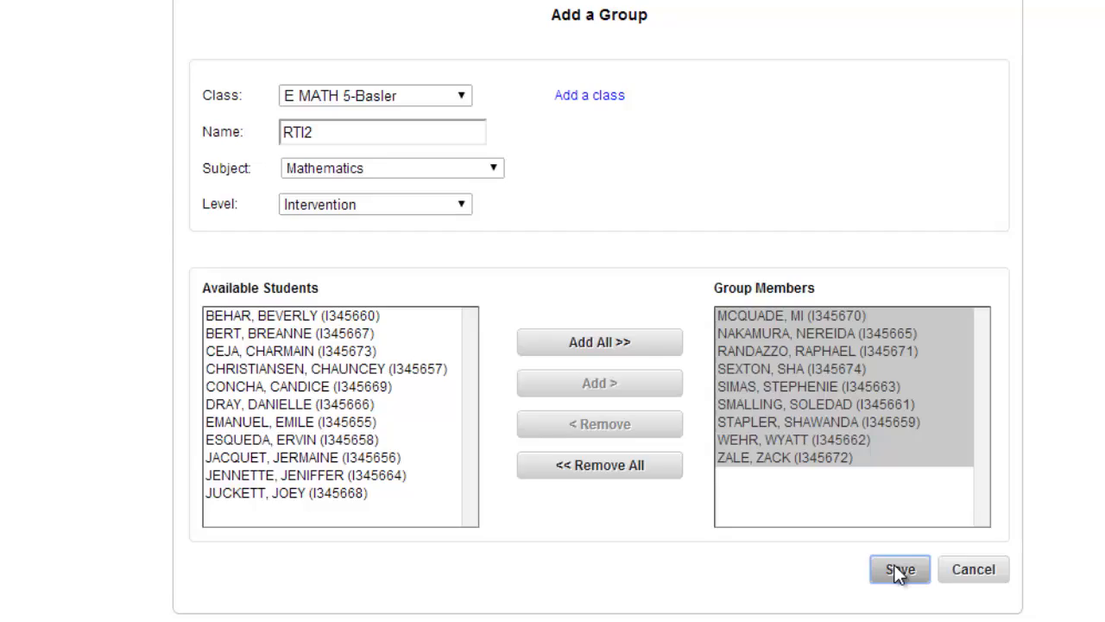
{"action": "left_click", "coordinate": [898, 570]}
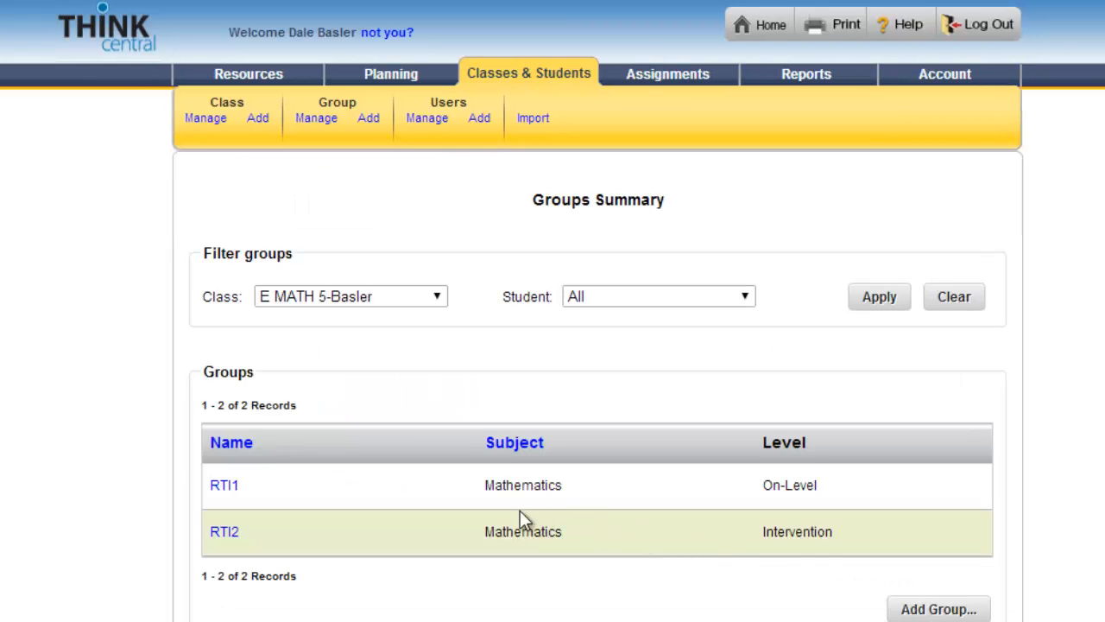
{"action": "mouse_move", "coordinate": [470, 508]}
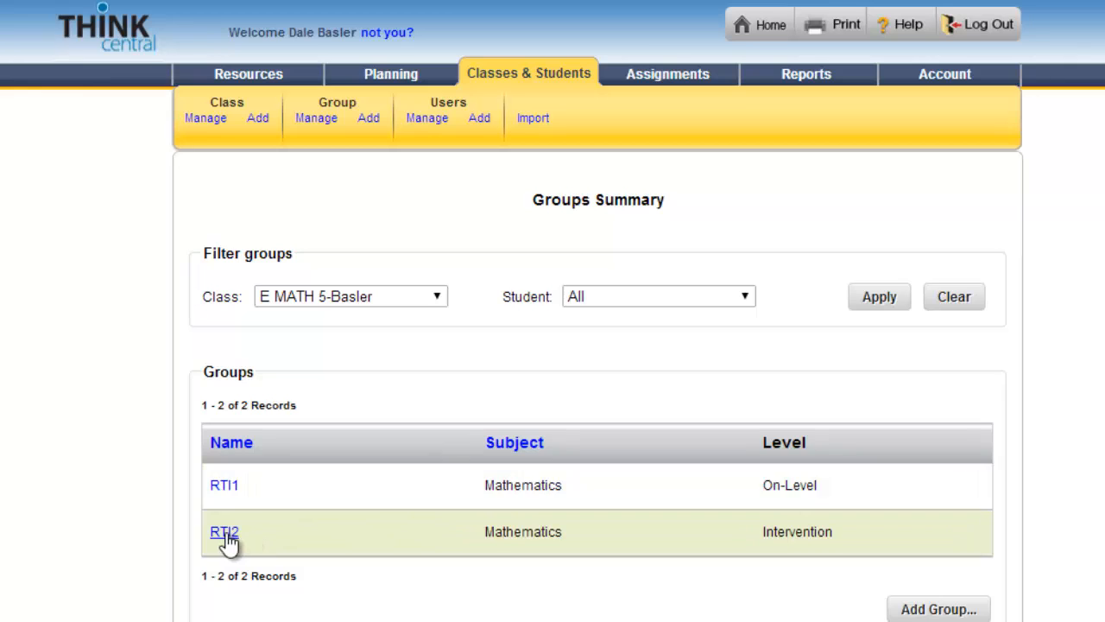
{"action": "left_click", "coordinate": [225, 532]}
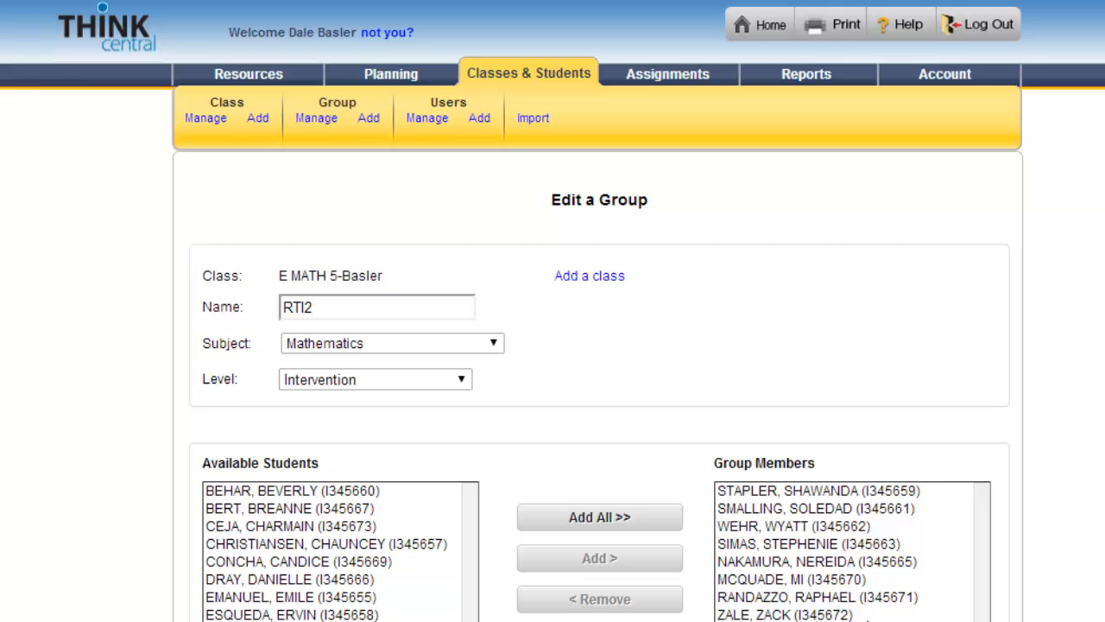
{"action": "mouse_move", "coordinate": [431, 572]}
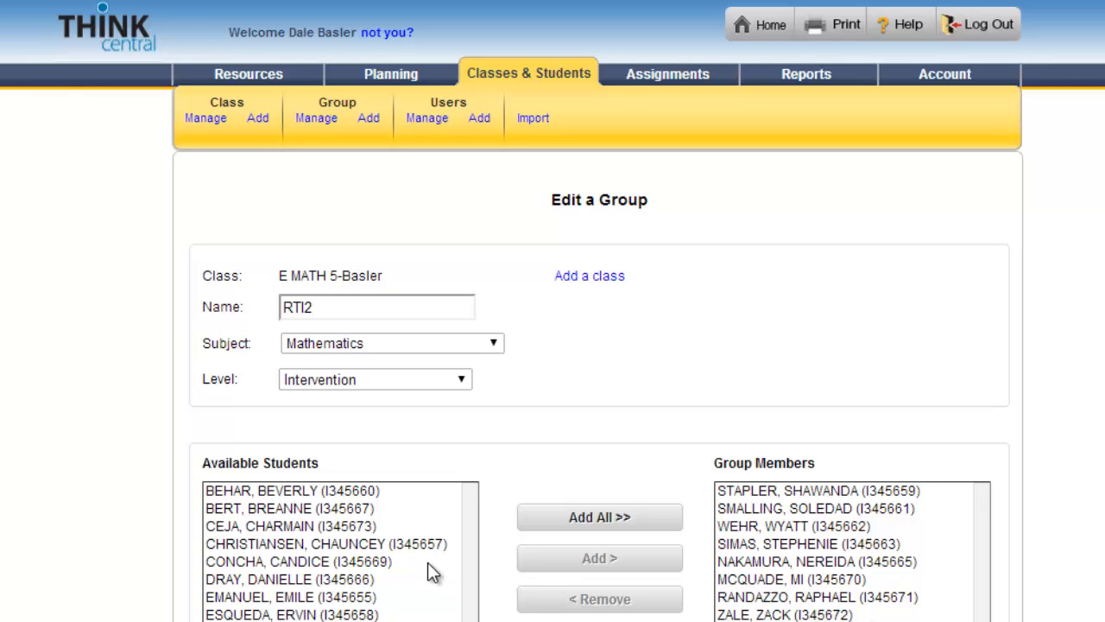
{"action": "mouse_move", "coordinate": [895, 561]}
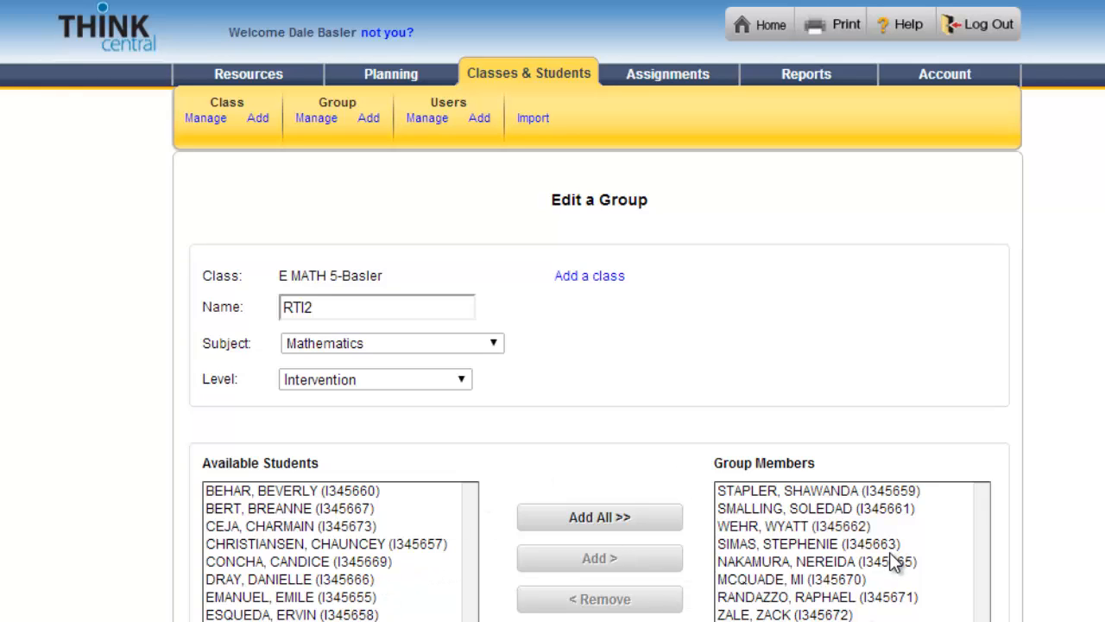
{"action": "mouse_move", "coordinate": [818, 463]}
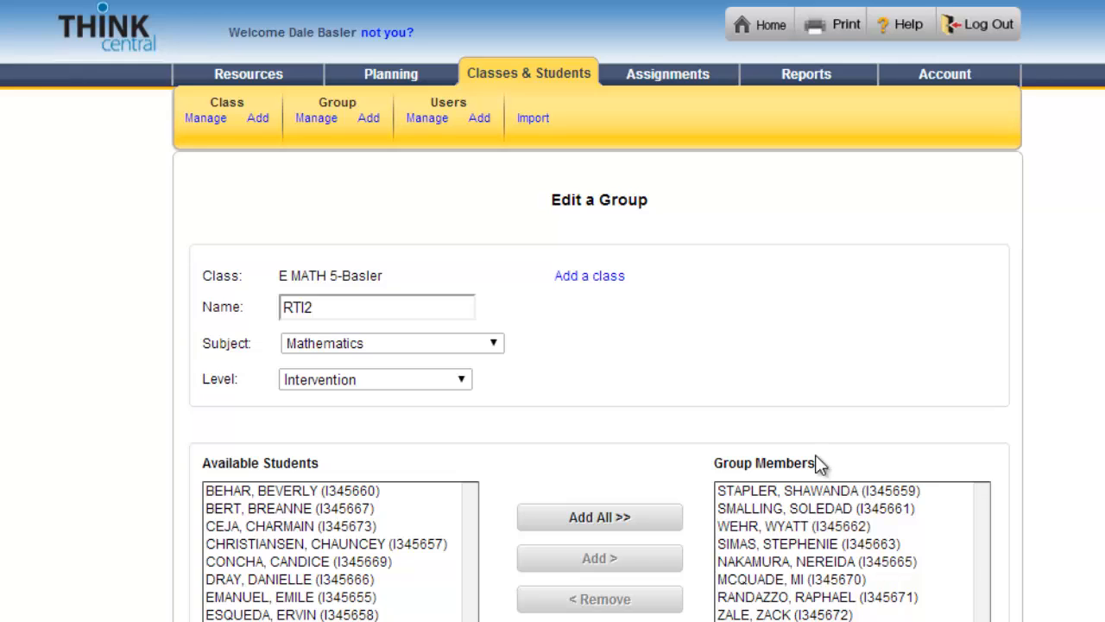
{"action": "left_click", "coordinate": [316, 118]}
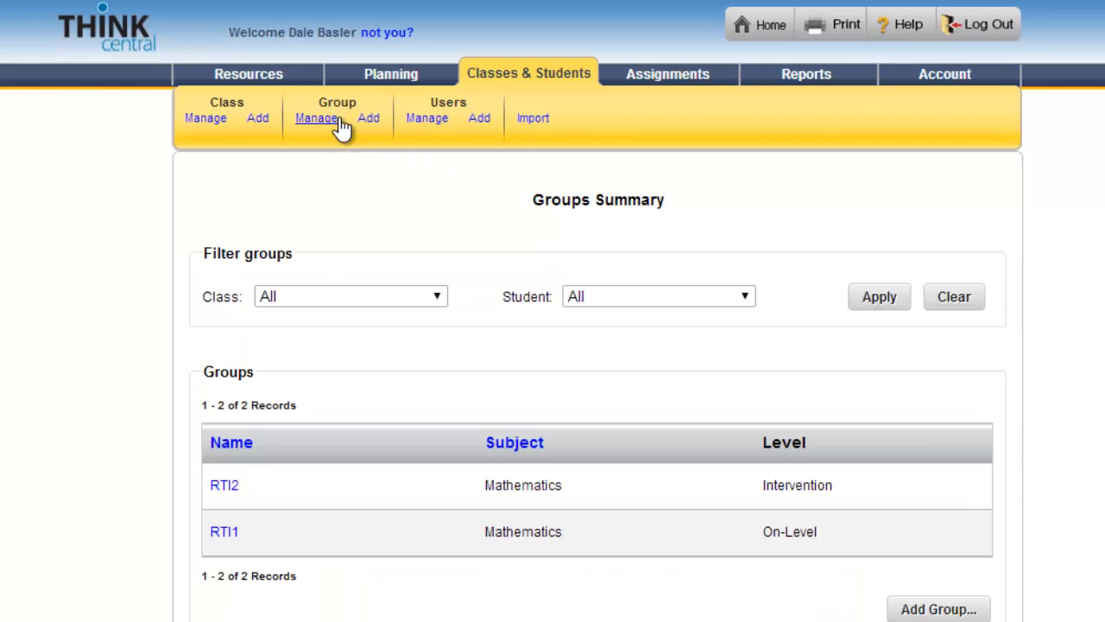
{"action": "mouse_move", "coordinate": [262, 521]}
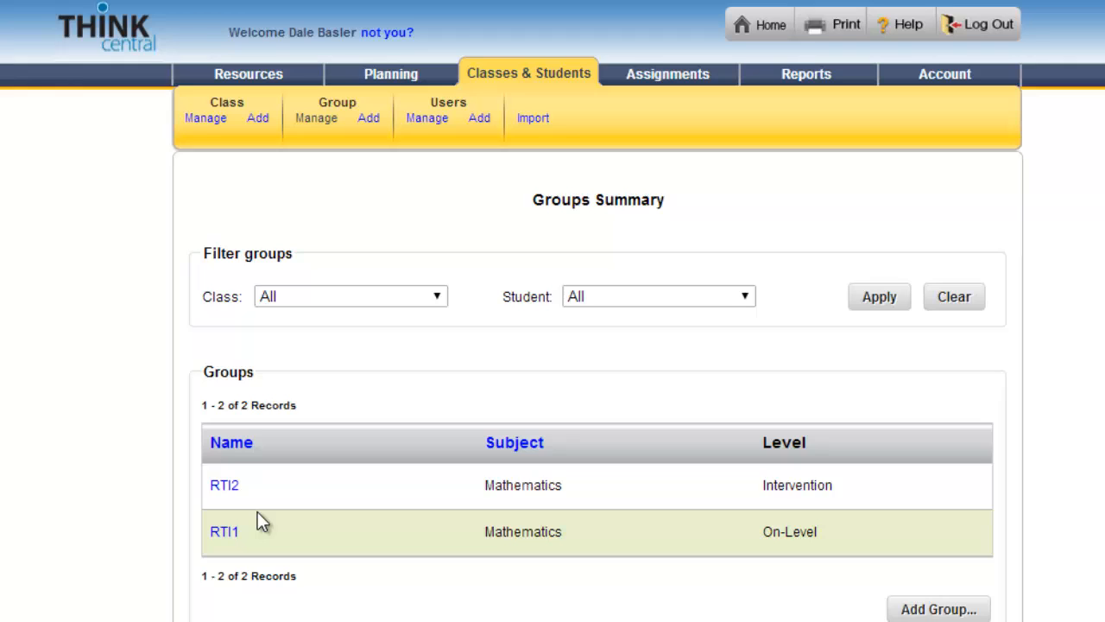
{"action": "mouse_move", "coordinate": [356, 190]}
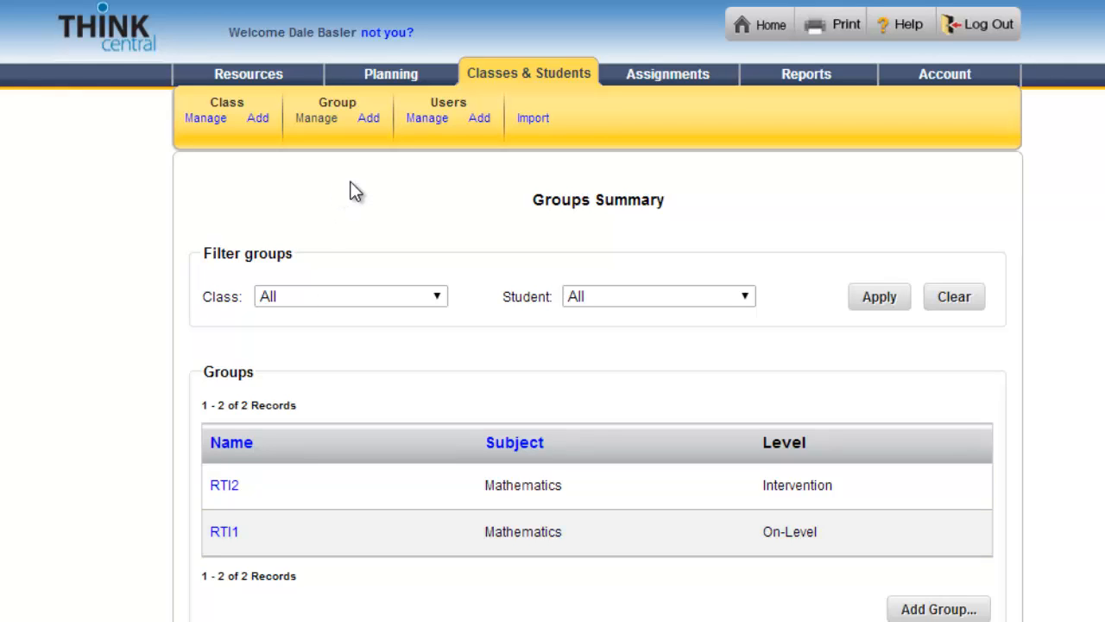
- Start adding a new Other Assignment from the Assignments menu
{"action": "left_click", "coordinate": [667, 72]}
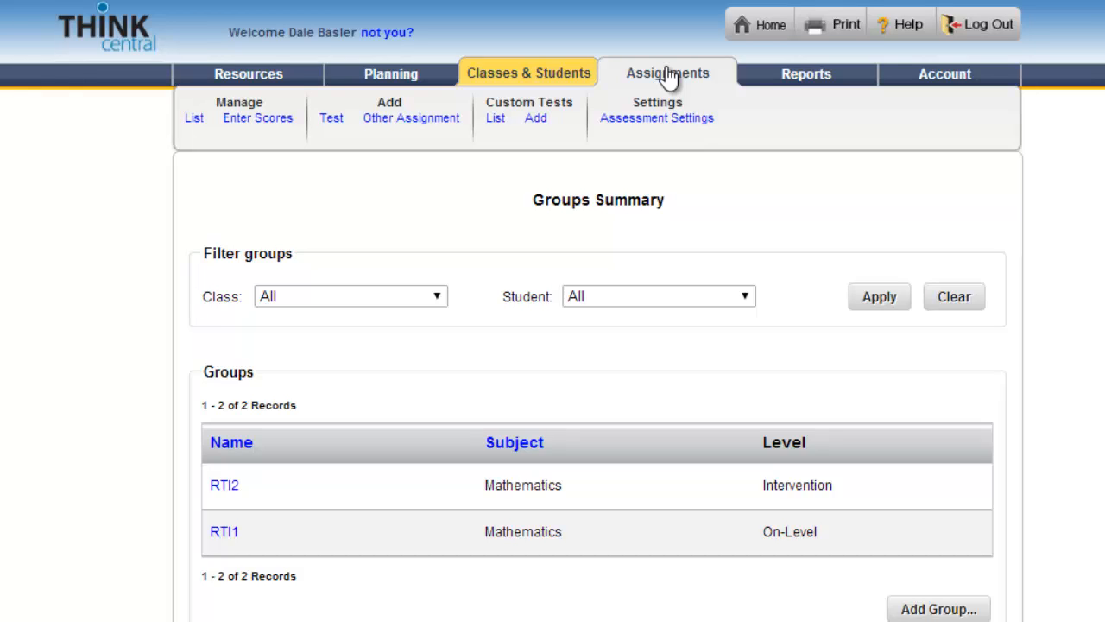
{"action": "mouse_move", "coordinate": [670, 79]}
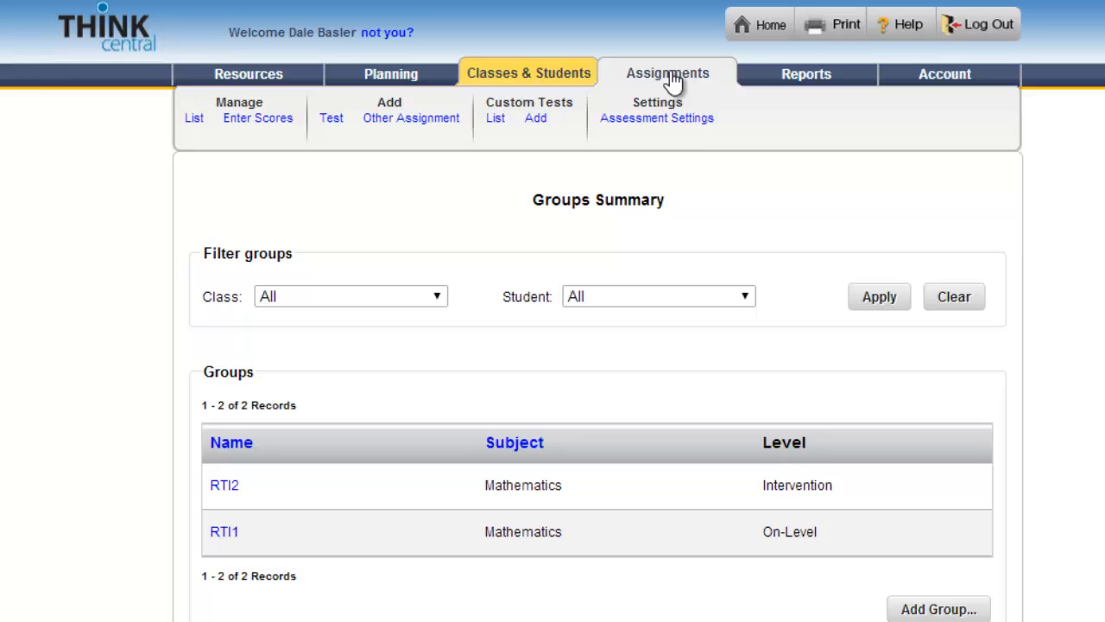
{"action": "mouse_move", "coordinate": [677, 71]}
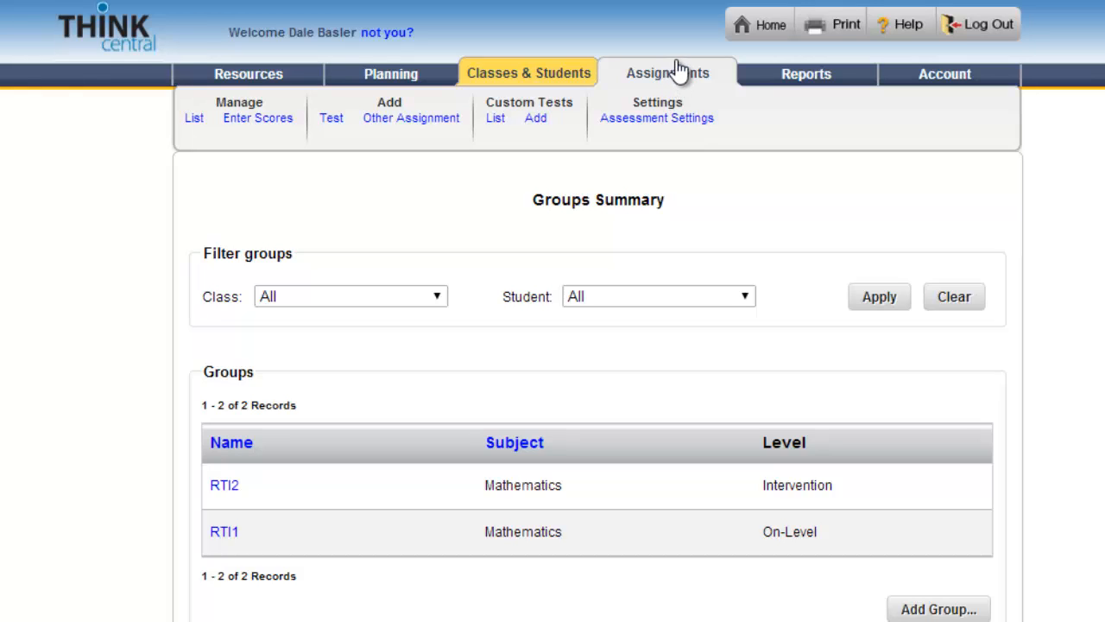
{"action": "mouse_move", "coordinate": [411, 117]}
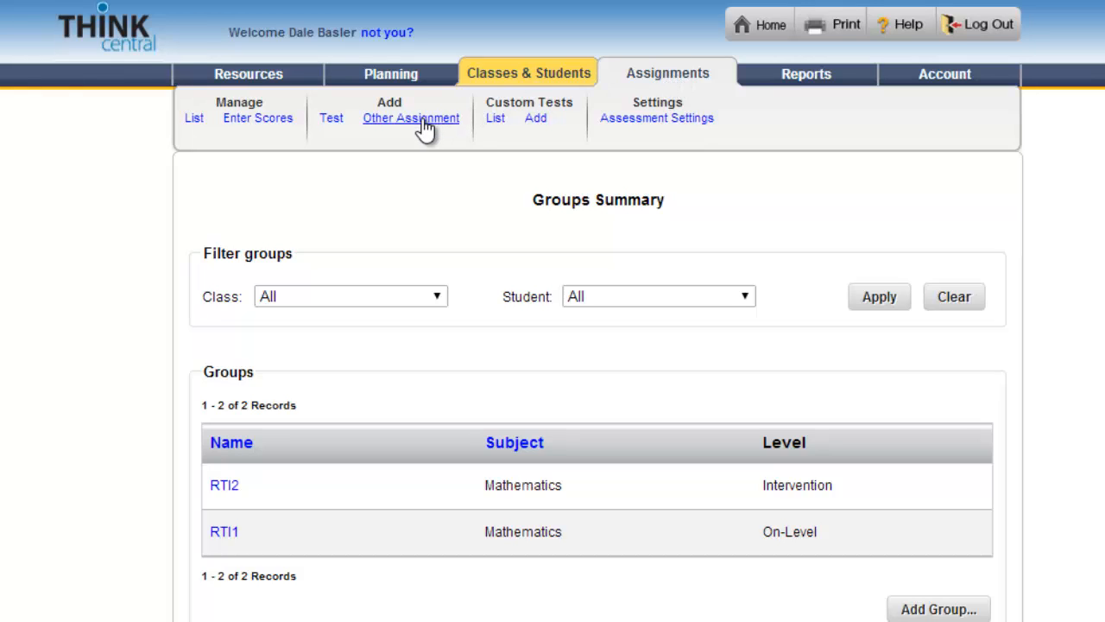
{"action": "left_click", "coordinate": [411, 118]}
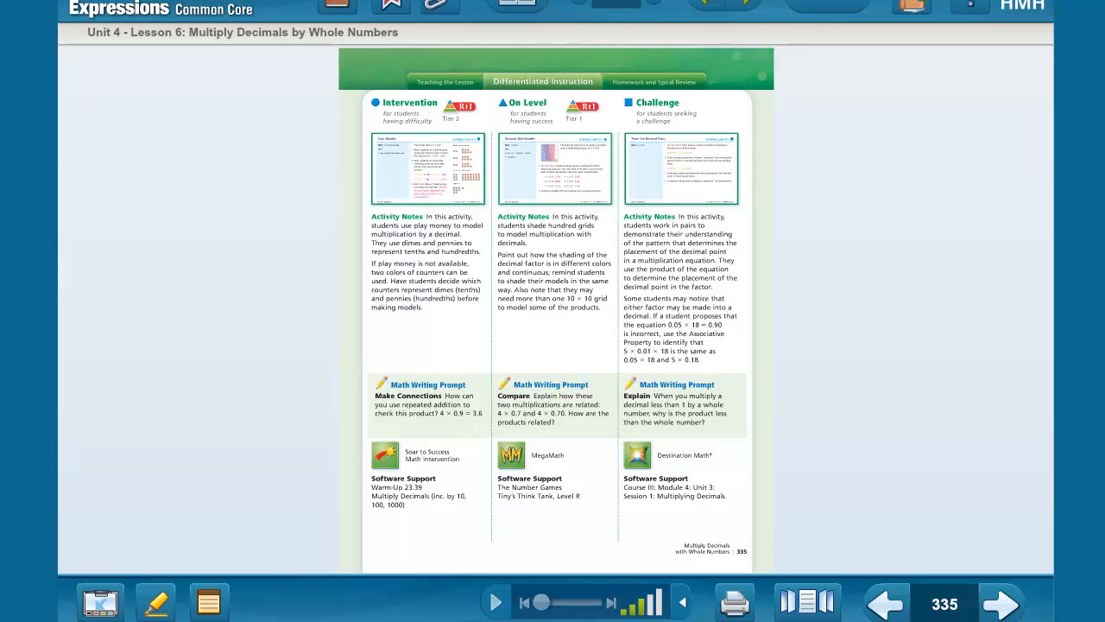
{"action": "mouse_move", "coordinate": [998, 459]}
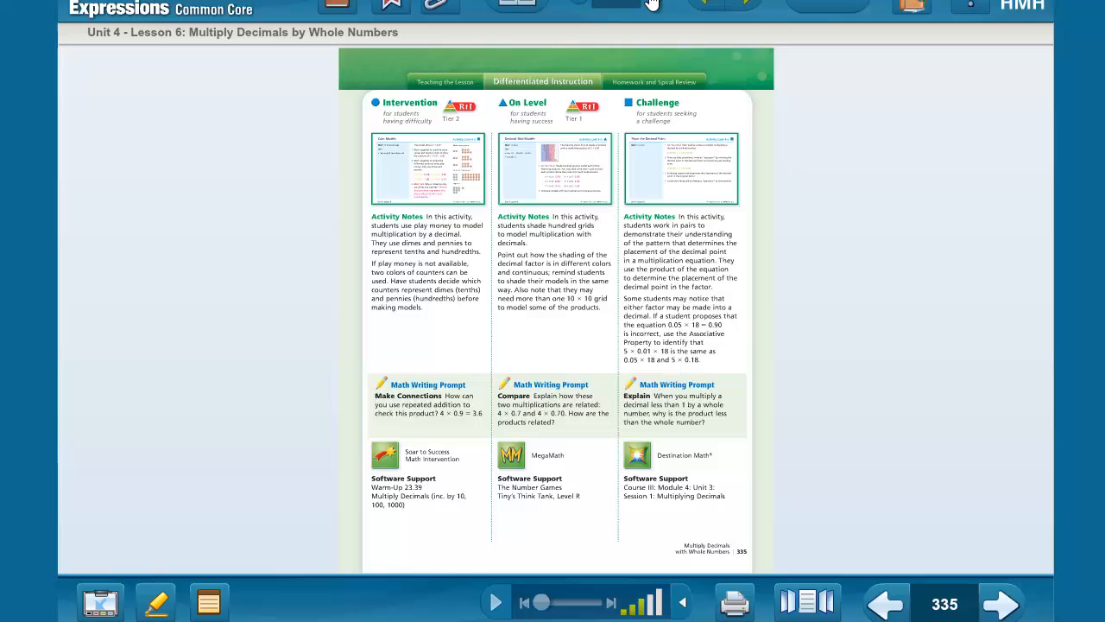
{"action": "mouse_move", "coordinate": [653, 4]}
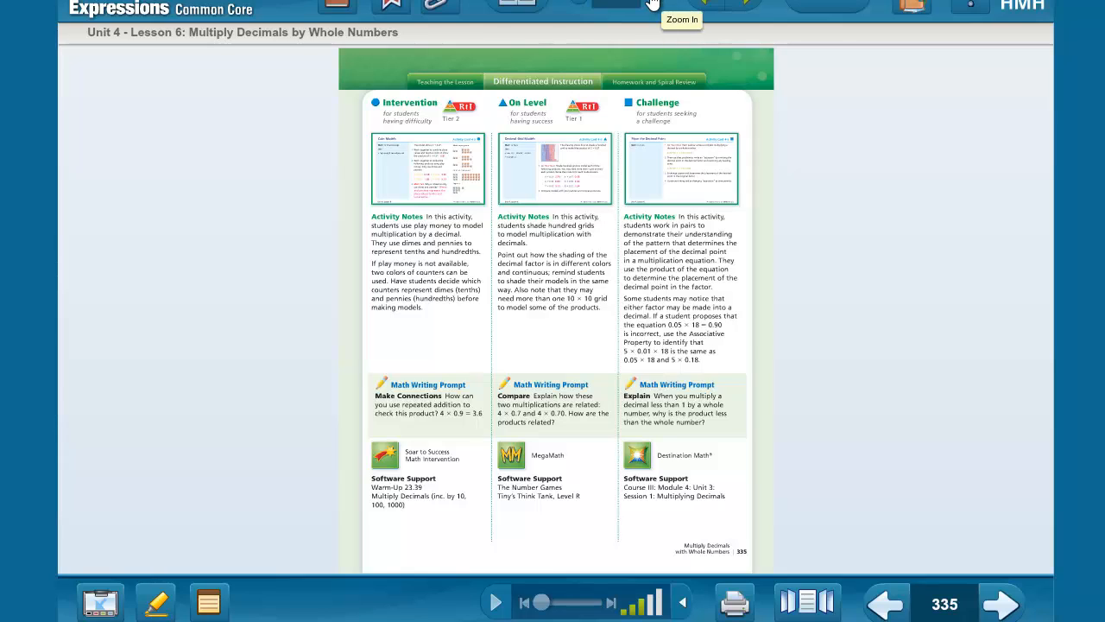
{"action": "left_click", "coordinate": [681, 19]}
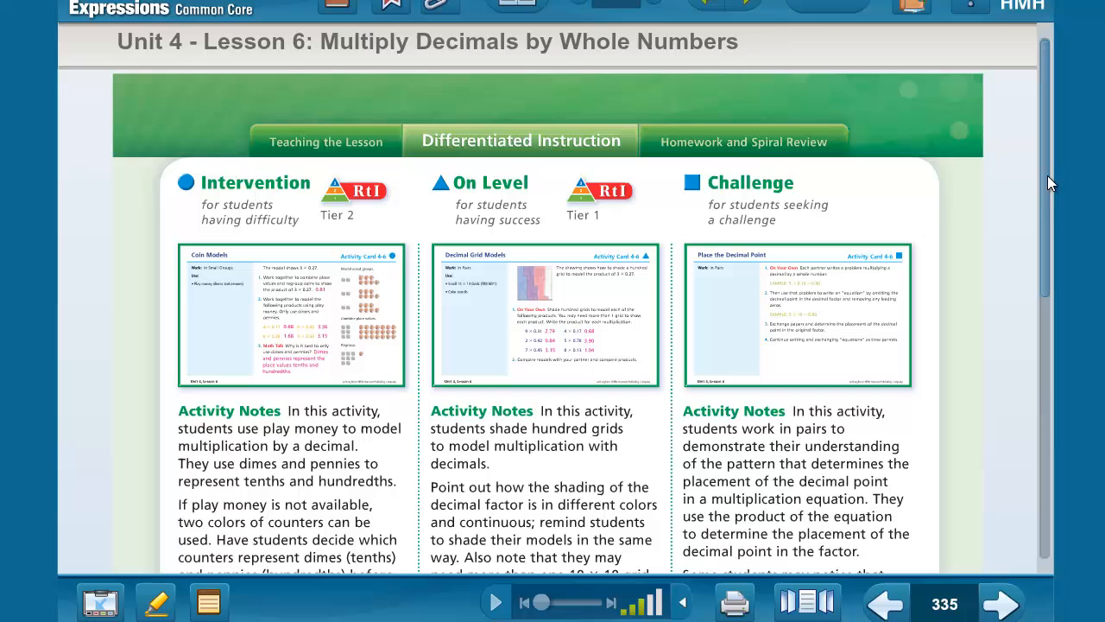
{"action": "scroll", "scroll_direction": "down", "scroll_amount": 3}
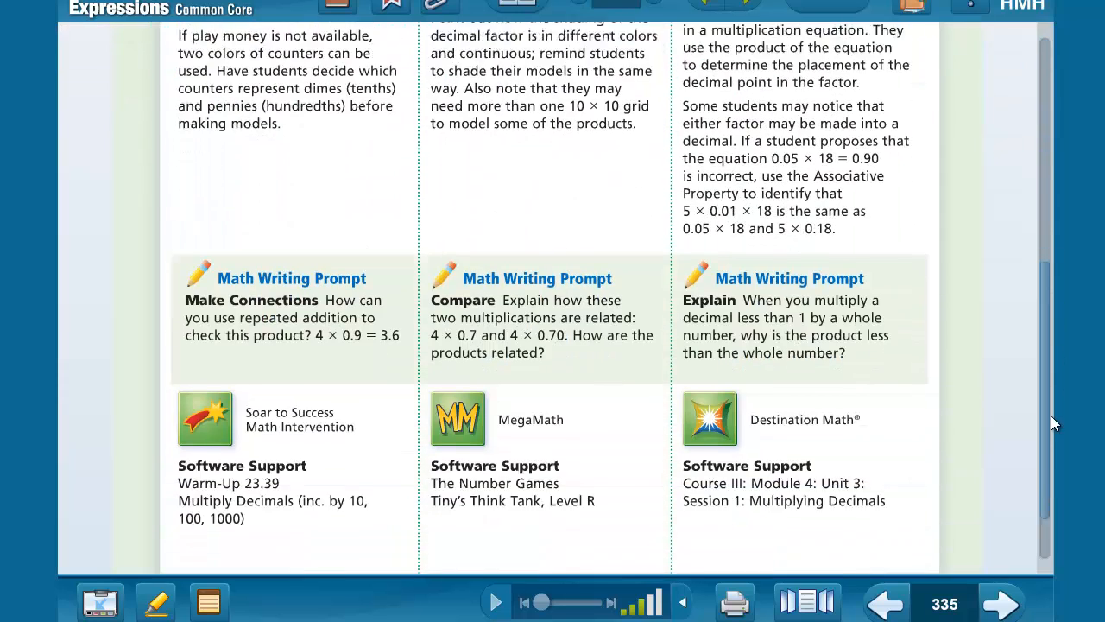
{"action": "scroll", "scroll_direction": "down", "scroll_amount": 3}
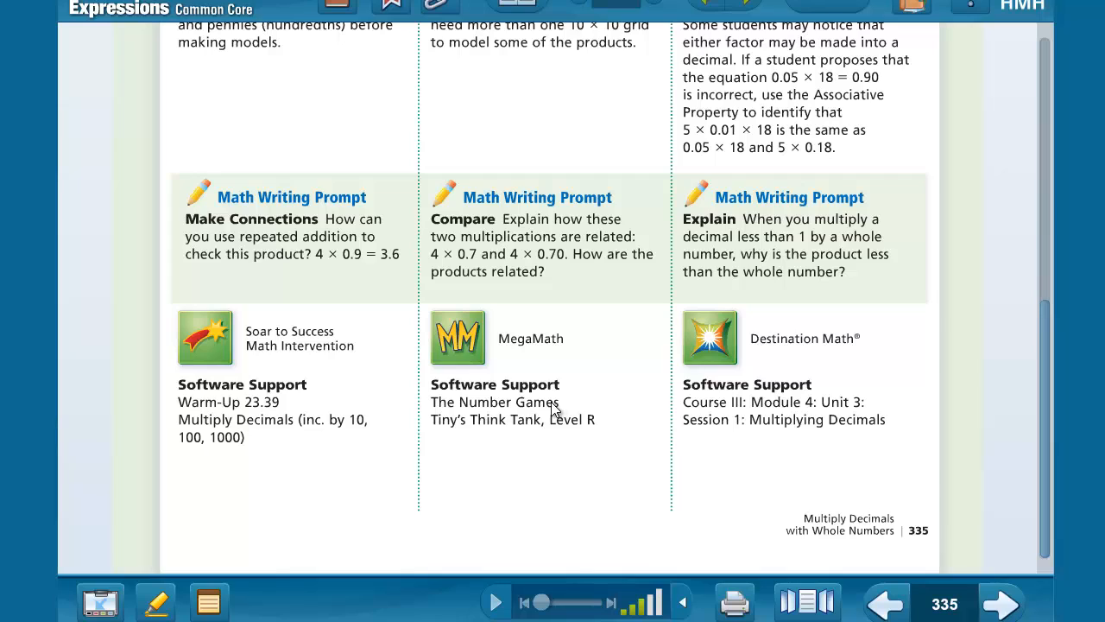
{"action": "mouse_move", "coordinate": [497, 423]}
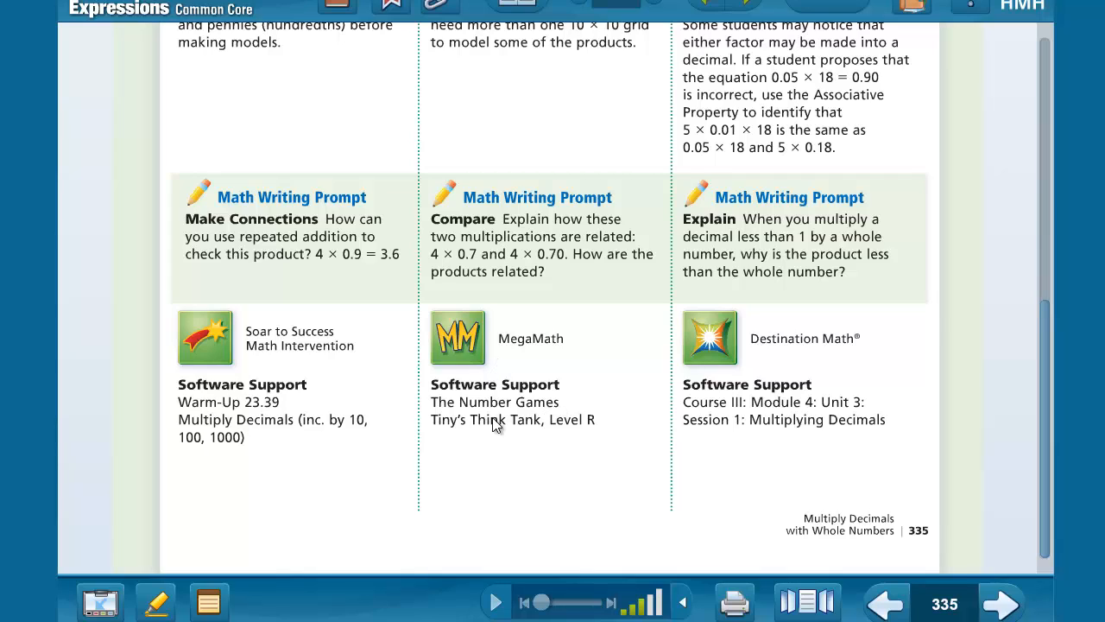
{"action": "mouse_move", "coordinate": [514, 423]}
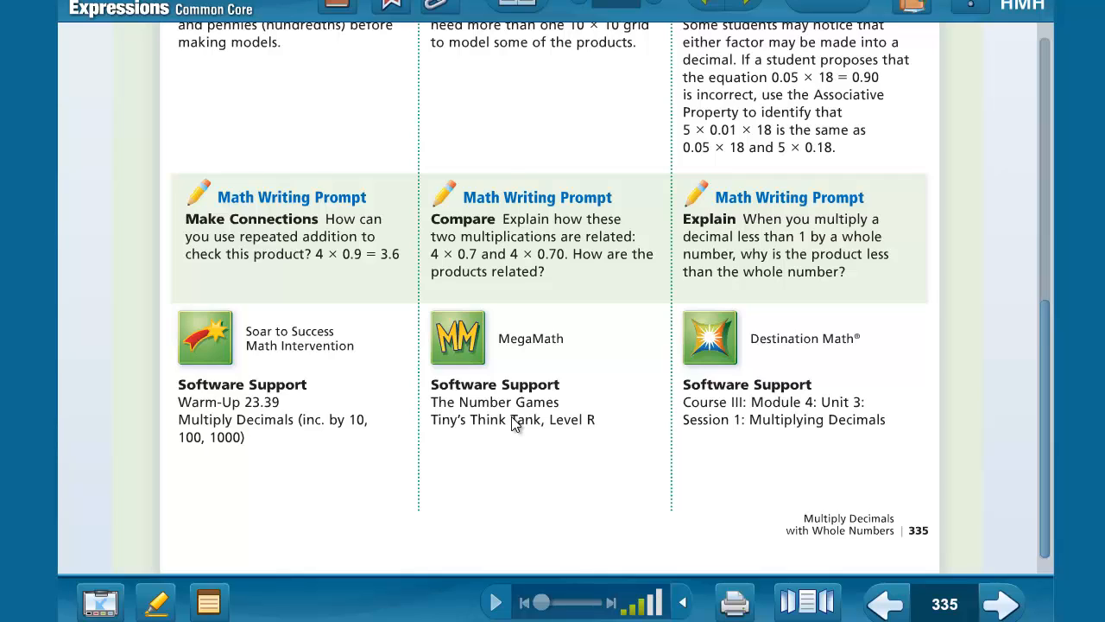
{"action": "mouse_move", "coordinate": [499, 424]}
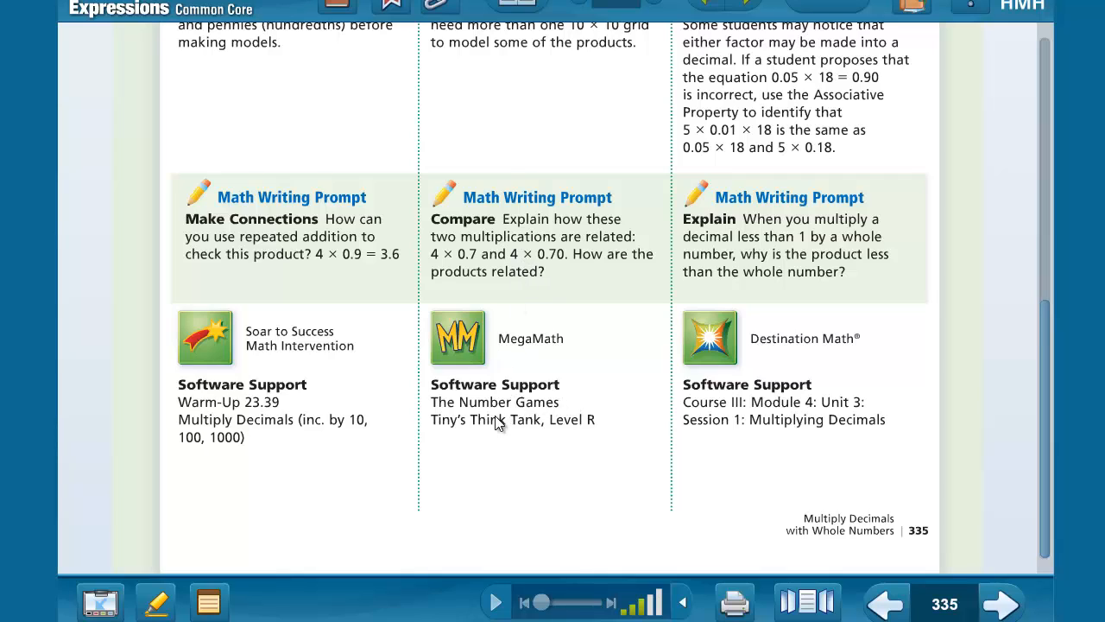
{"action": "mouse_move", "coordinate": [463, 421]}
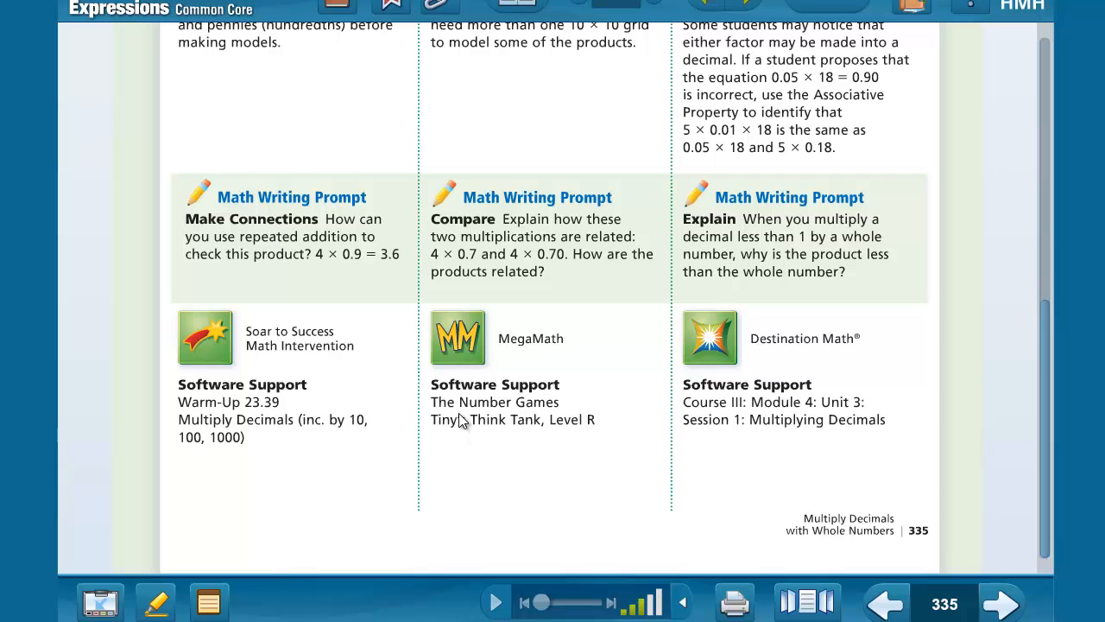
{"action": "mouse_move", "coordinate": [559, 411]}
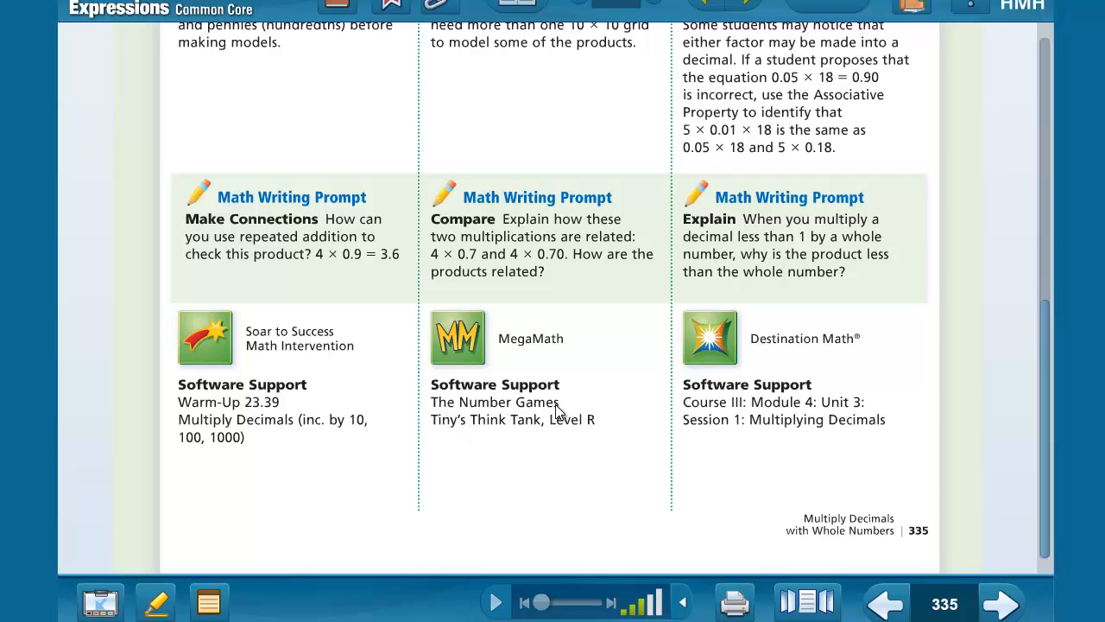
{"action": "mouse_move", "coordinate": [581, 435]}
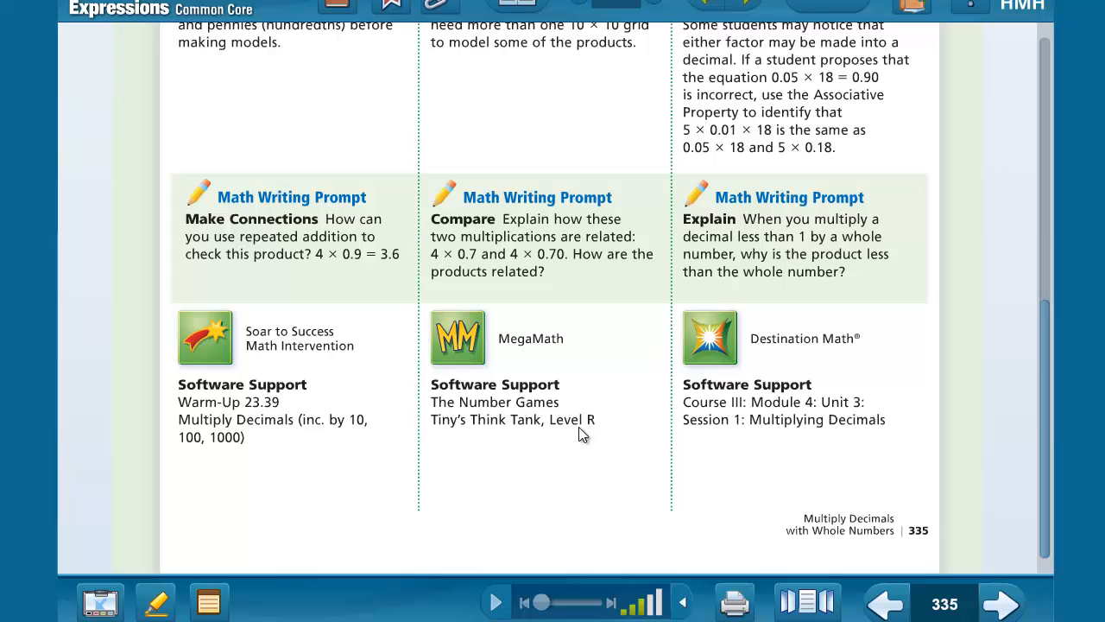
{"action": "mouse_move", "coordinate": [605, 433]}
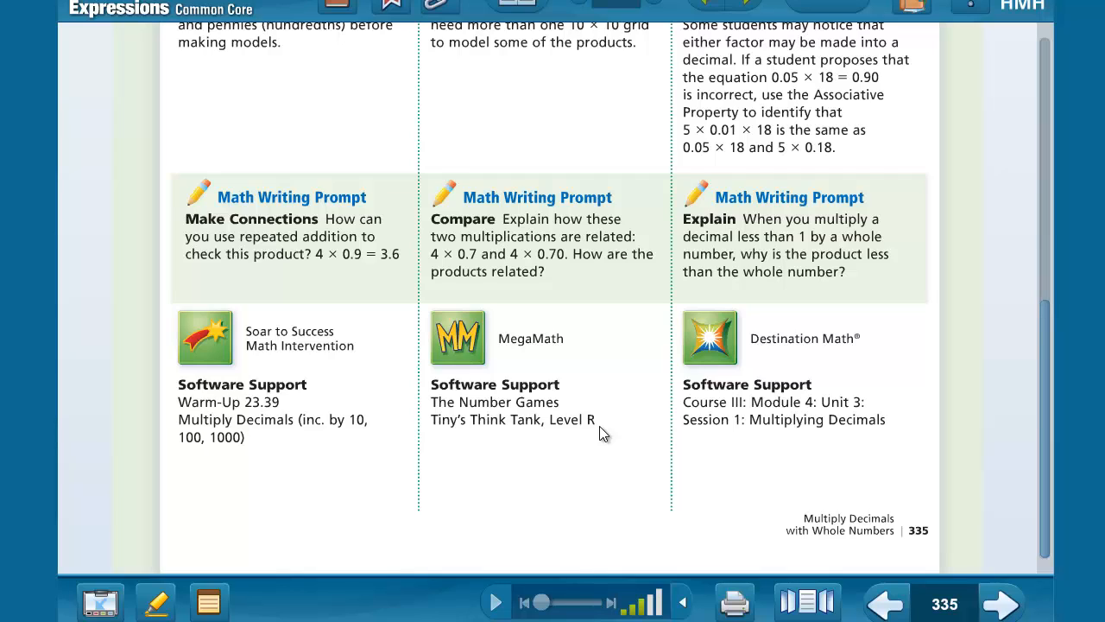
{"action": "mouse_move", "coordinate": [639, 411]}
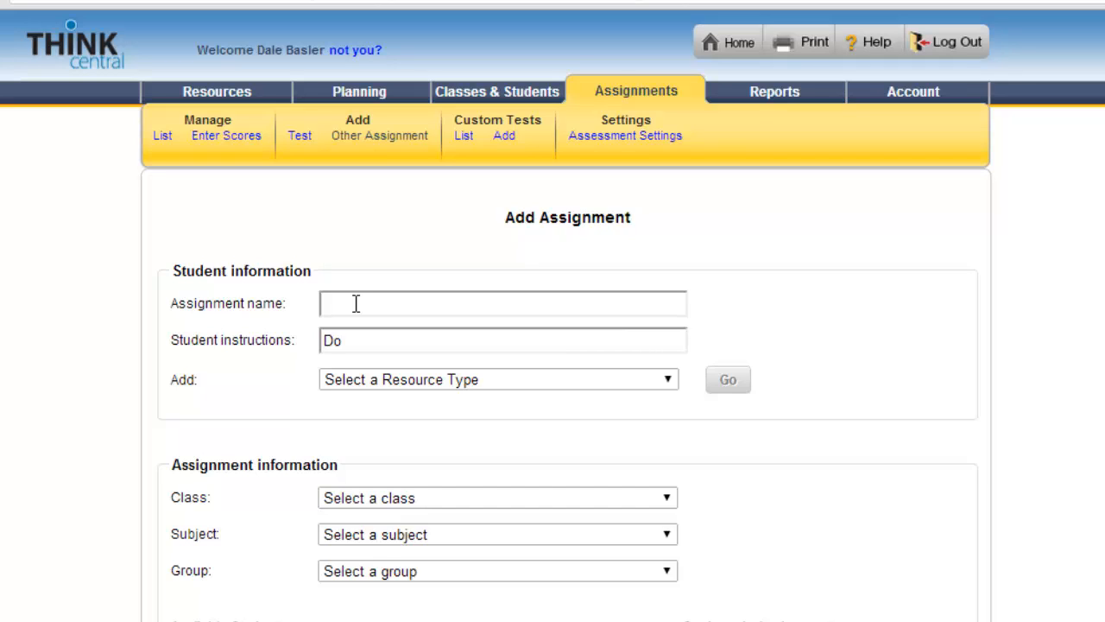
- Enter 'Try' as the student instructions for the Think tank assignment
{"action": "type", "text": "Think tank"}
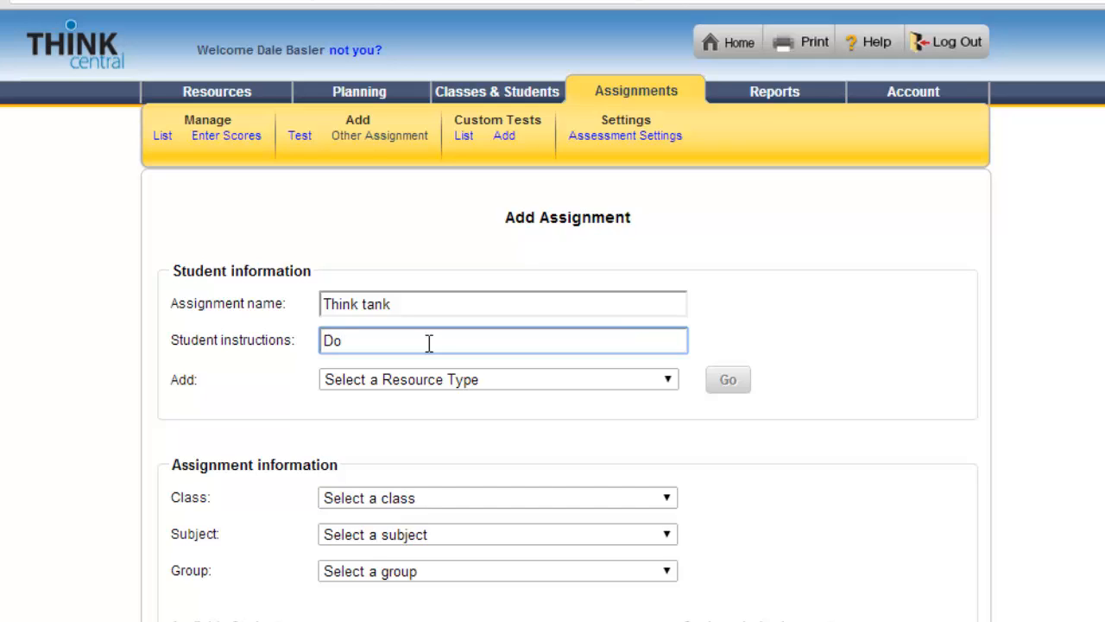
{"action": "type", "text": "t"}
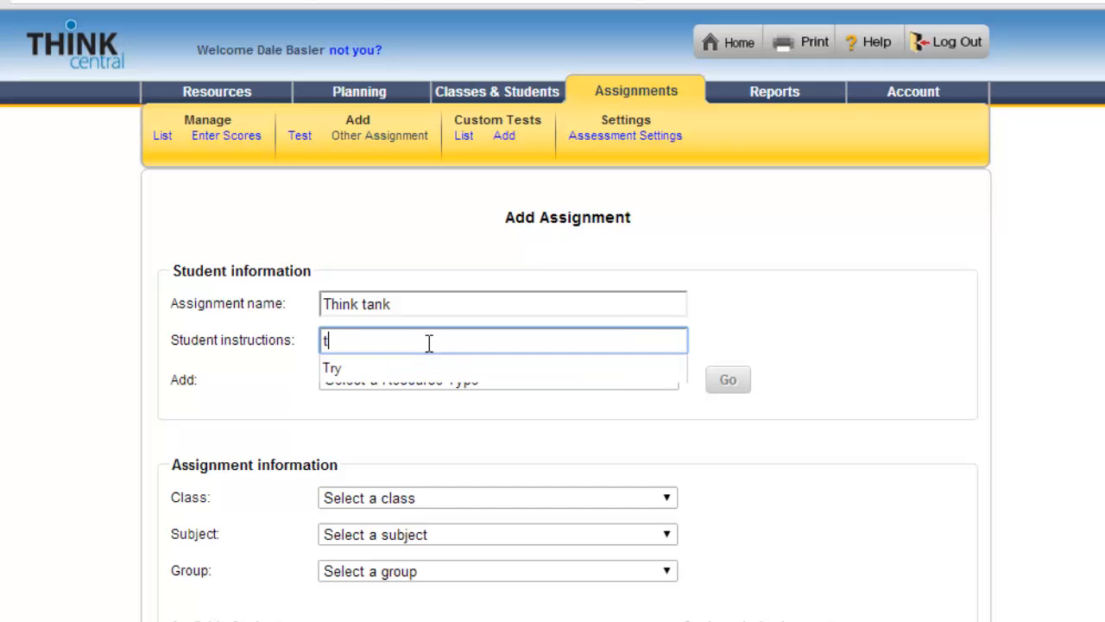
{"action": "type", "text": "ry"}
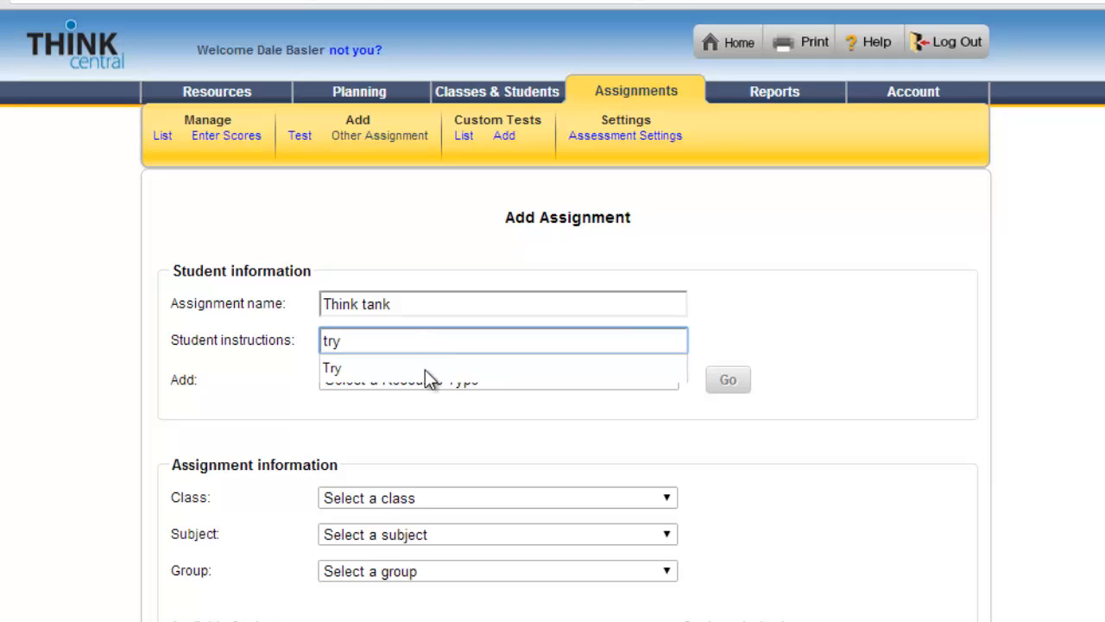
{"action": "left_click", "coordinate": [332, 367]}
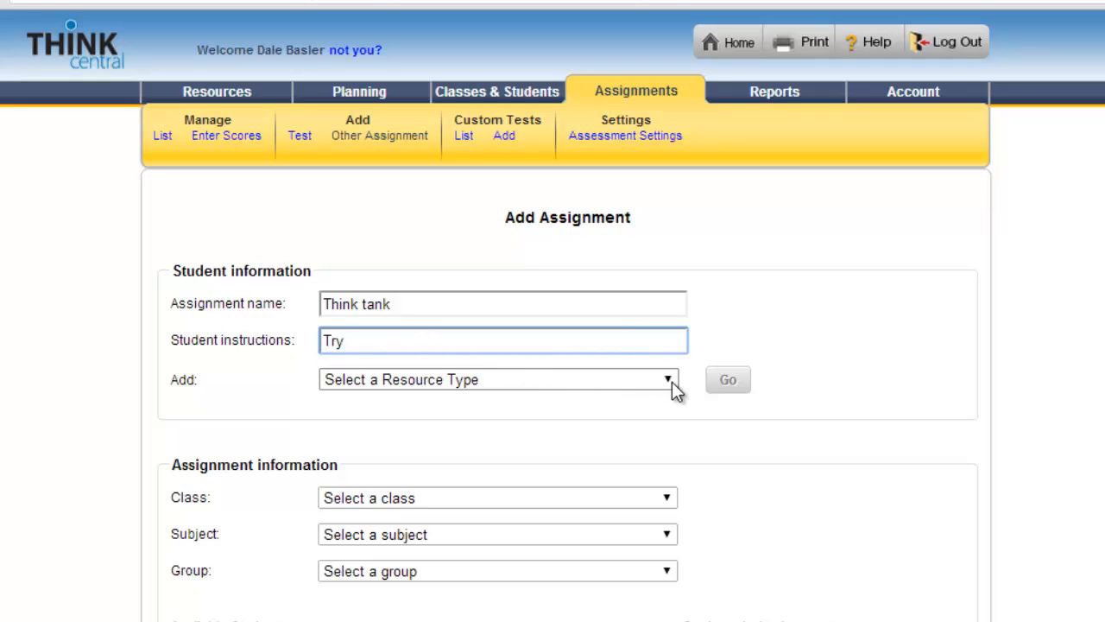
- Choose Searchable Resource as the material type and go to the resource search
{"action": "left_click", "coordinate": [497, 380]}
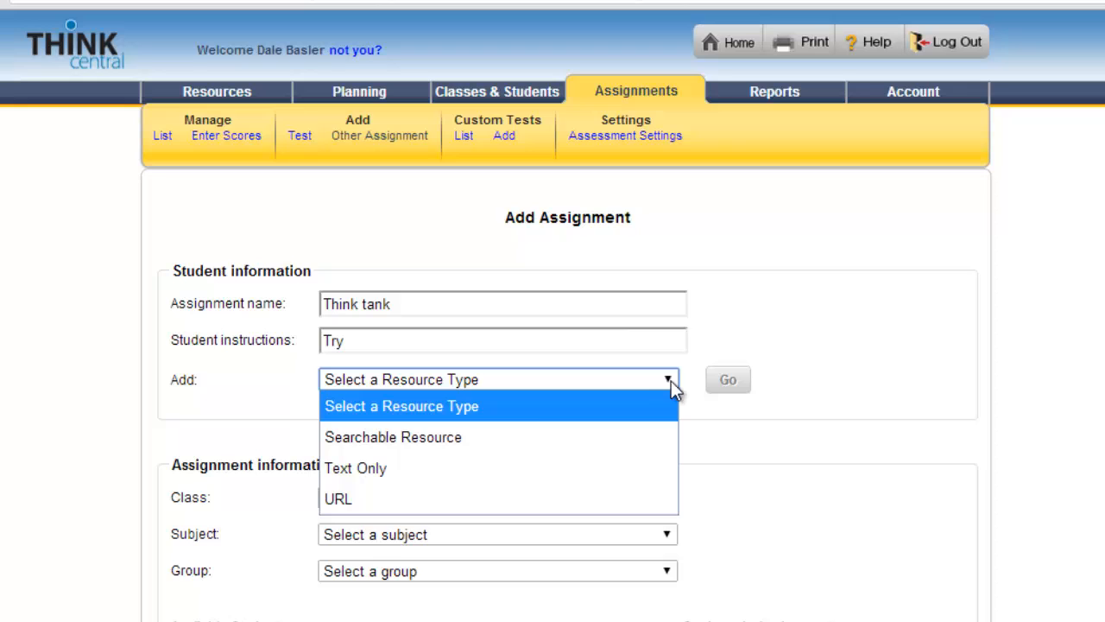
{"action": "left_click", "coordinate": [392, 437]}
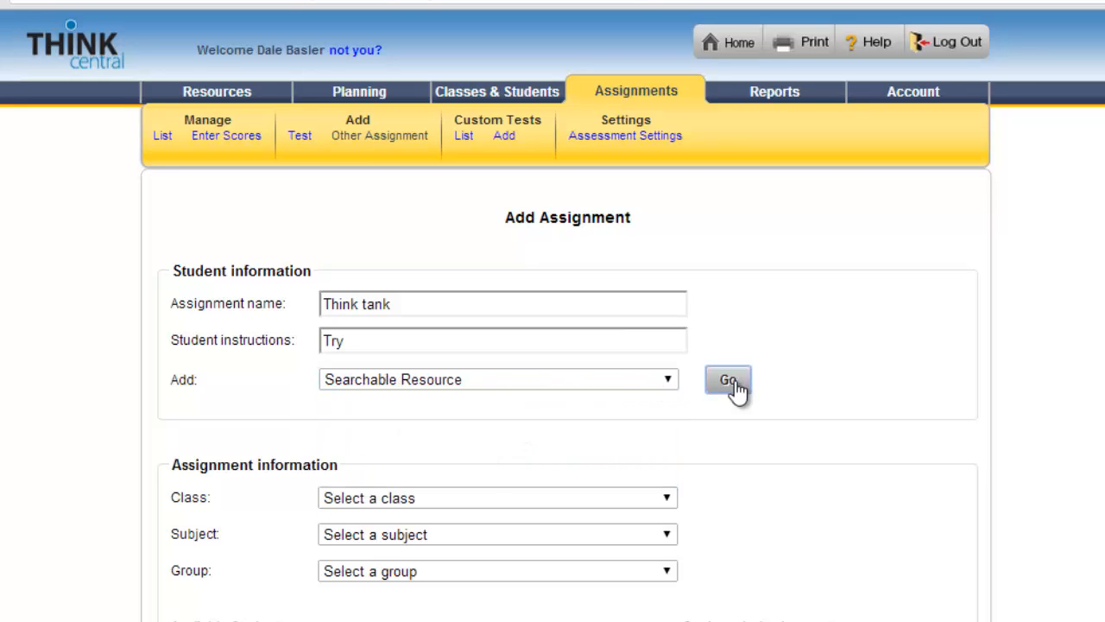
{"action": "left_click", "coordinate": [728, 381]}
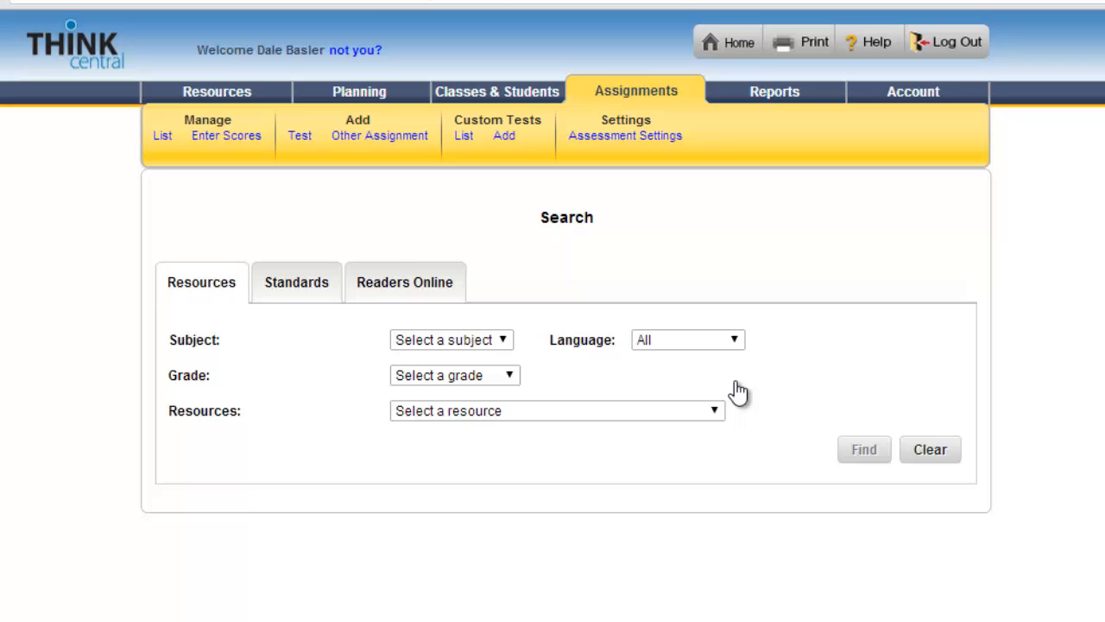
- Search the Mega Math resource to list its Country Countdown activities
{"action": "left_click", "coordinate": [556, 411]}
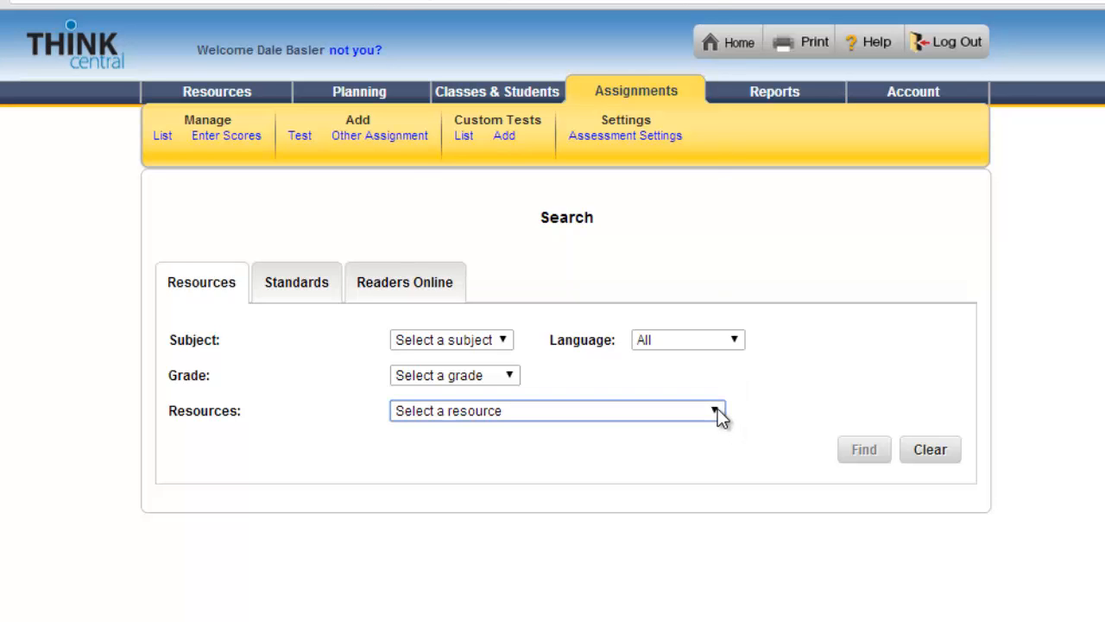
{"action": "left_click", "coordinate": [714, 411]}
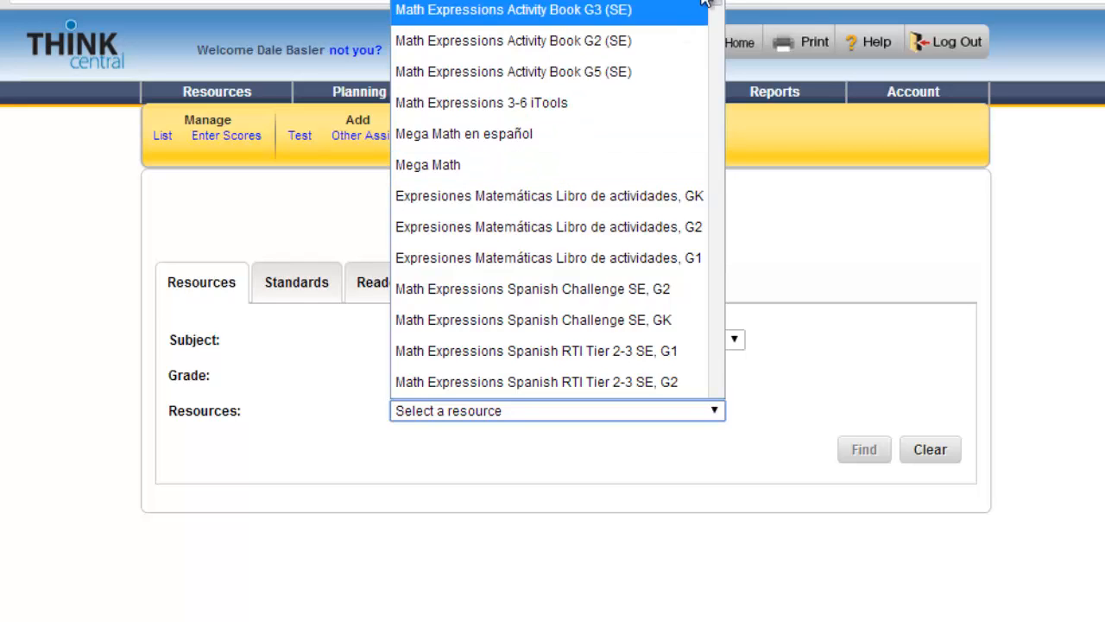
{"action": "scroll", "scroll_direction": "down", "scroll_amount": 3}
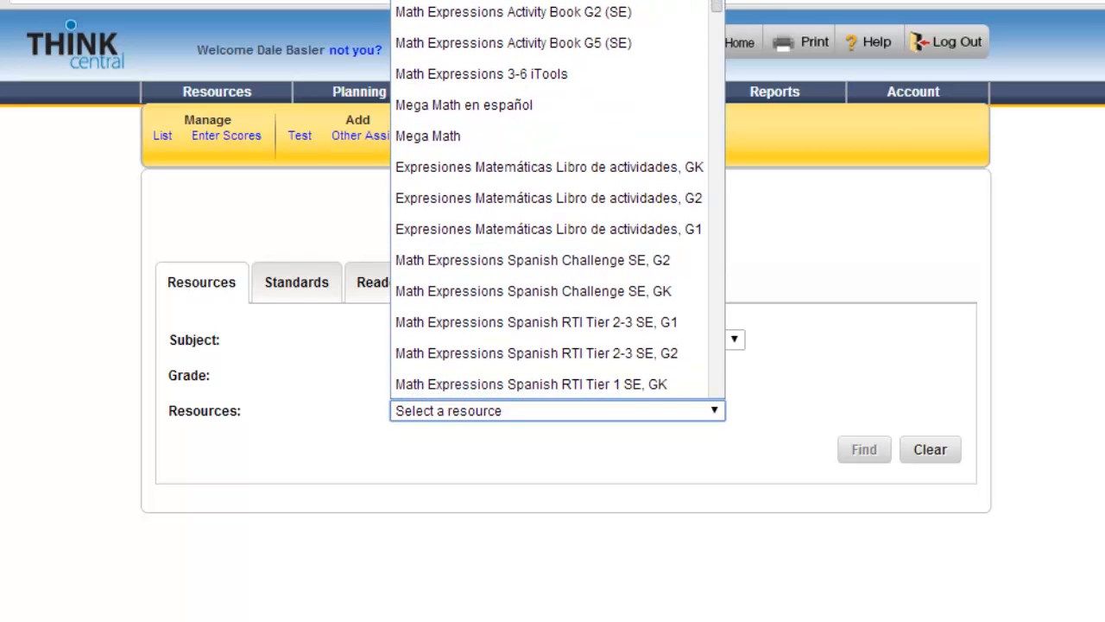
{"action": "scroll", "scroll_direction": "down", "scroll_amount": 3}
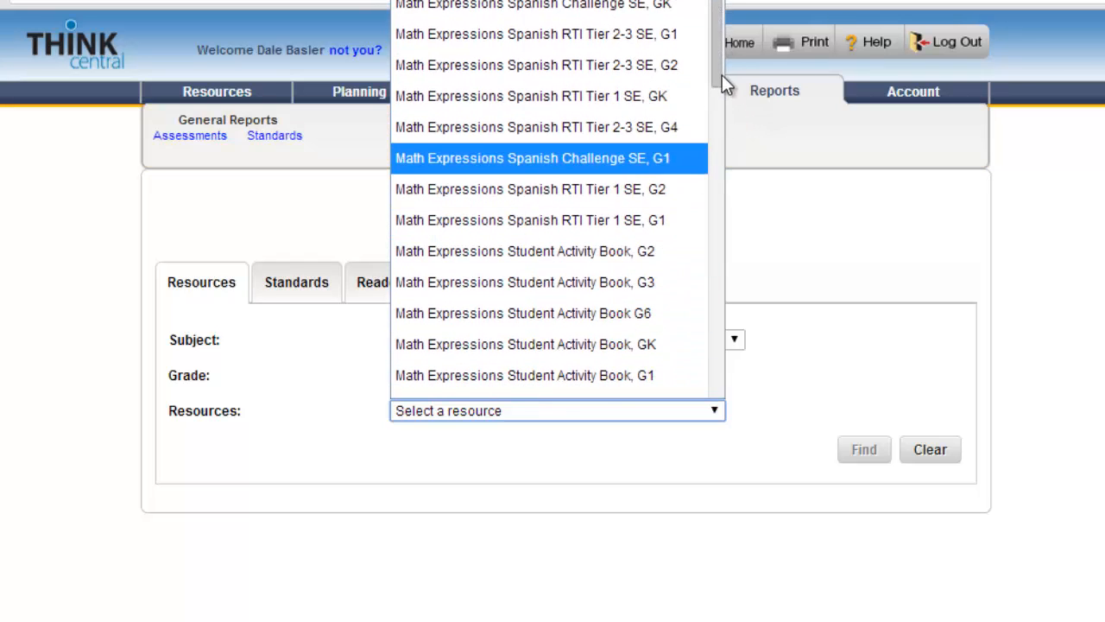
{"action": "scroll", "scroll_direction": "down", "scroll_amount": 3}
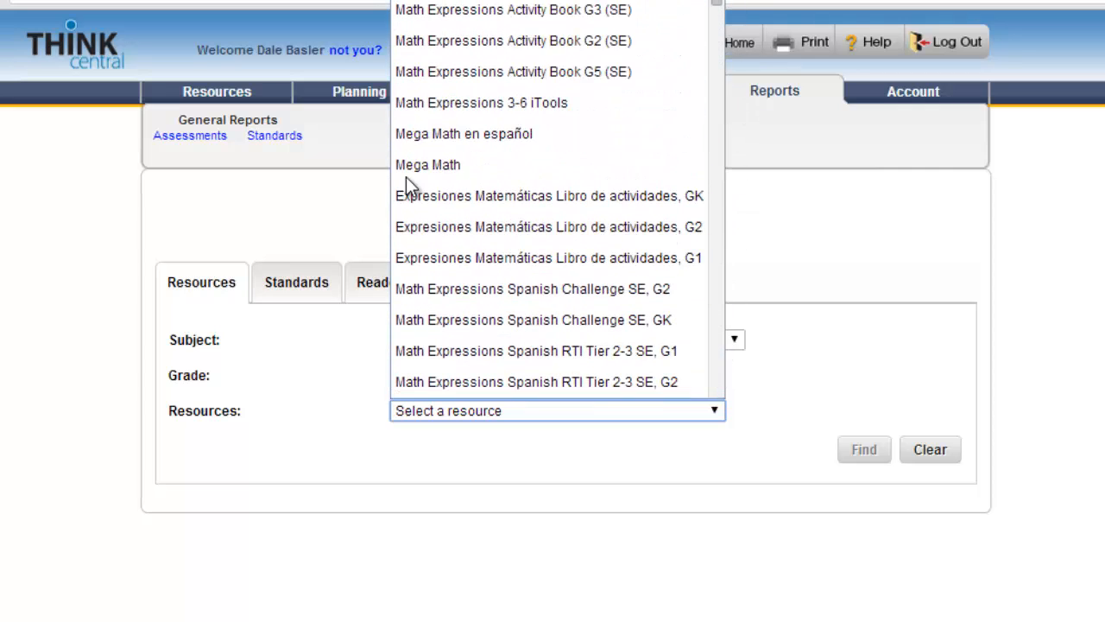
{"action": "left_click", "coordinate": [428, 164]}
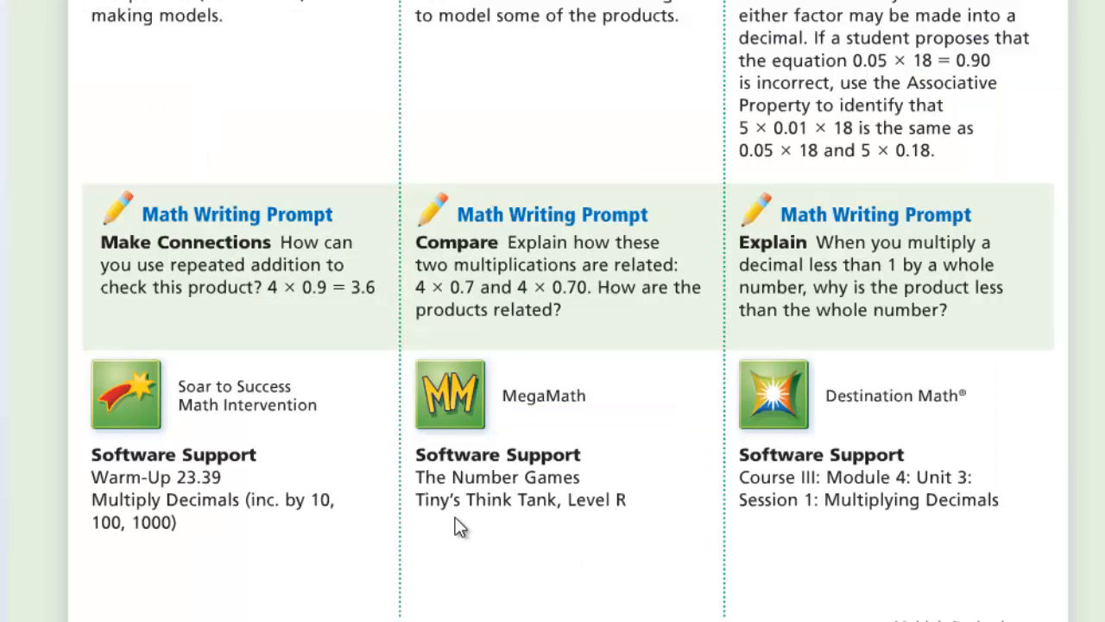
{"action": "mouse_move", "coordinate": [594, 529]}
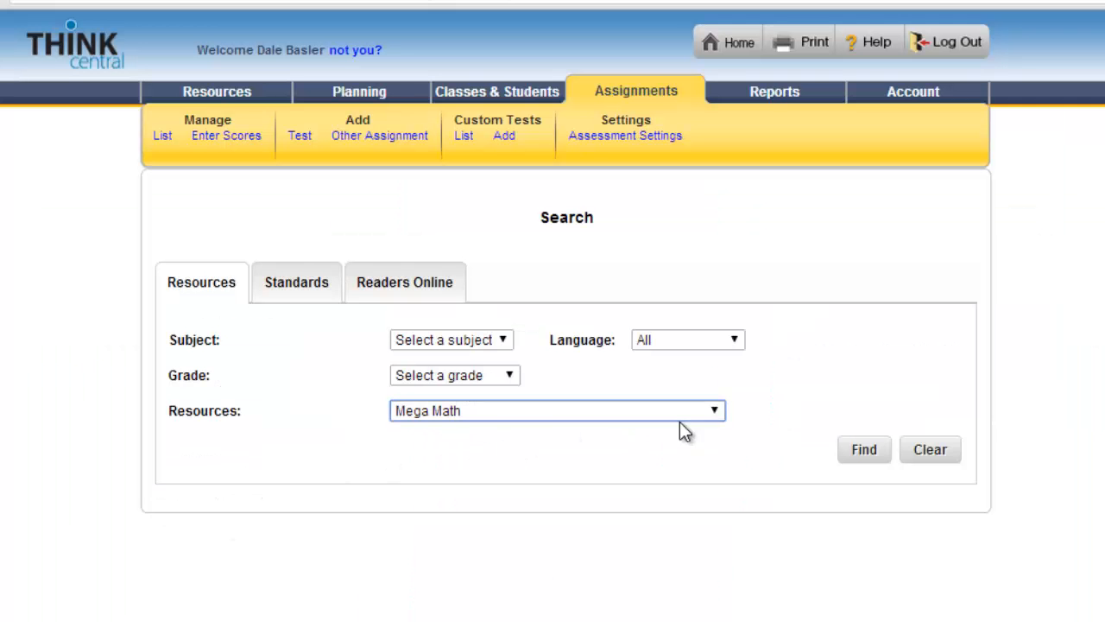
{"action": "left_click", "coordinate": [864, 449]}
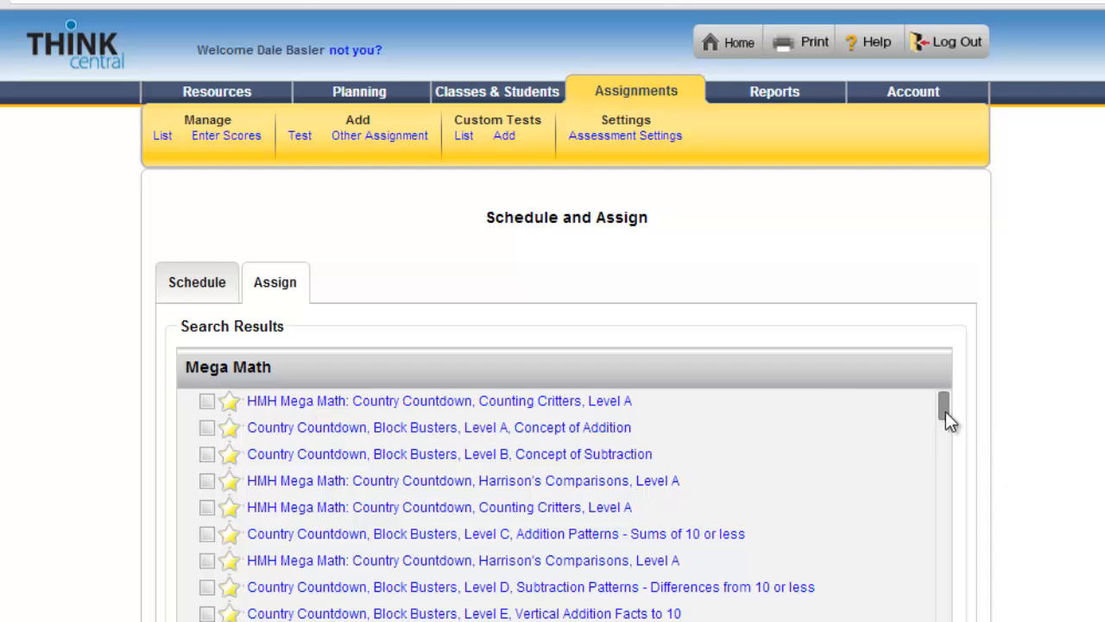
{"action": "left_click_drag", "start_coordinate": [943, 411], "coordinate": [943, 509]}
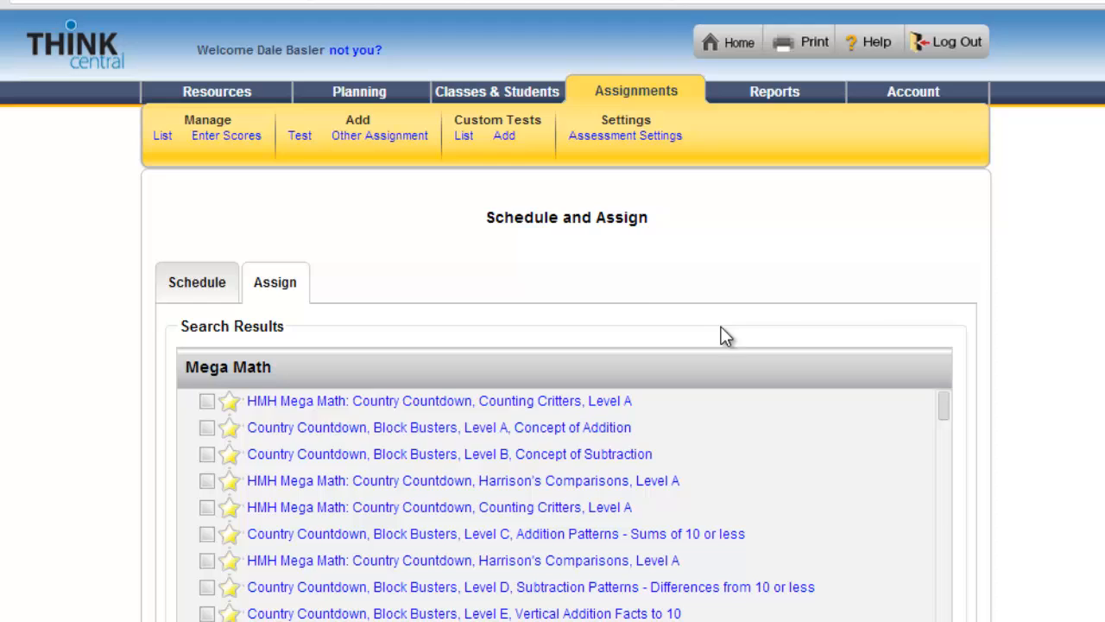
{"action": "mouse_move", "coordinate": [625, 263]}
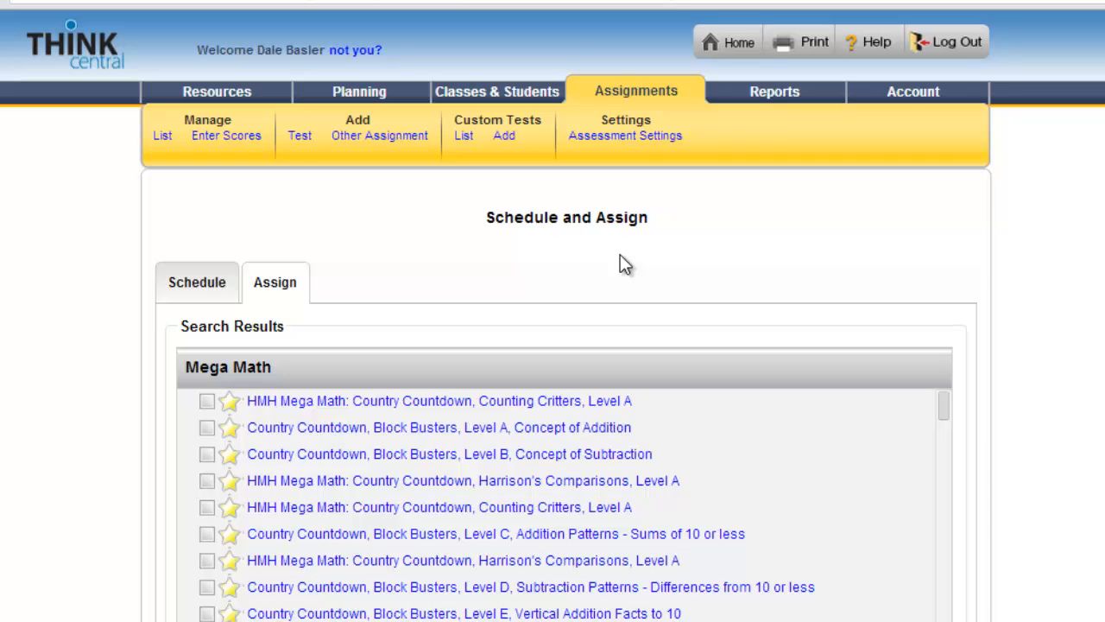
{"action": "key", "text": "ctrl+f"}
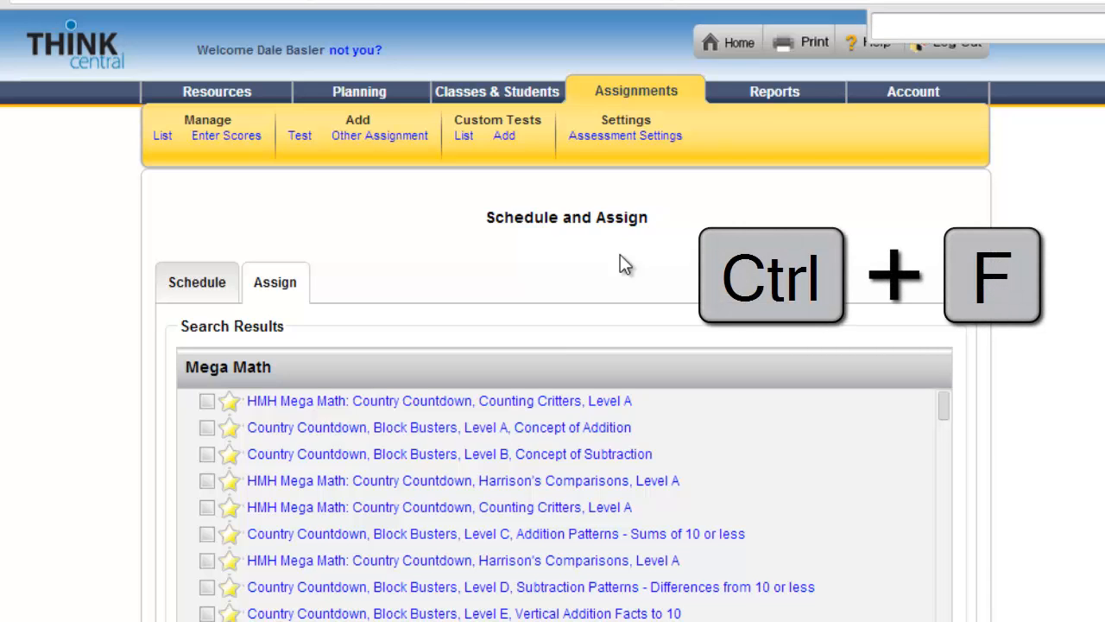
- Find 'tank' on the page and tick Tiny's Think Tank, Level R, Multiply Decimals
{"action": "key", "text": "ctrl+f"}
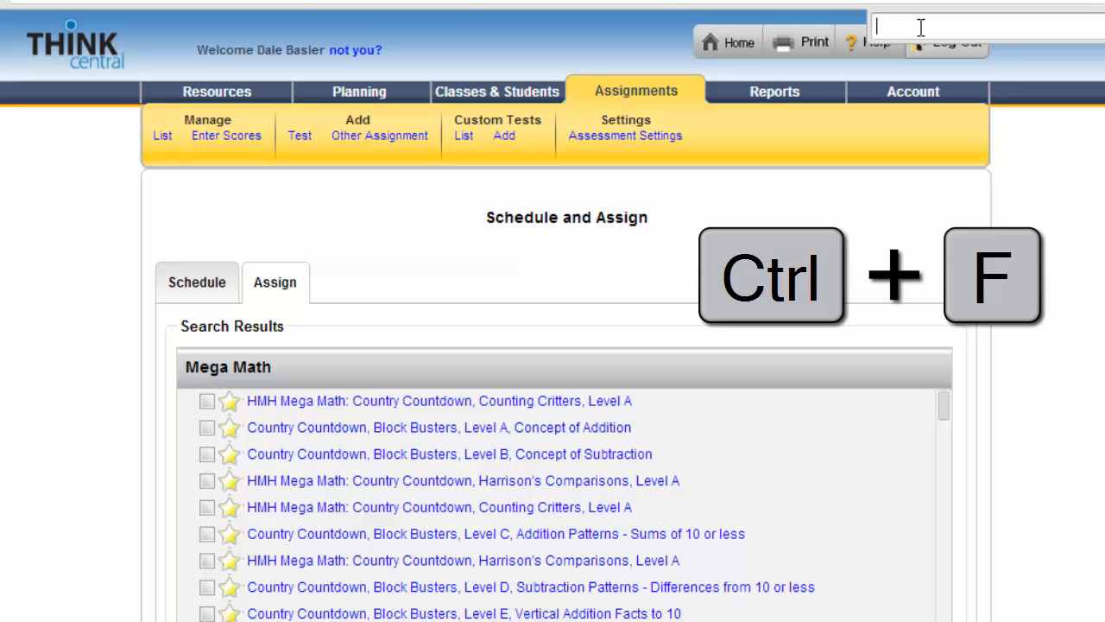
{"action": "key", "text": "ctrl+f"}
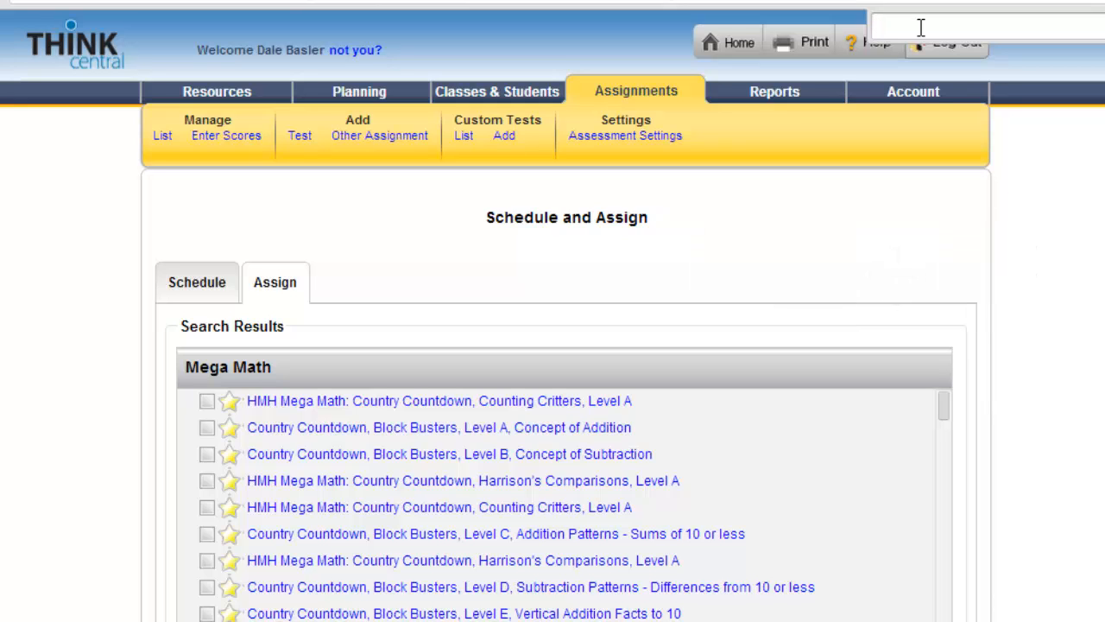
{"action": "type", "text": "tank, level r"}
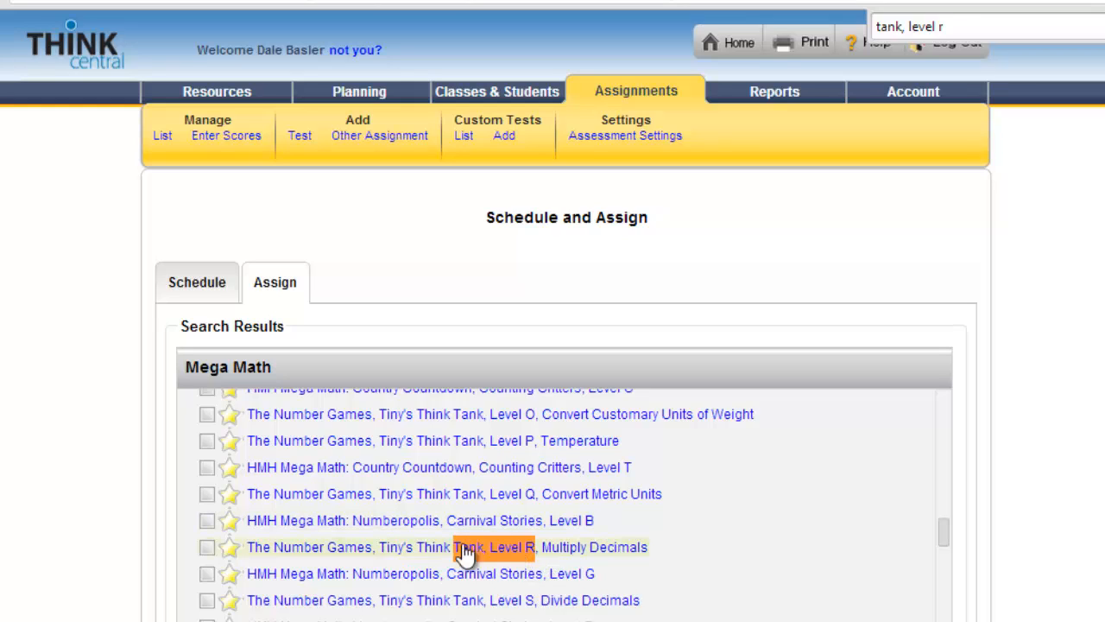
{"action": "mouse_move", "coordinate": [383, 549]}
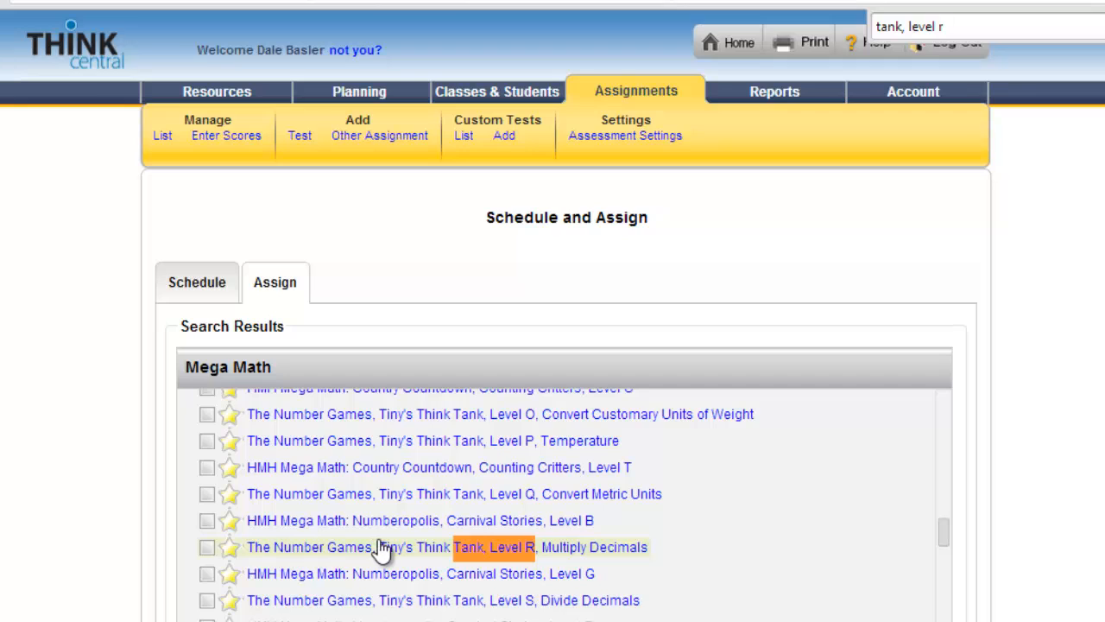
{"action": "mouse_move", "coordinate": [567, 559]}
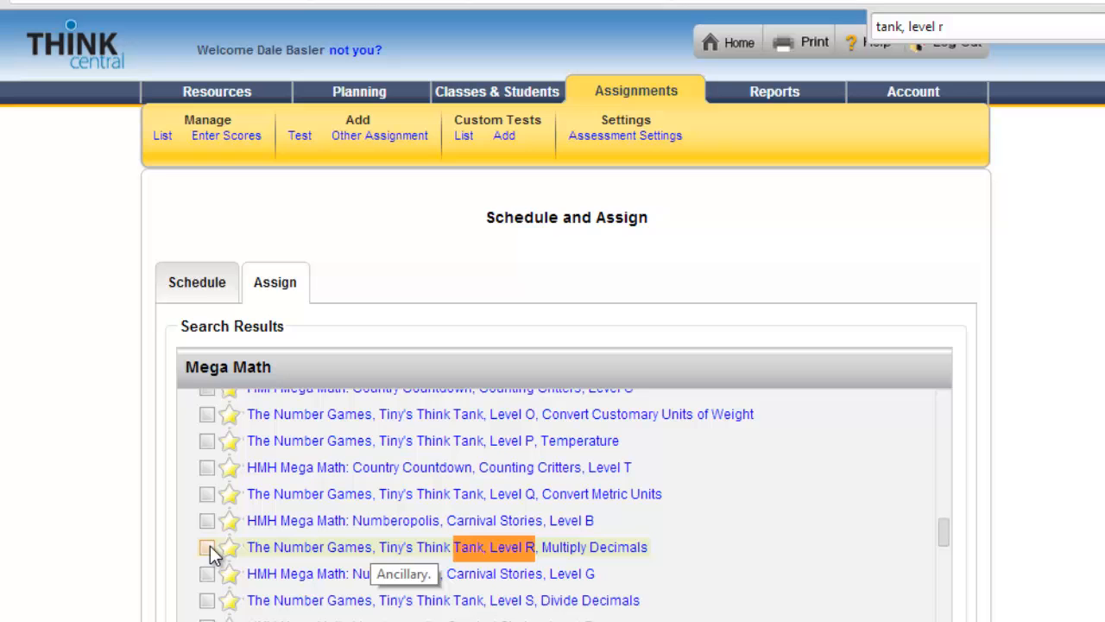
{"action": "left_click", "coordinate": [207, 545]}
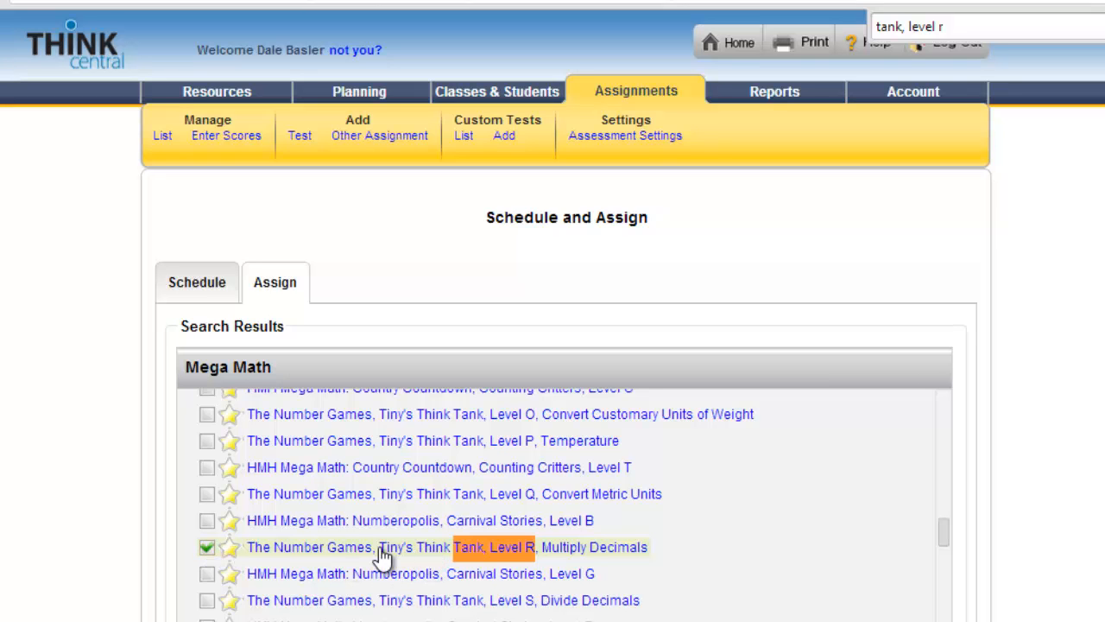
- Add the checked Think Tank activity to the assignment as its resource
{"action": "scroll", "scroll_direction": "down", "scroll_amount": 3}
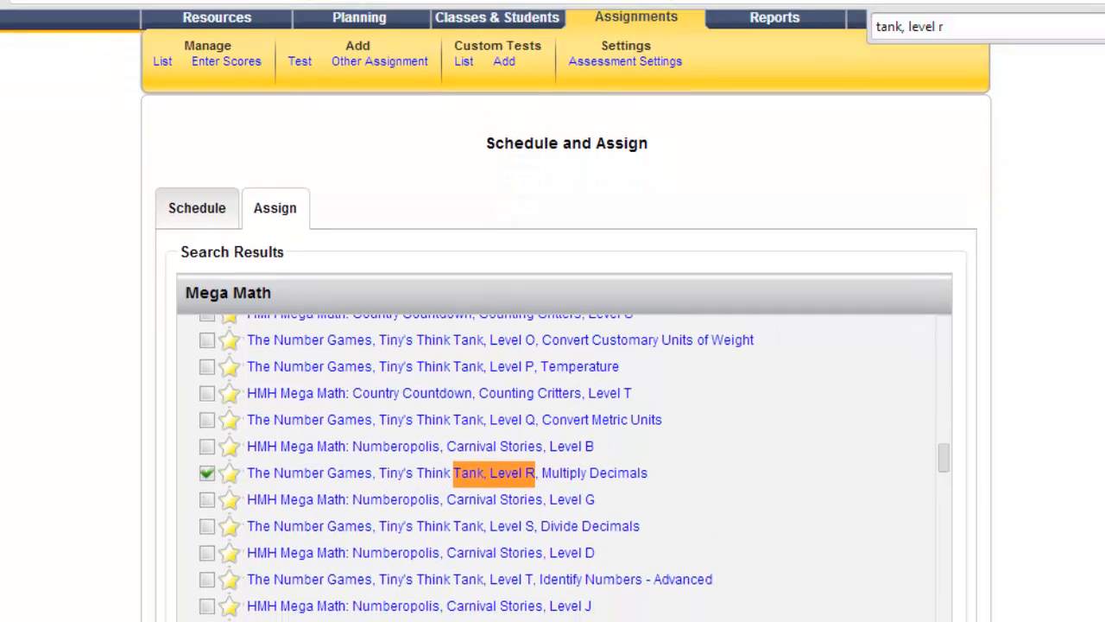
{"action": "scroll", "scroll_direction": "down", "scroll_amount": 3}
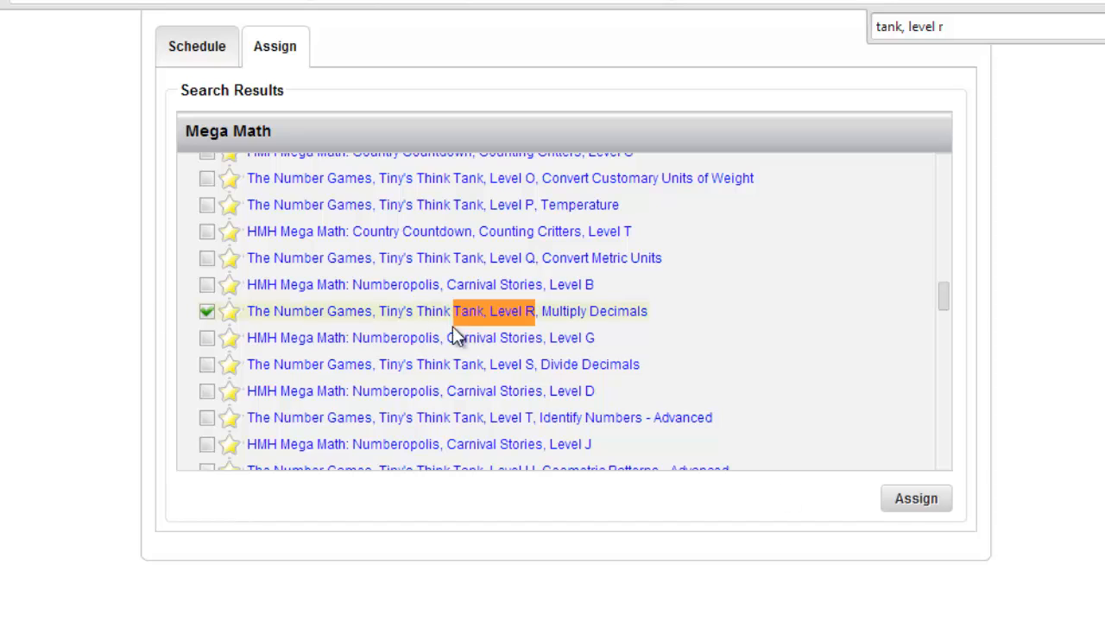
{"action": "left_click", "coordinate": [915, 497]}
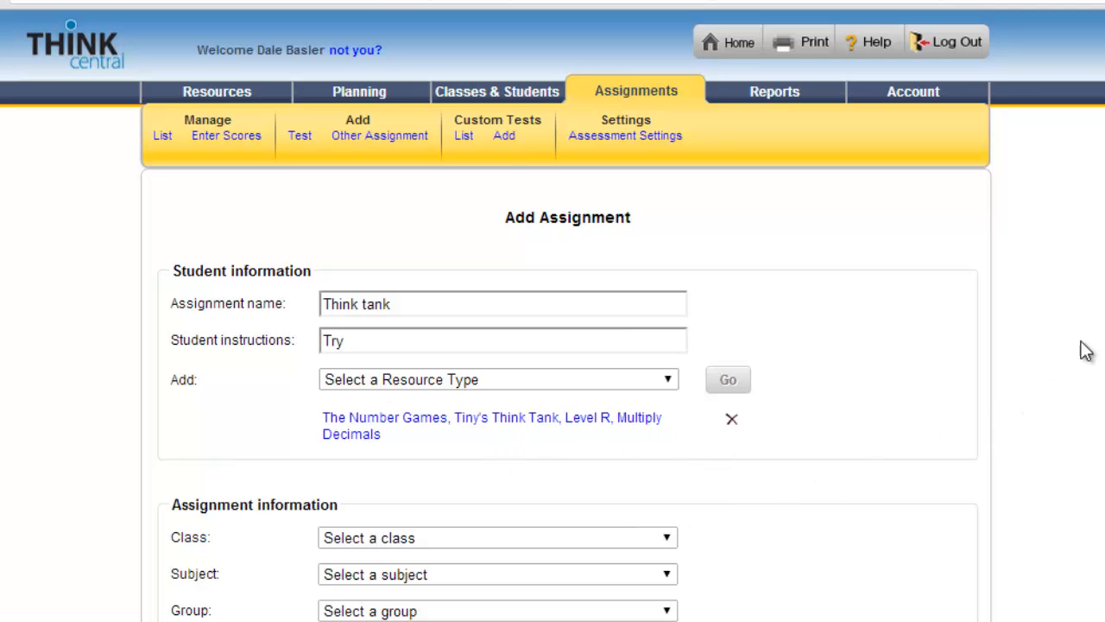
- Target the assignment to class E MATH 5-Basler and group RTI1
{"action": "scroll", "scroll_direction": "down", "scroll_amount": 3}
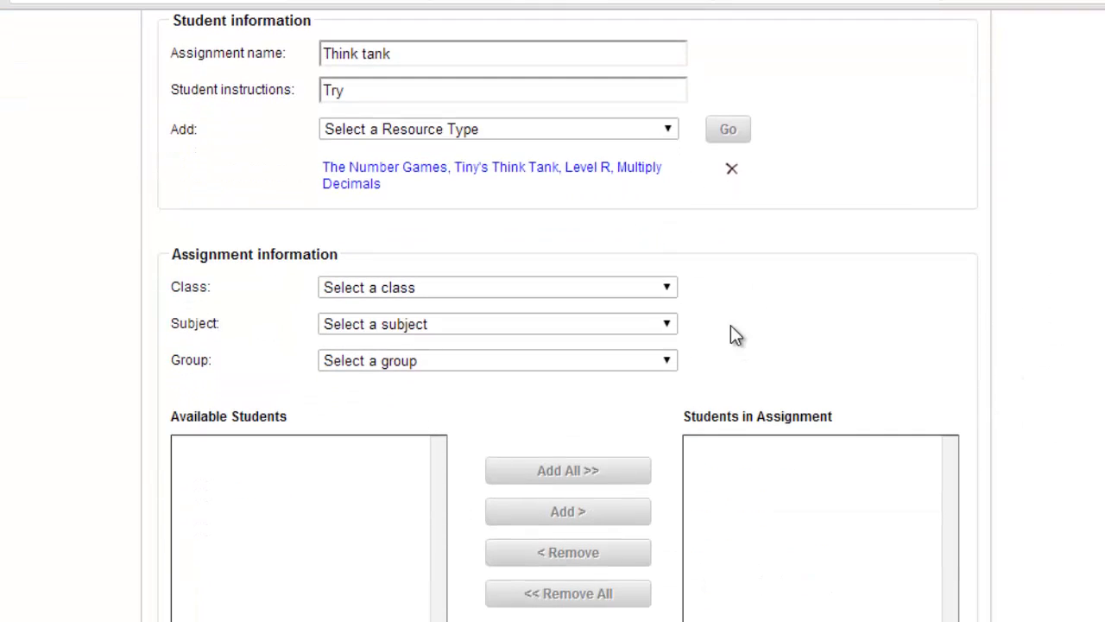
{"action": "left_click", "coordinate": [498, 287]}
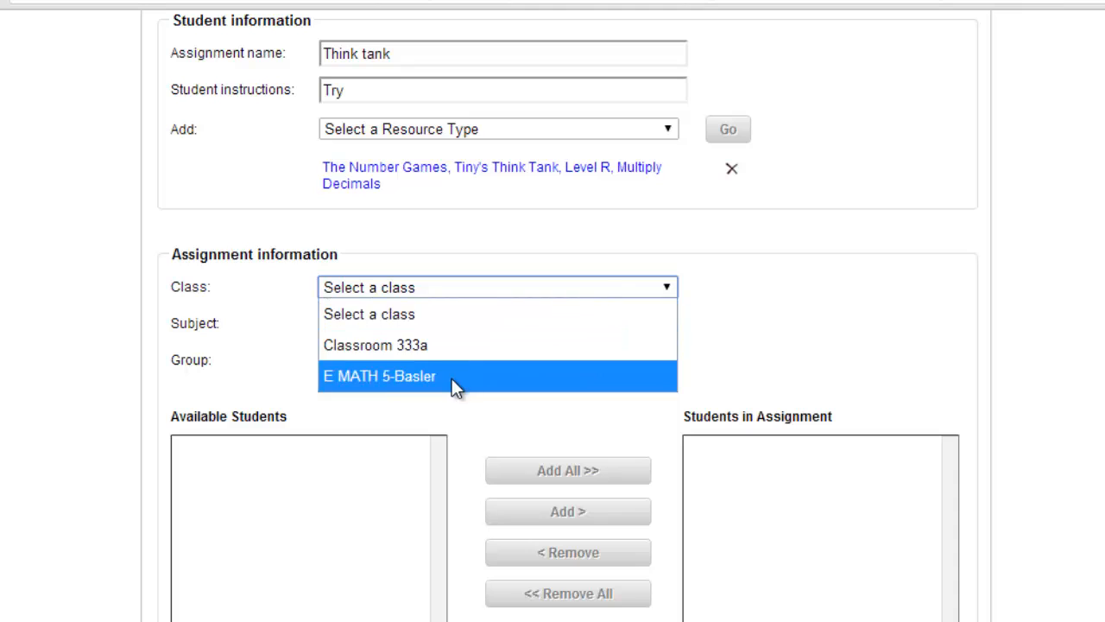
{"action": "left_click", "coordinate": [379, 376]}
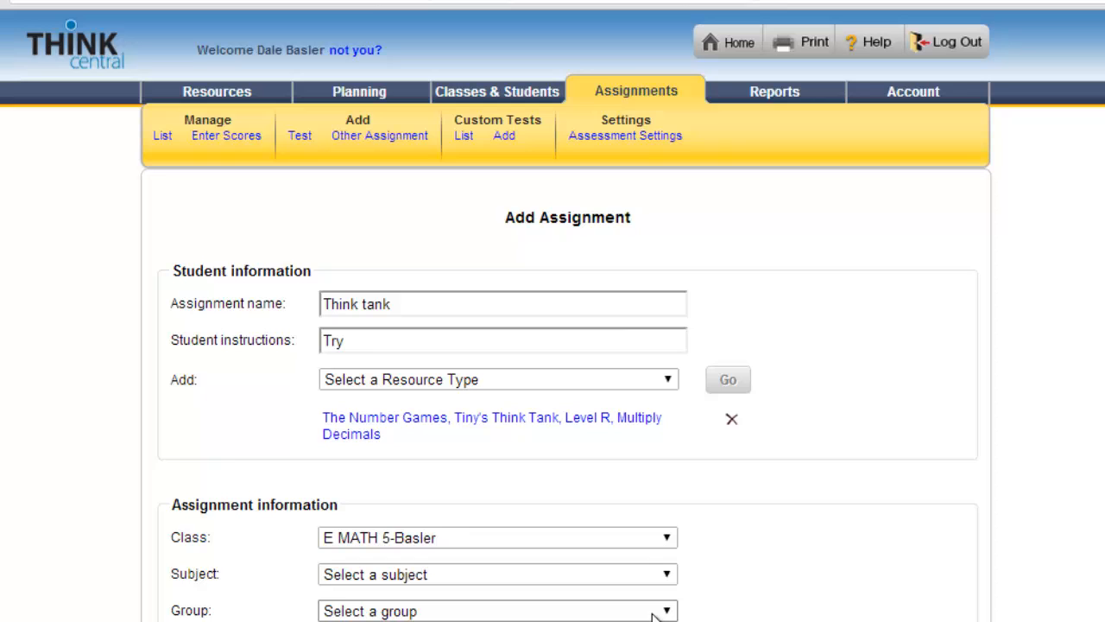
{"action": "scroll", "scroll_direction": "down", "scroll_amount": 3}
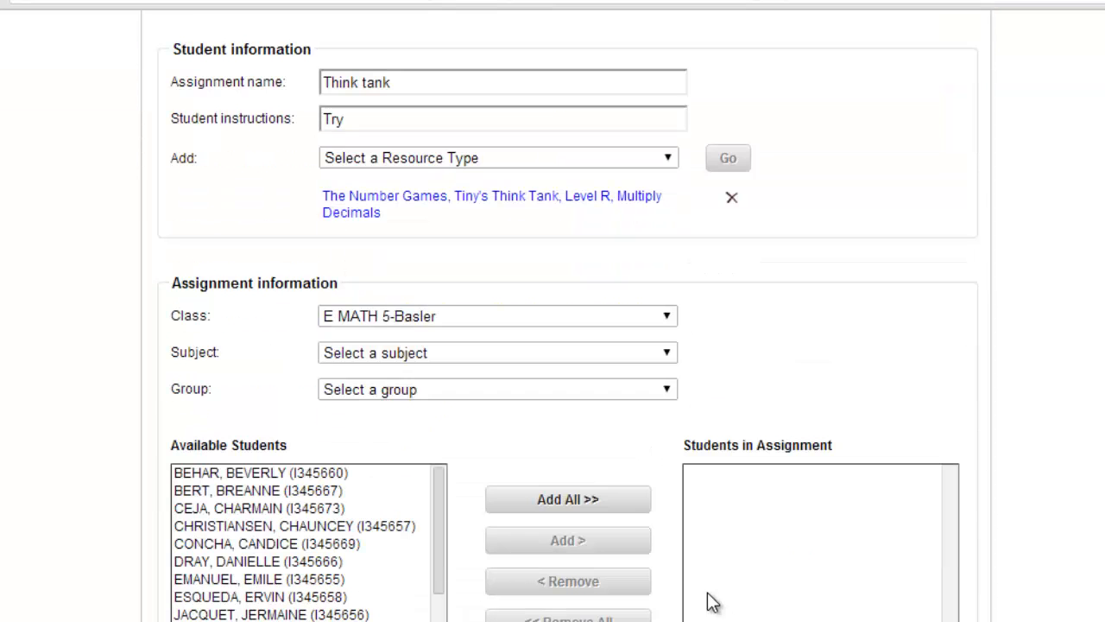
{"action": "mouse_move", "coordinate": [297, 608]}
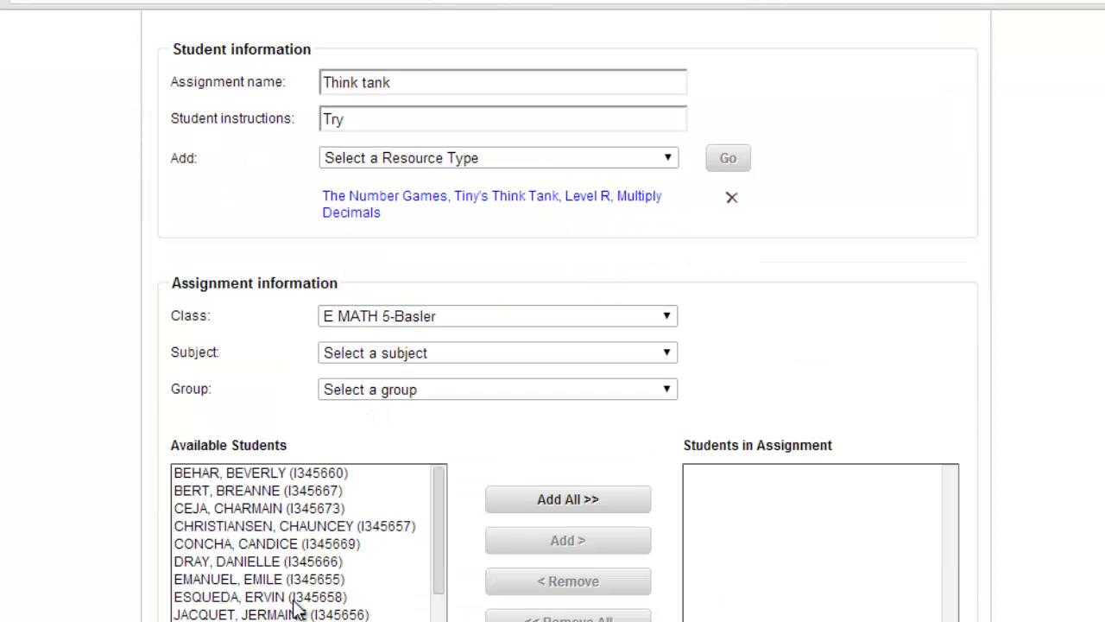
{"action": "left_click", "coordinate": [497, 390]}
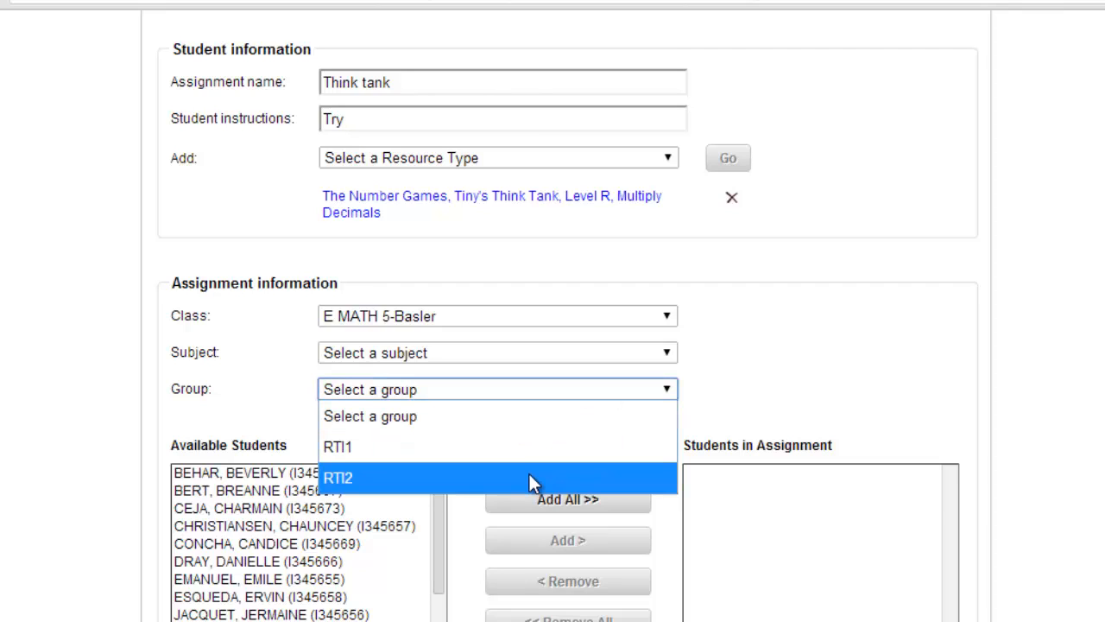
{"action": "mouse_move", "coordinate": [532, 457]}
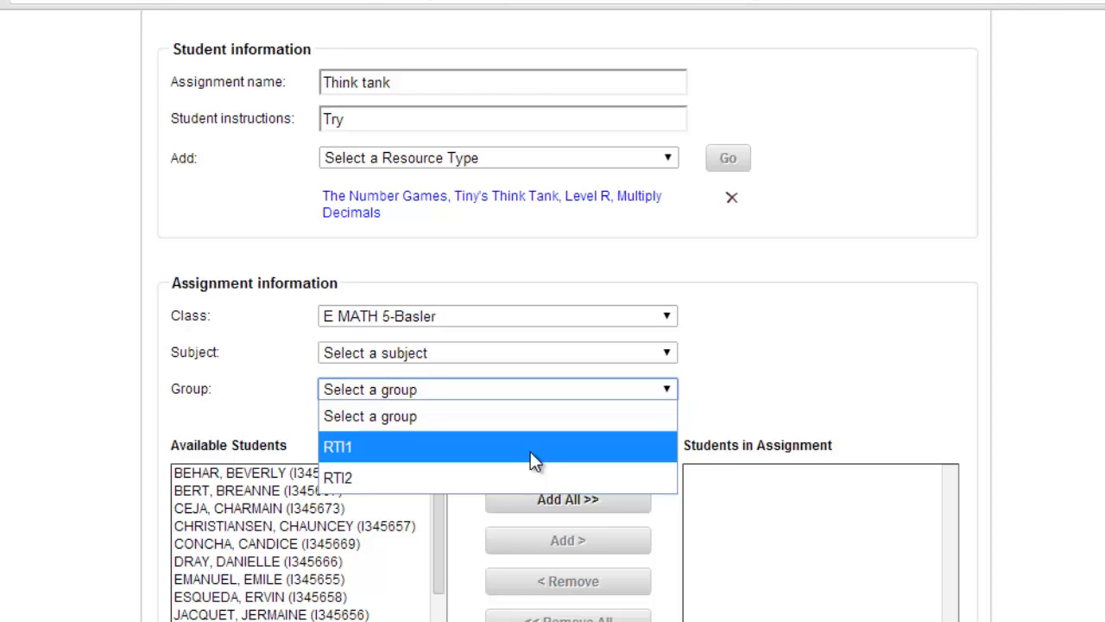
{"action": "left_click", "coordinate": [339, 445]}
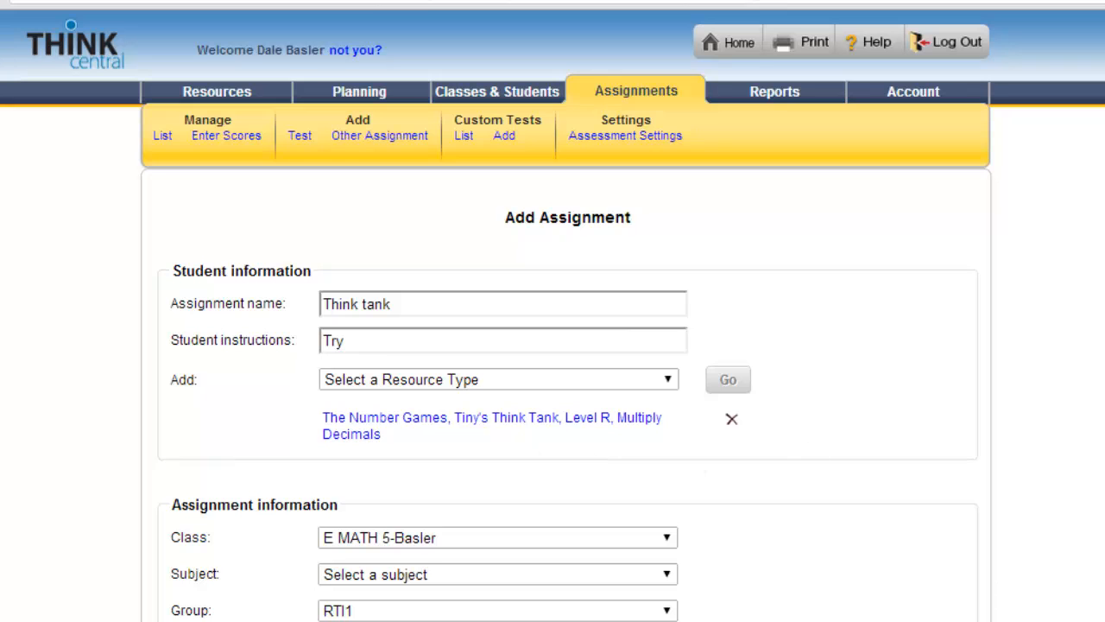
- Add all RTI1 students to the assignment and set its subject to Mathematics
{"action": "scroll", "scroll_direction": "down", "scroll_amount": 3}
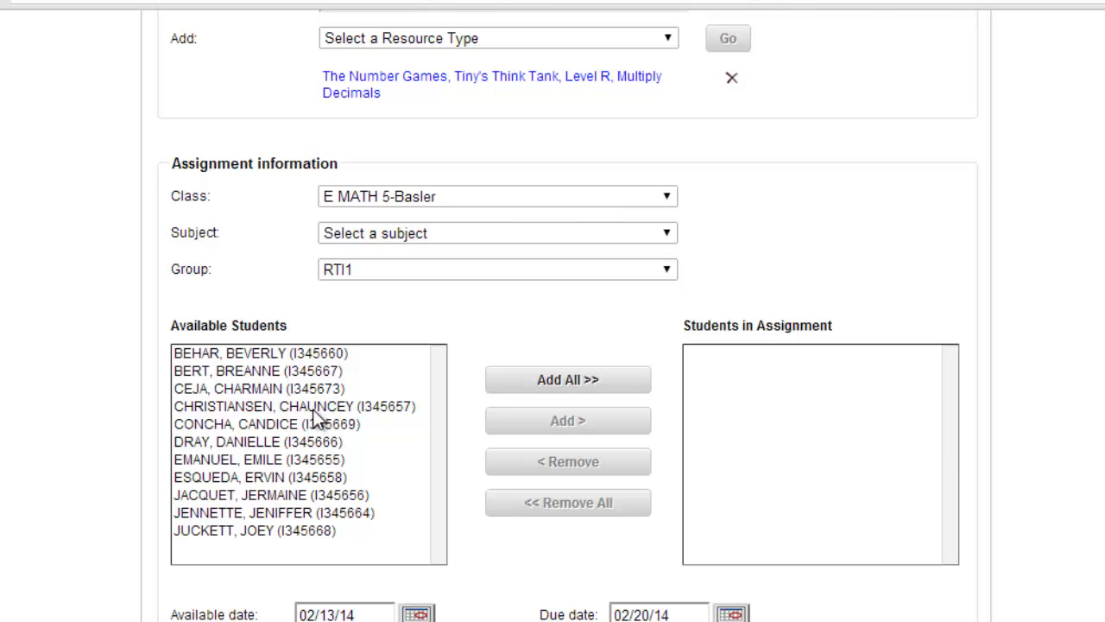
{"action": "mouse_move", "coordinate": [566, 380]}
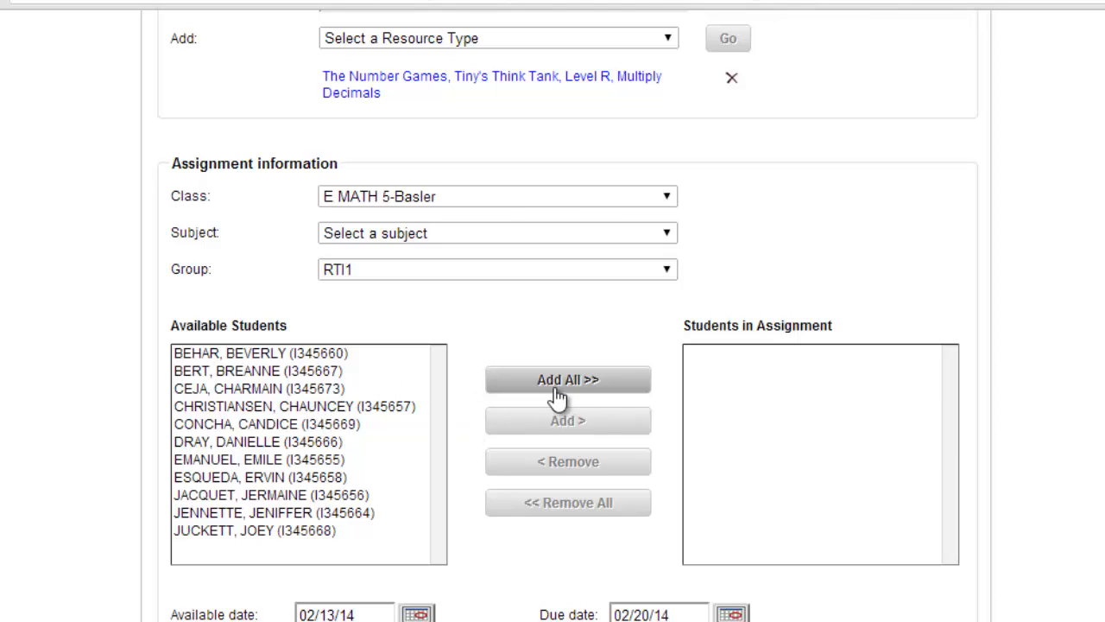
{"action": "left_click", "coordinate": [567, 380]}
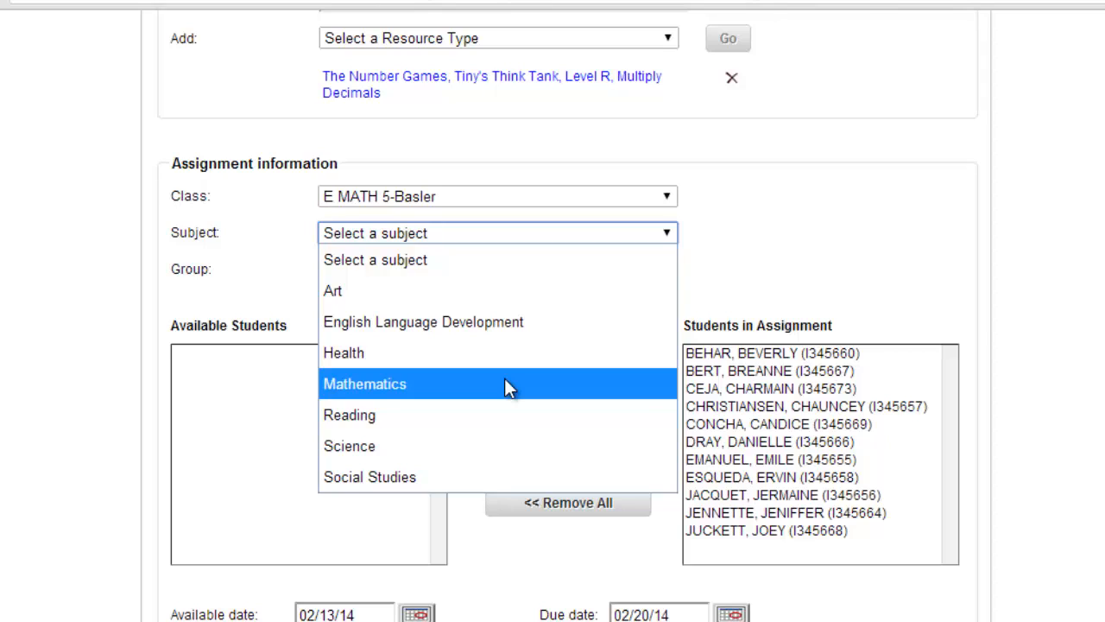
{"action": "left_click", "coordinate": [364, 383]}
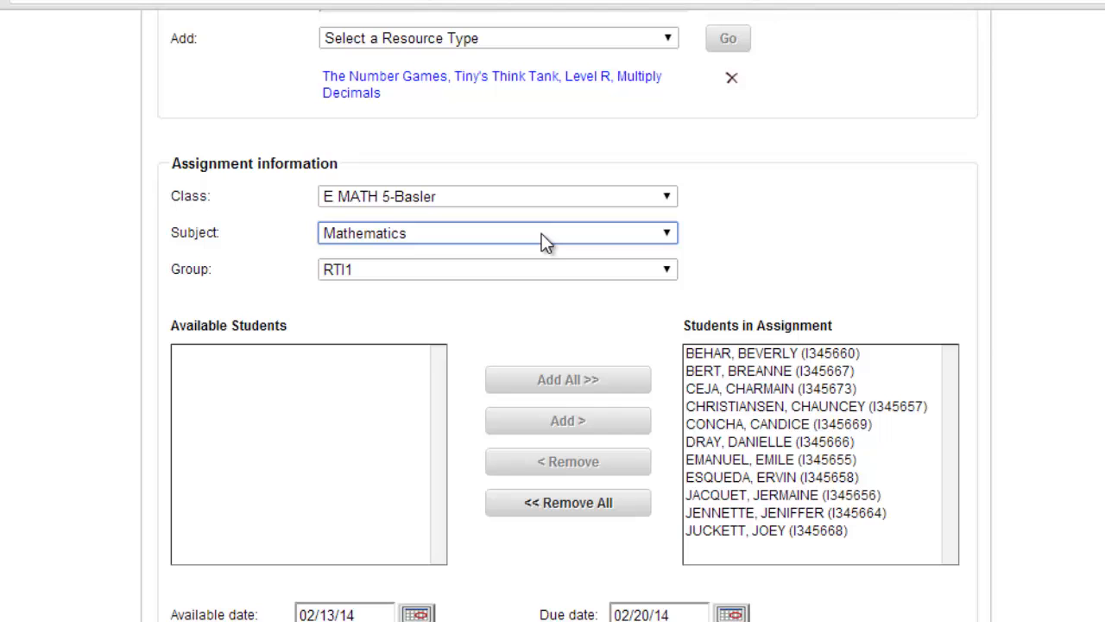
- Save the Think tank assignment and confirm its creation, due 02/20/14
{"action": "scroll", "scroll_direction": "down", "scroll_amount": 3}
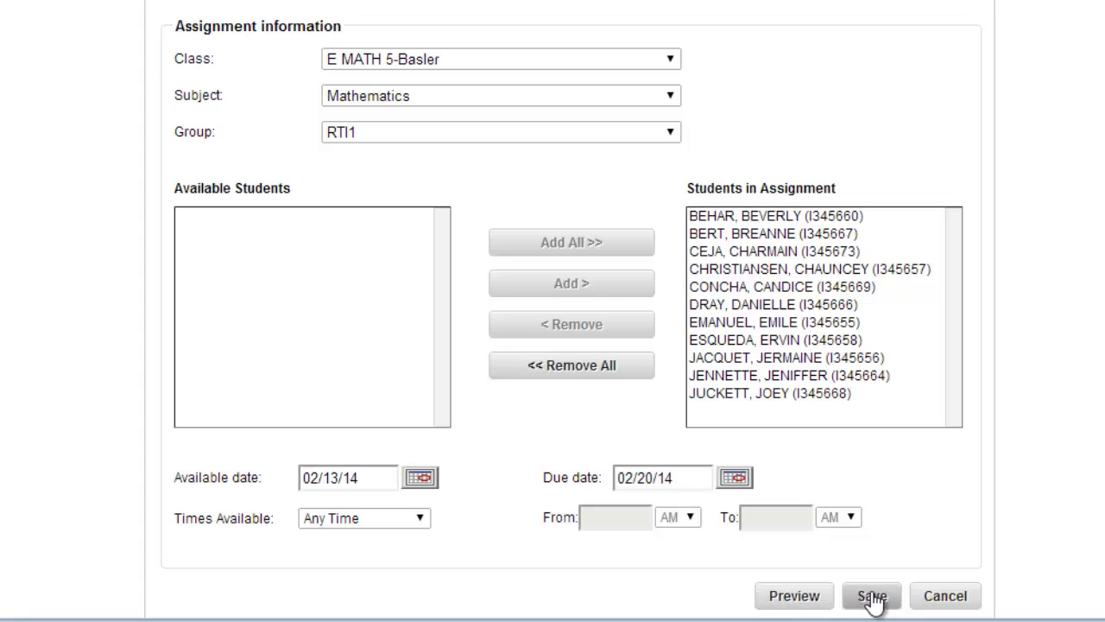
{"action": "left_click", "coordinate": [870, 594]}
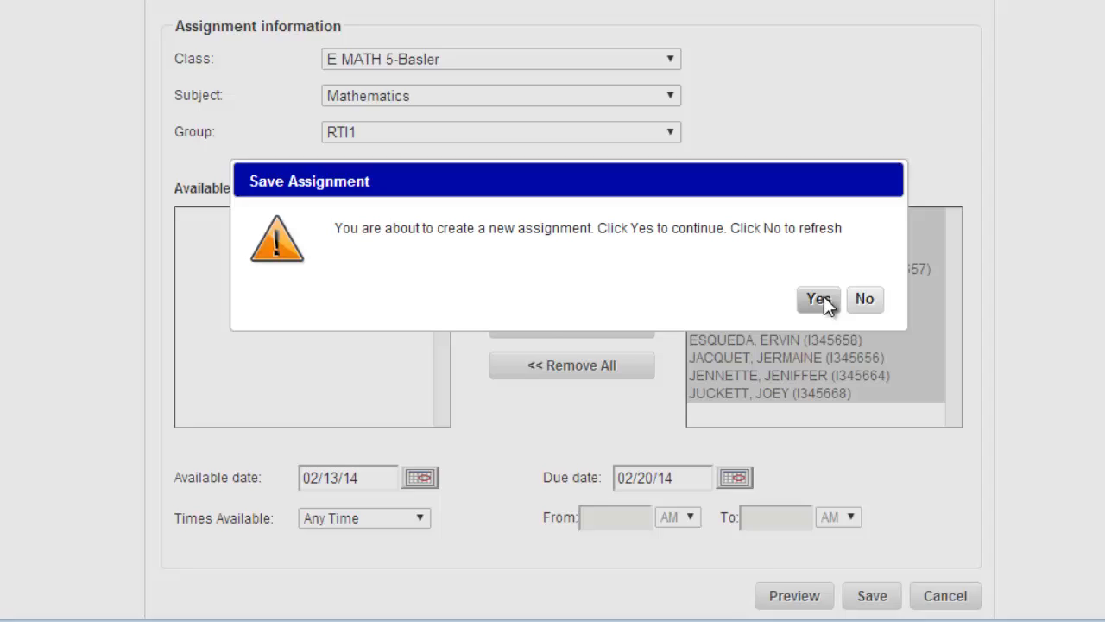
{"action": "left_click", "coordinate": [817, 299]}
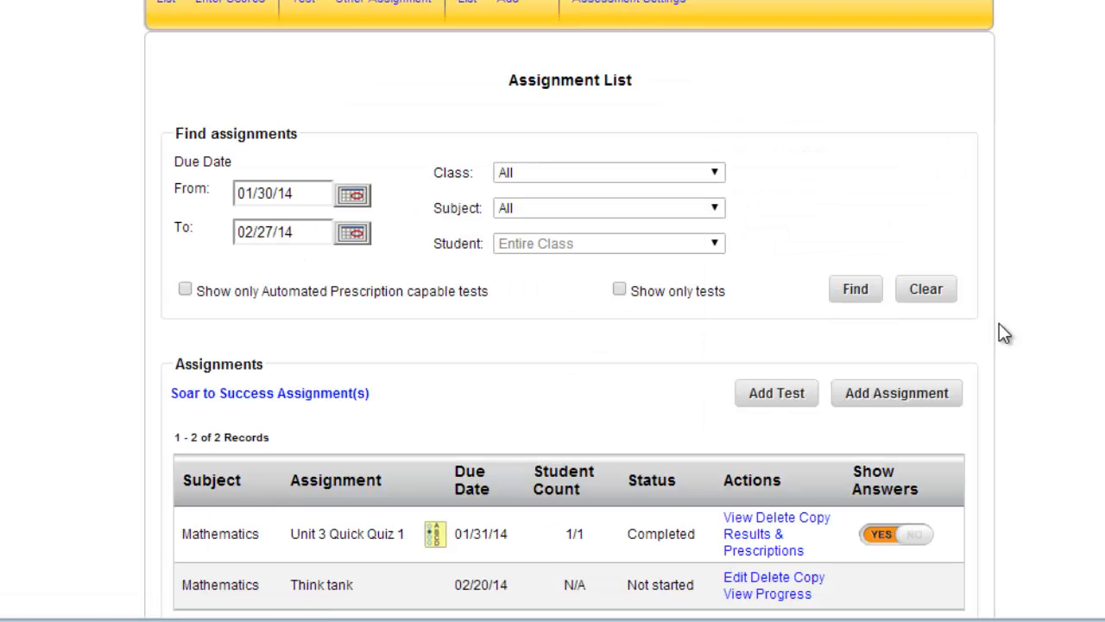
{"action": "scroll", "scroll_direction": "down", "scroll_amount": 3}
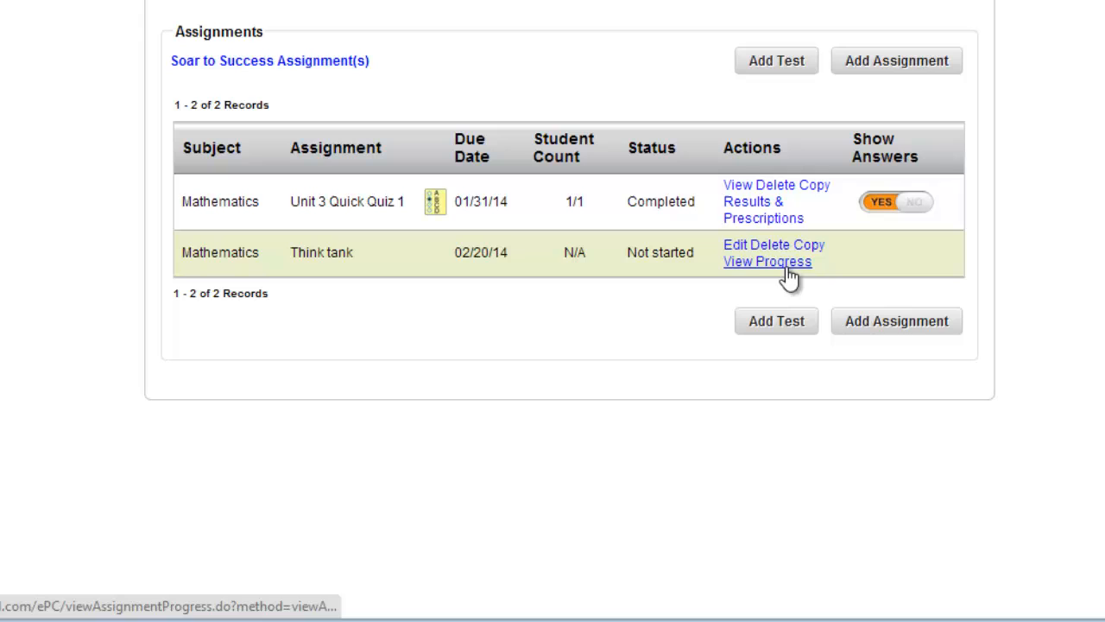
{"action": "mouse_move", "coordinate": [758, 284]}
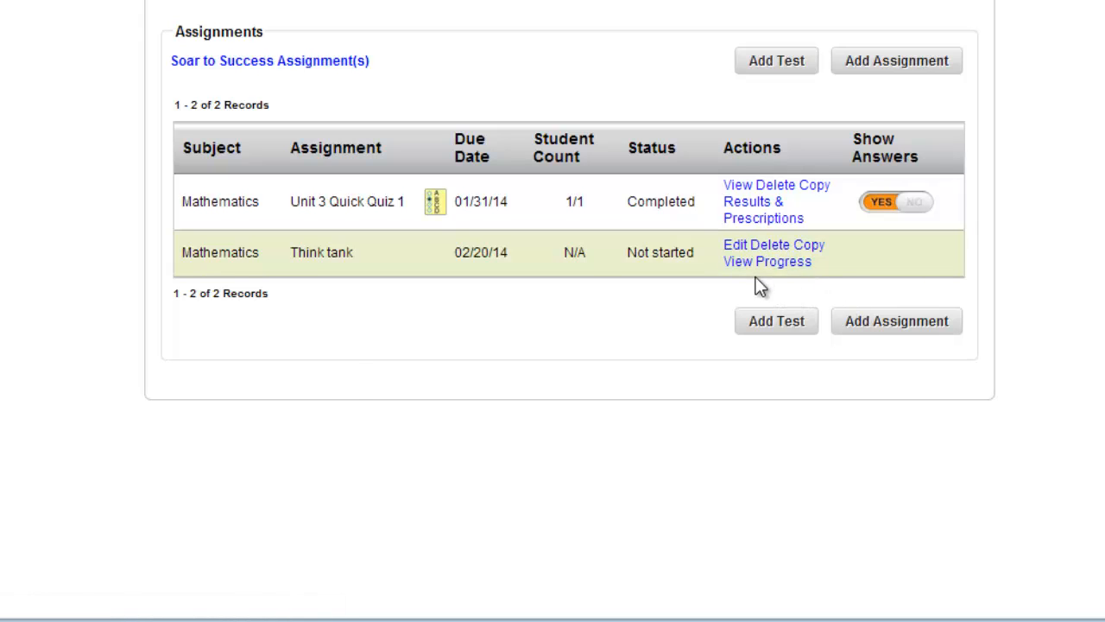
{"action": "mouse_move", "coordinate": [746, 390]}
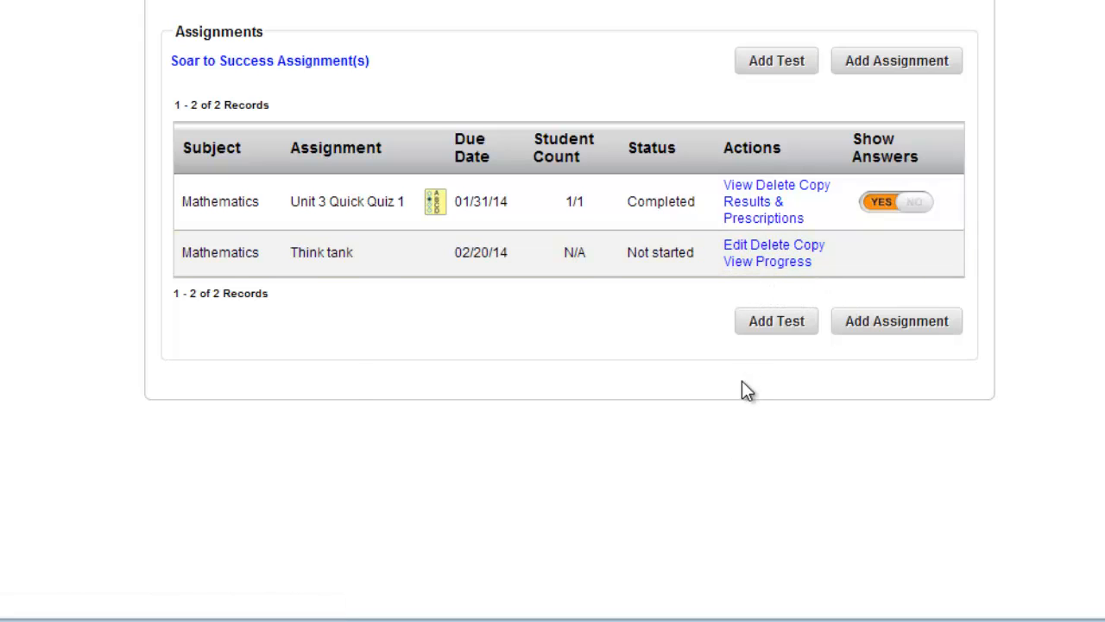
{"action": "mouse_move", "coordinate": [999, 249]}
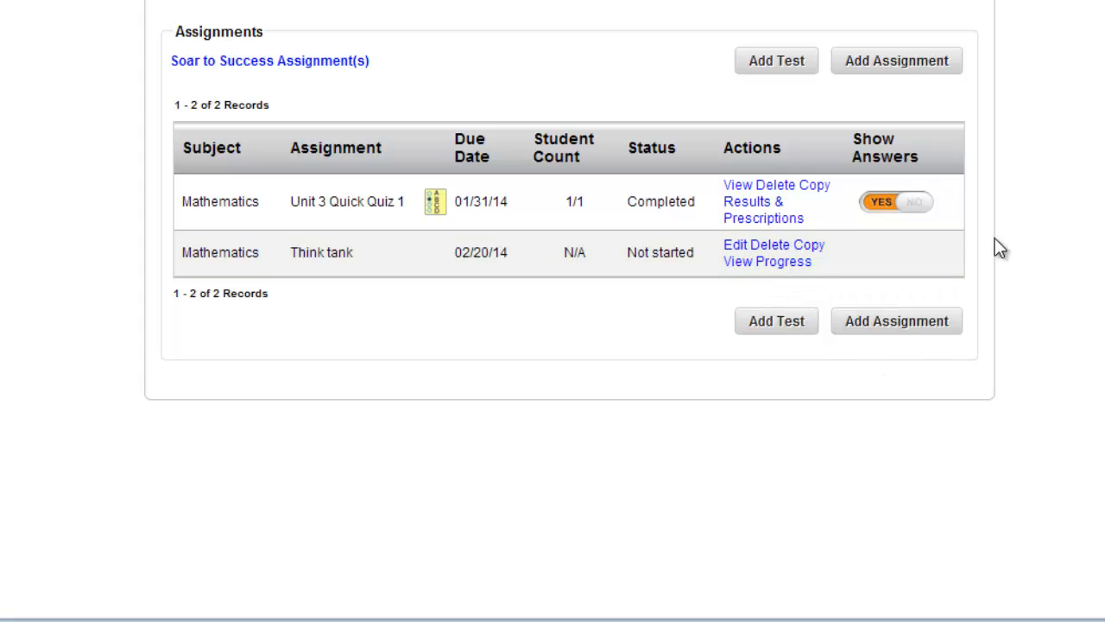
{"action": "mouse_move", "coordinate": [998, 349]}
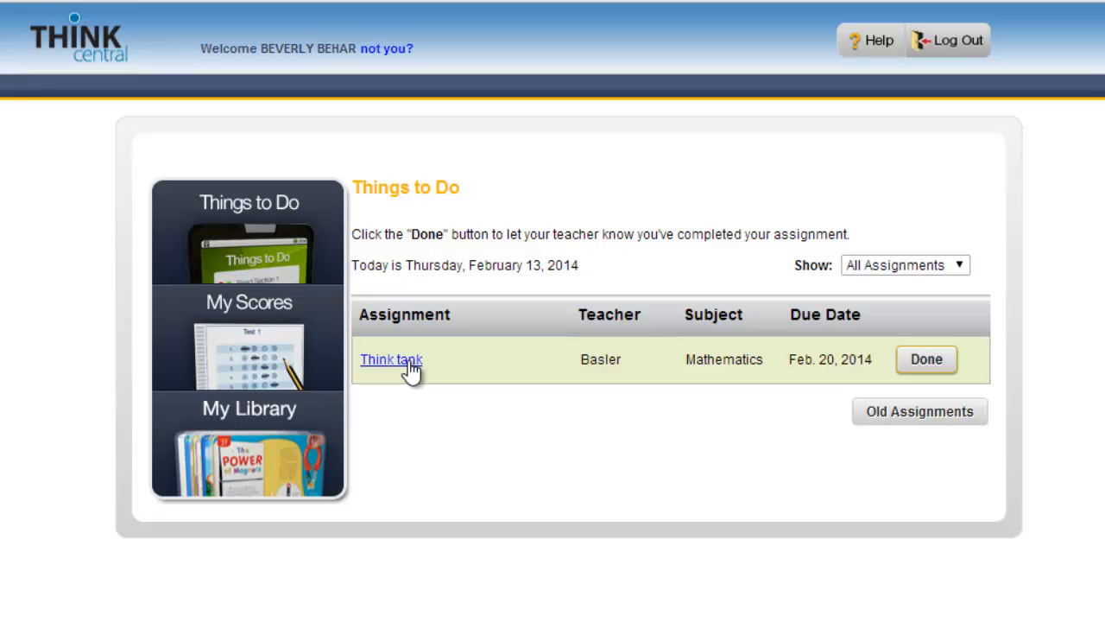
{"action": "mouse_move", "coordinate": [463, 366]}
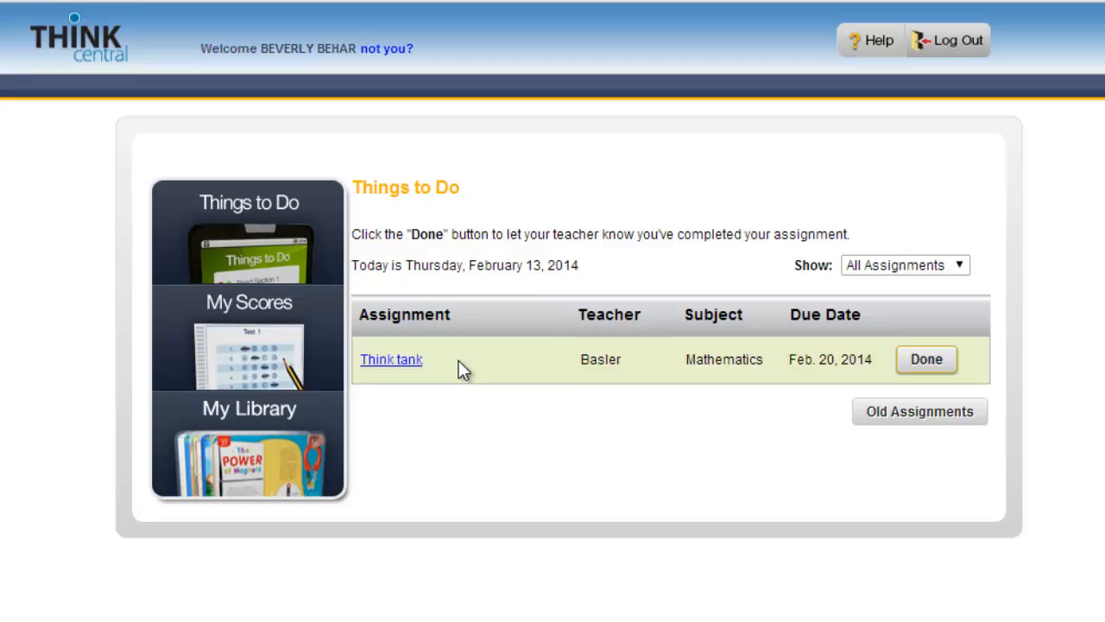
- As the student, view the Think tank assignment and its Number Games multiply decimals resource
{"action": "left_click", "coordinate": [390, 359]}
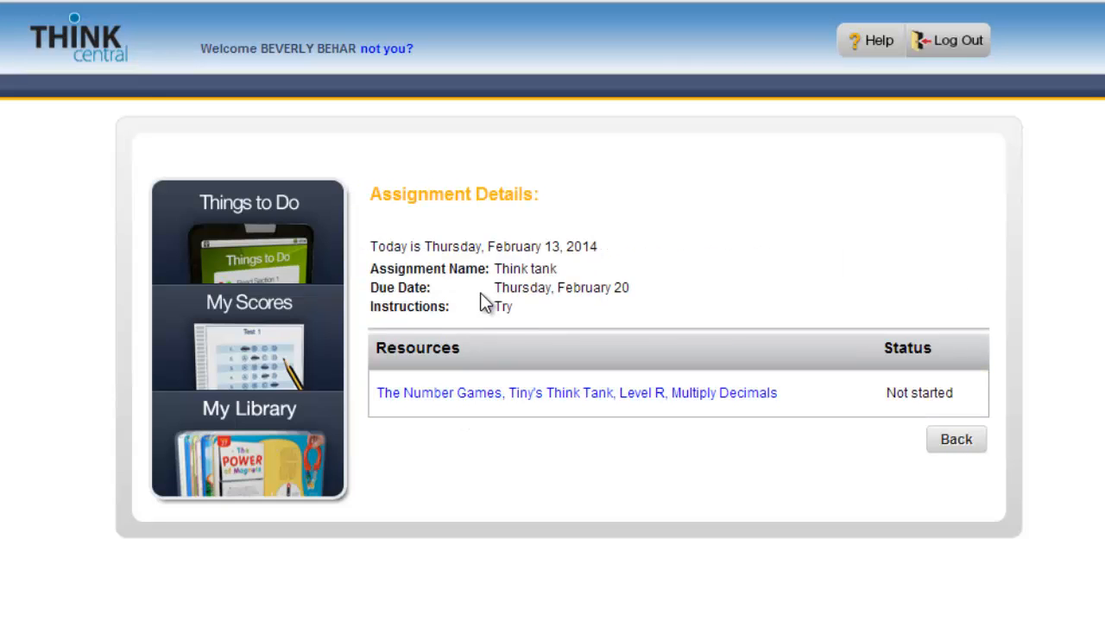
{"action": "mouse_move", "coordinate": [665, 404]}
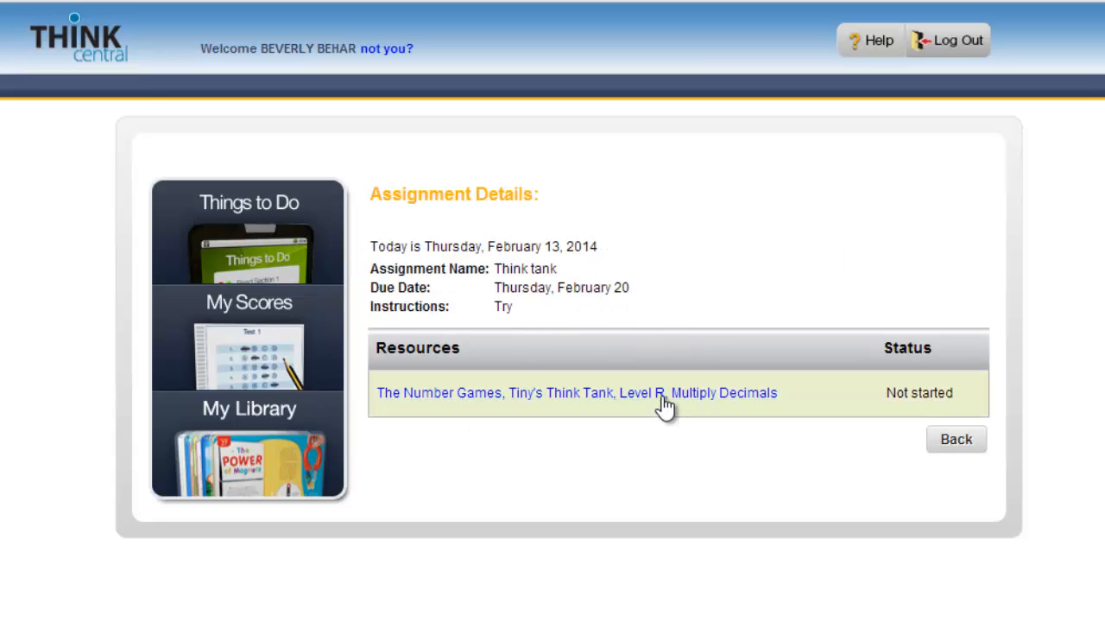
{"action": "left_click", "coordinate": [577, 393]}
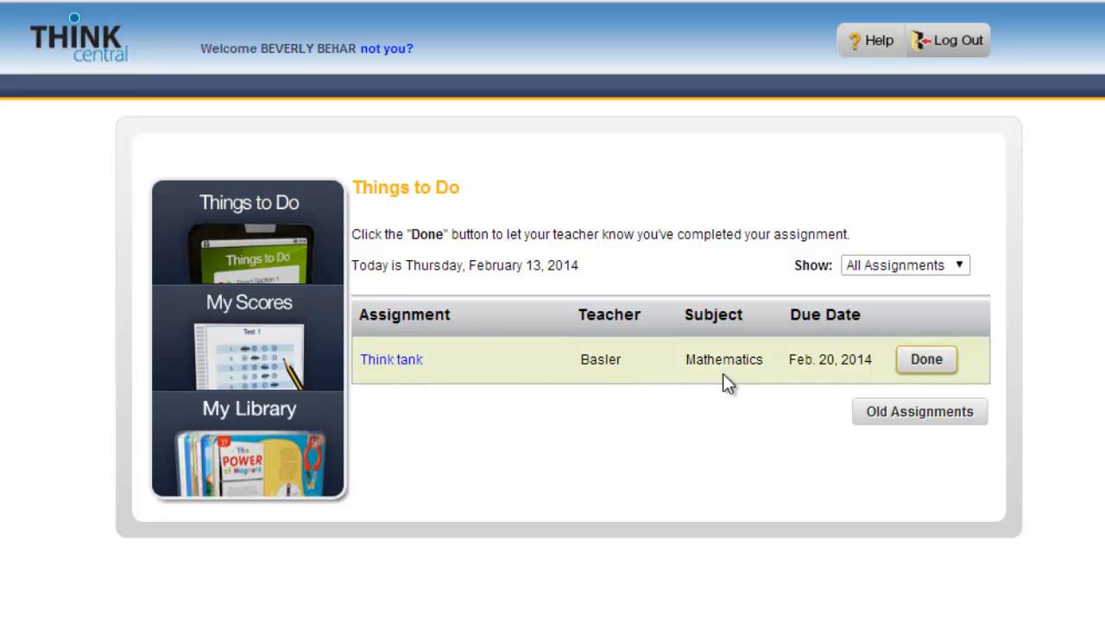
{"action": "mouse_move", "coordinate": [925, 359]}
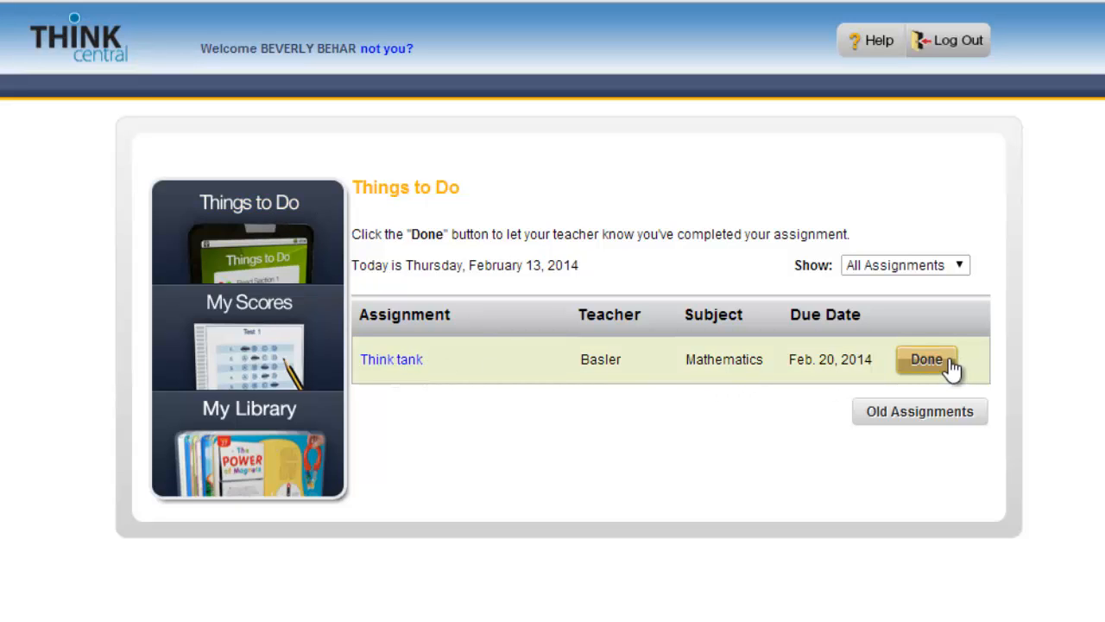
{"action": "mouse_move", "coordinate": [721, 214]}
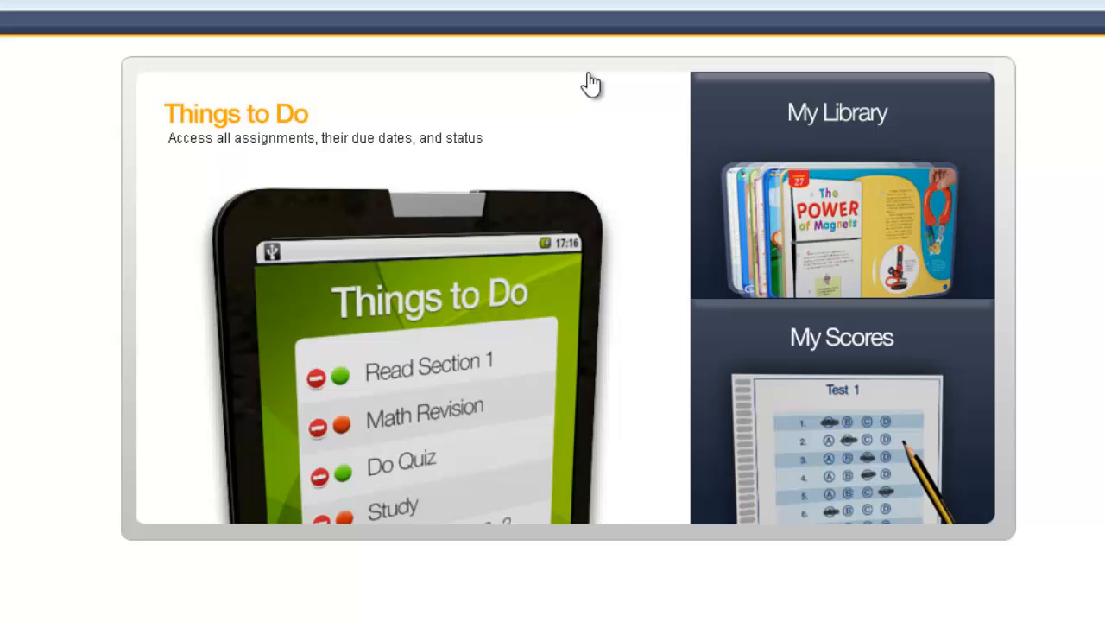
{"action": "mouse_move", "coordinate": [433, 335]}
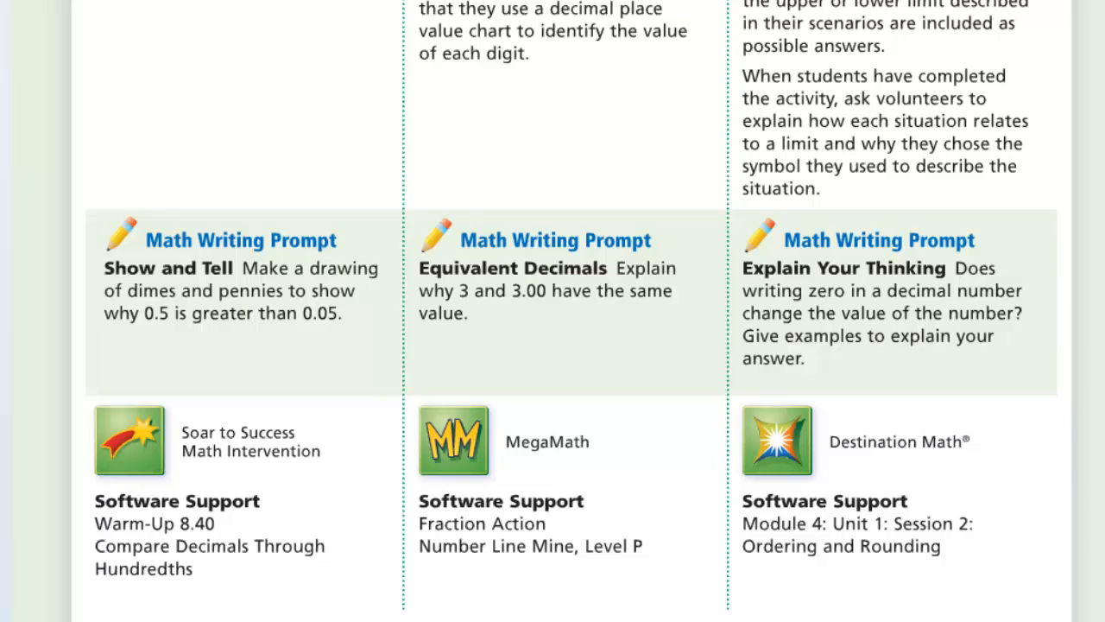
{"action": "mouse_move", "coordinate": [338, 544]}
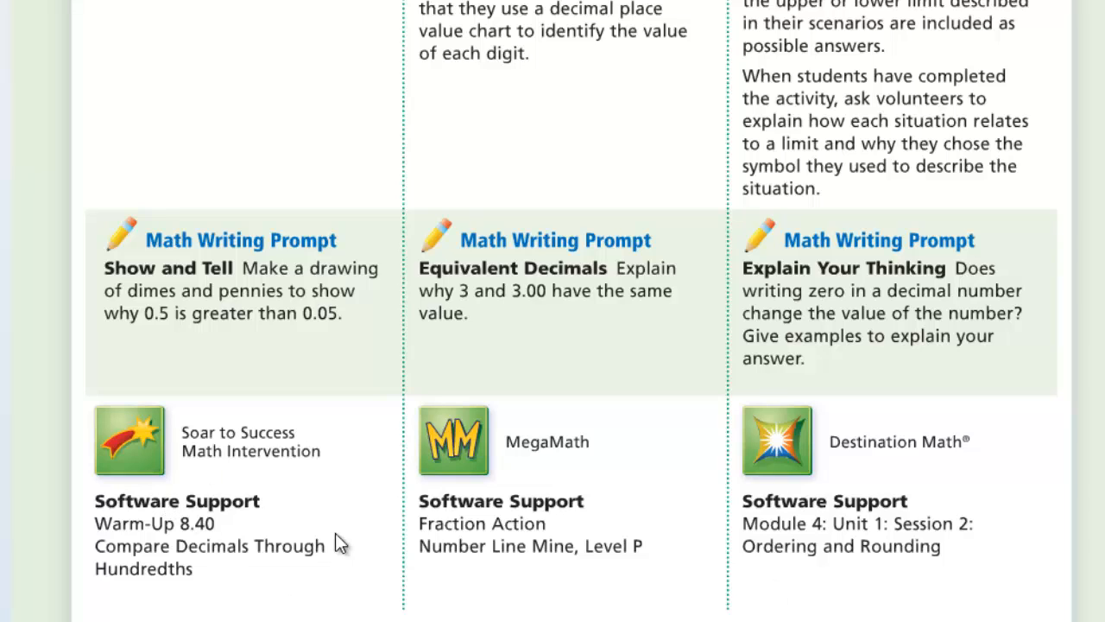
{"action": "mouse_move", "coordinate": [166, 556]}
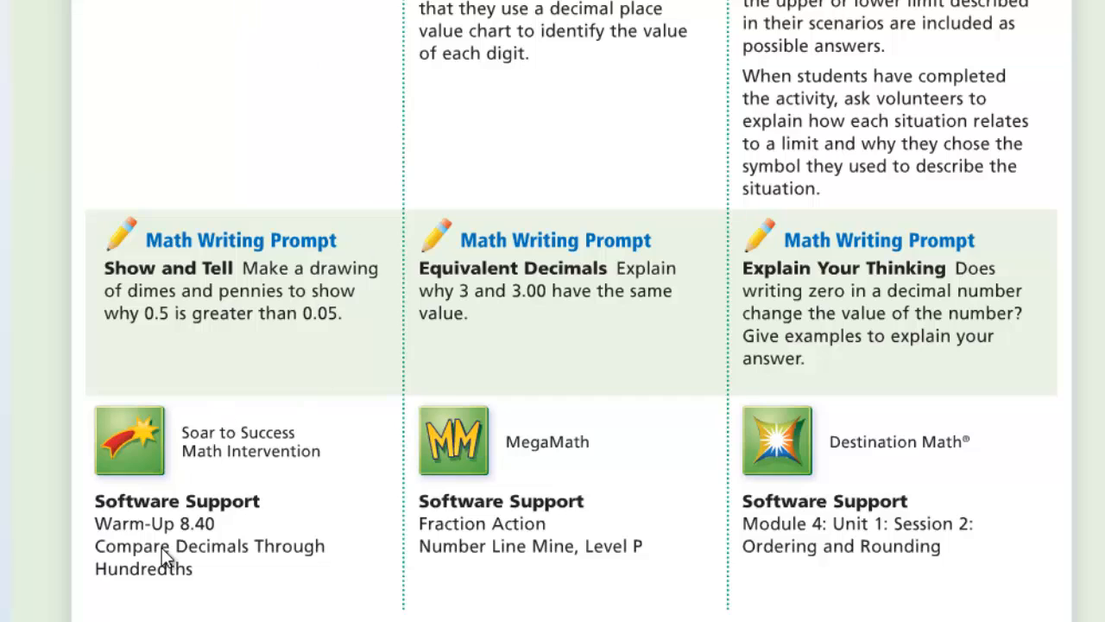
{"action": "mouse_move", "coordinate": [286, 535]}
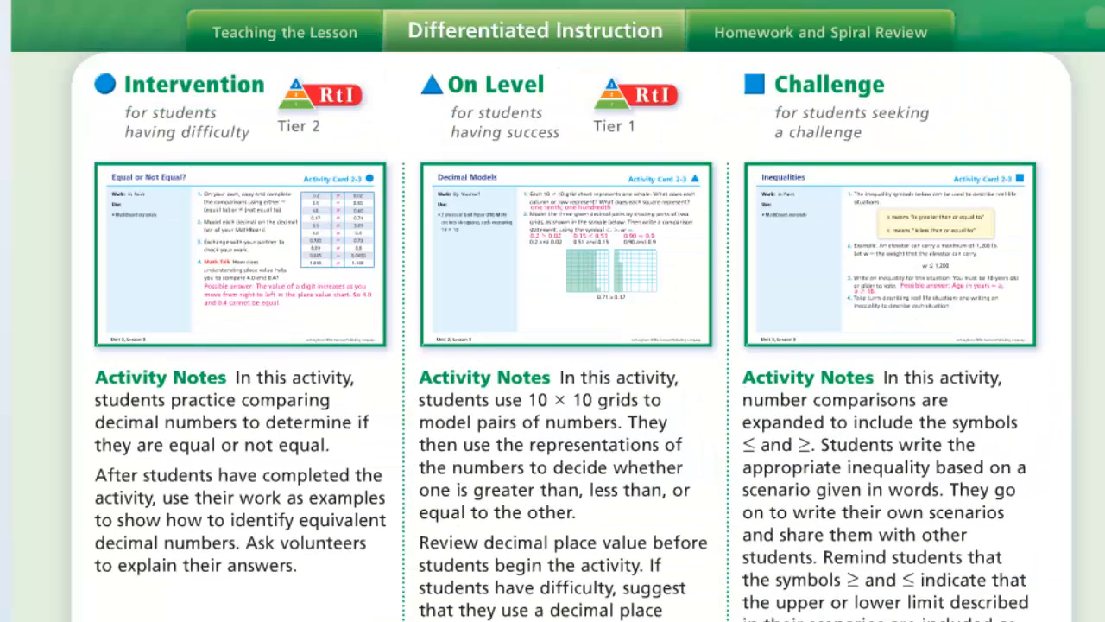
- Scroll the Unit 4 Lesson 6 page to the Soar to Success Warm-Up 8.40 software support
{"action": "scroll", "scroll_direction": "down", "scroll_amount": 3}
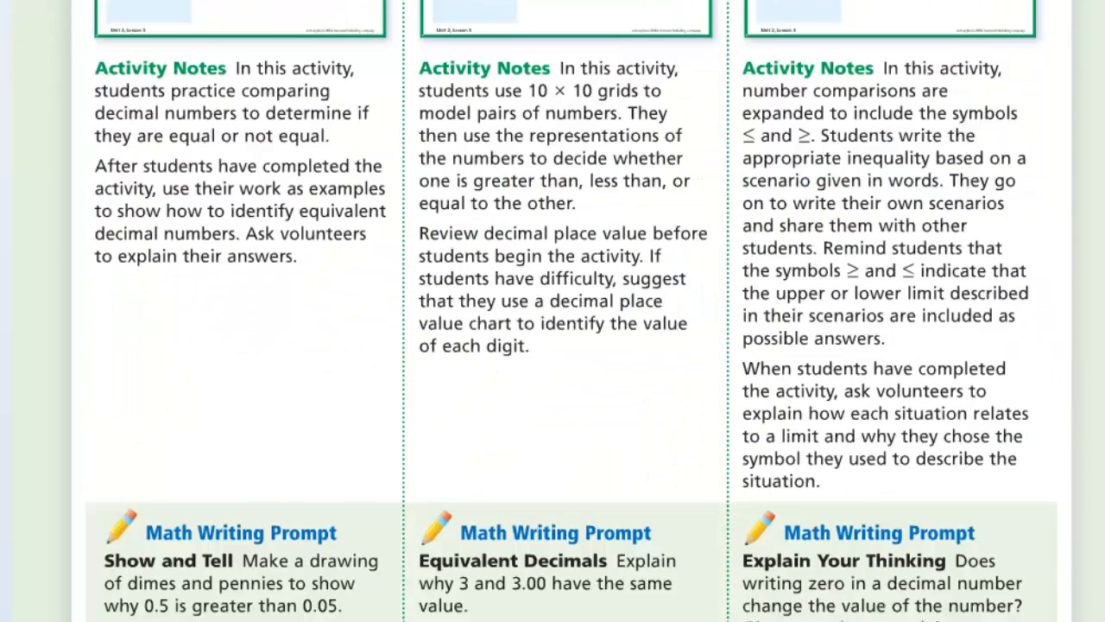
{"action": "scroll", "scroll_direction": "down", "scroll_amount": 3}
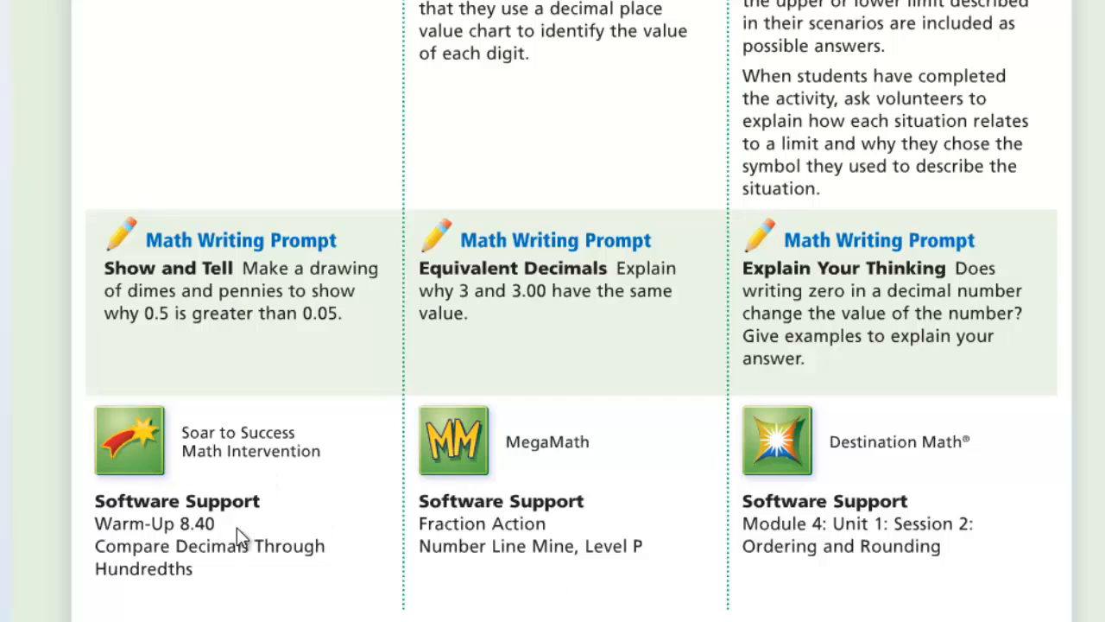
{"action": "mouse_move", "coordinate": [145, 554]}
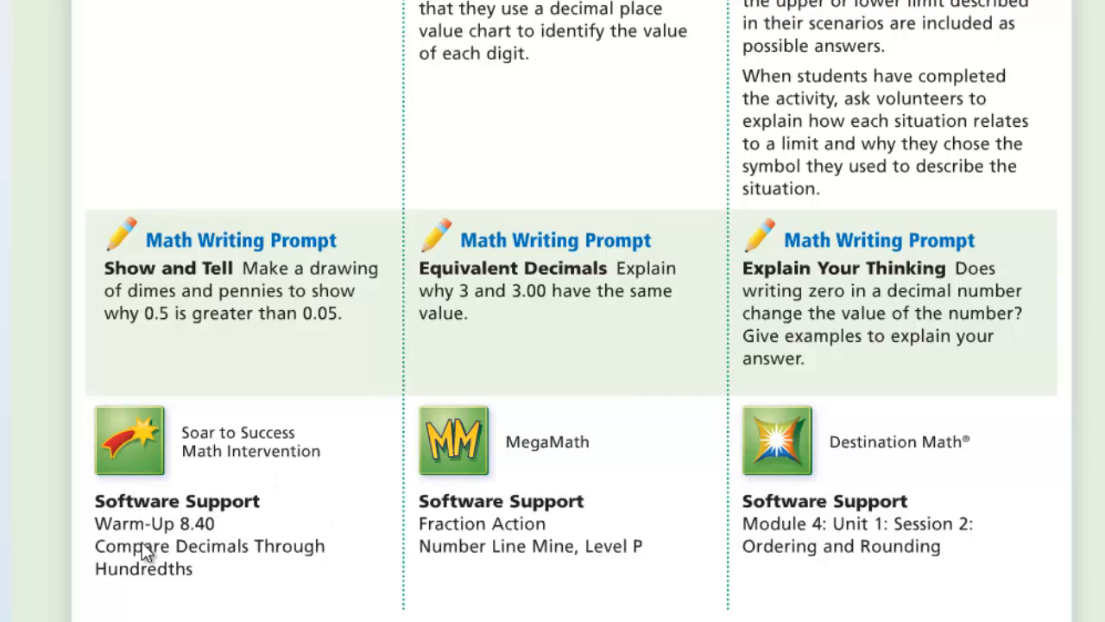
{"action": "mouse_move", "coordinate": [352, 566]}
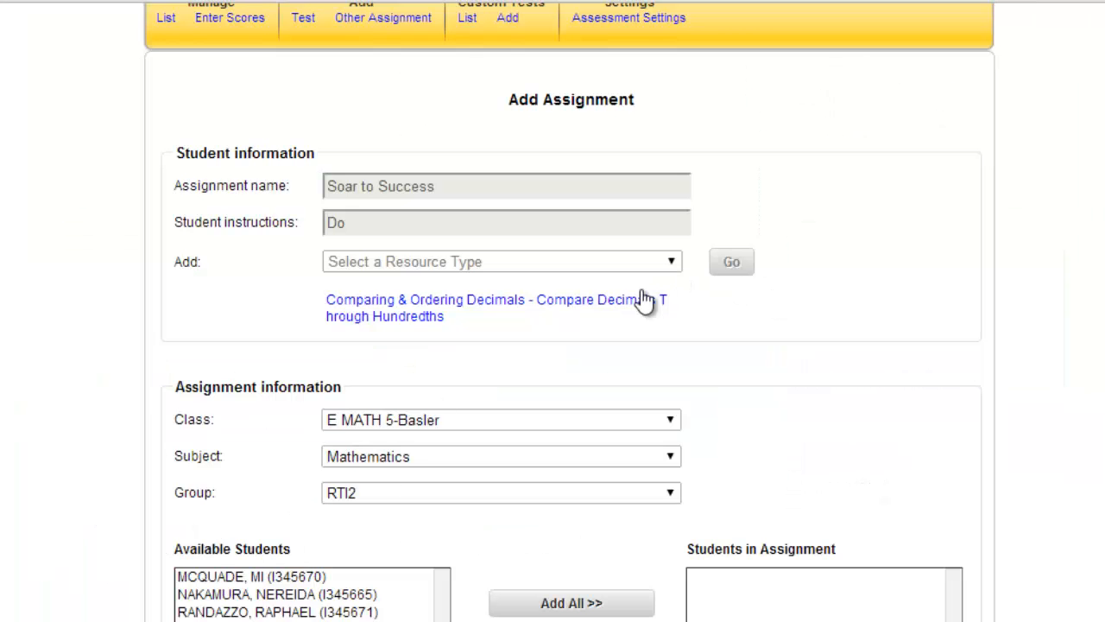
{"action": "mouse_move", "coordinate": [480, 449]}
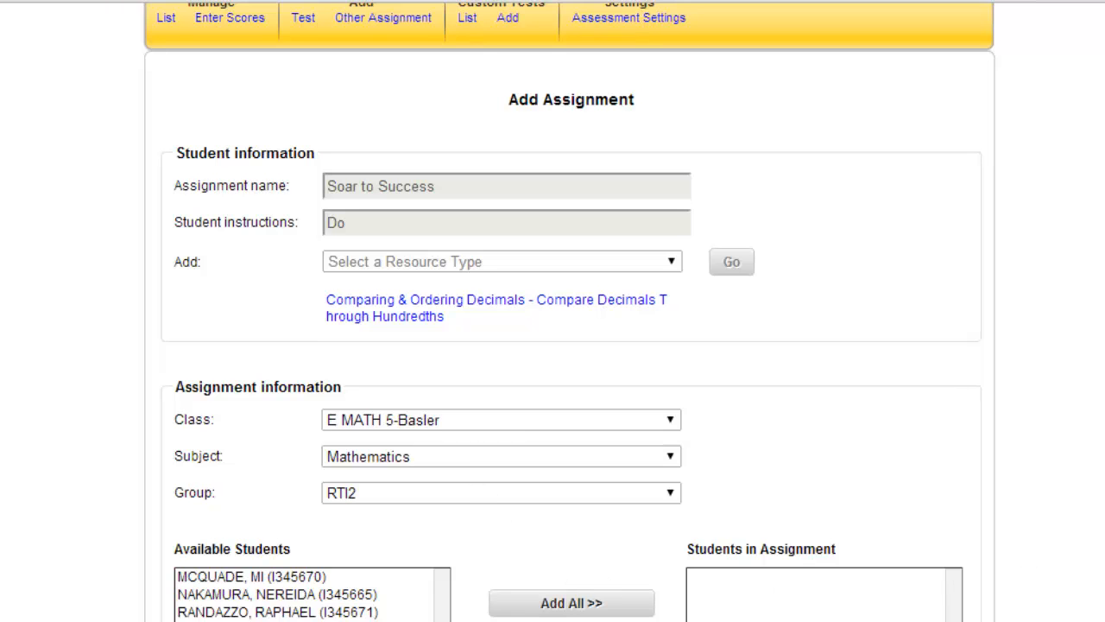
- Add all nine RTI2 students to the Comparing & Ordering Decimals thread, save and confirm the assignment
{"action": "scroll", "scroll_direction": "down", "scroll_amount": 3}
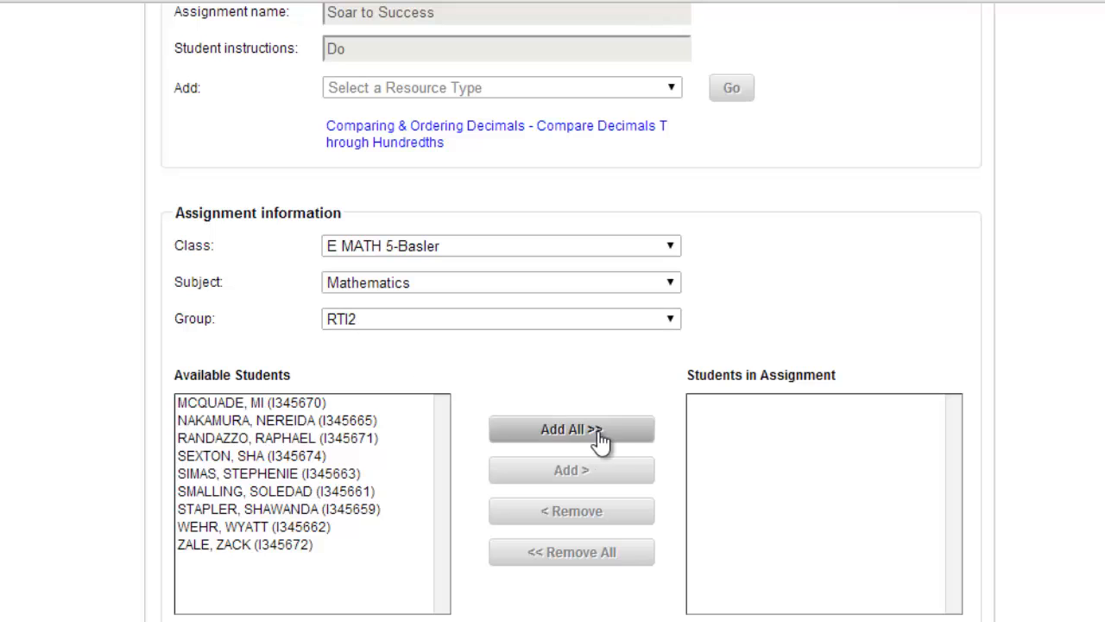
{"action": "left_click", "coordinate": [570, 429]}
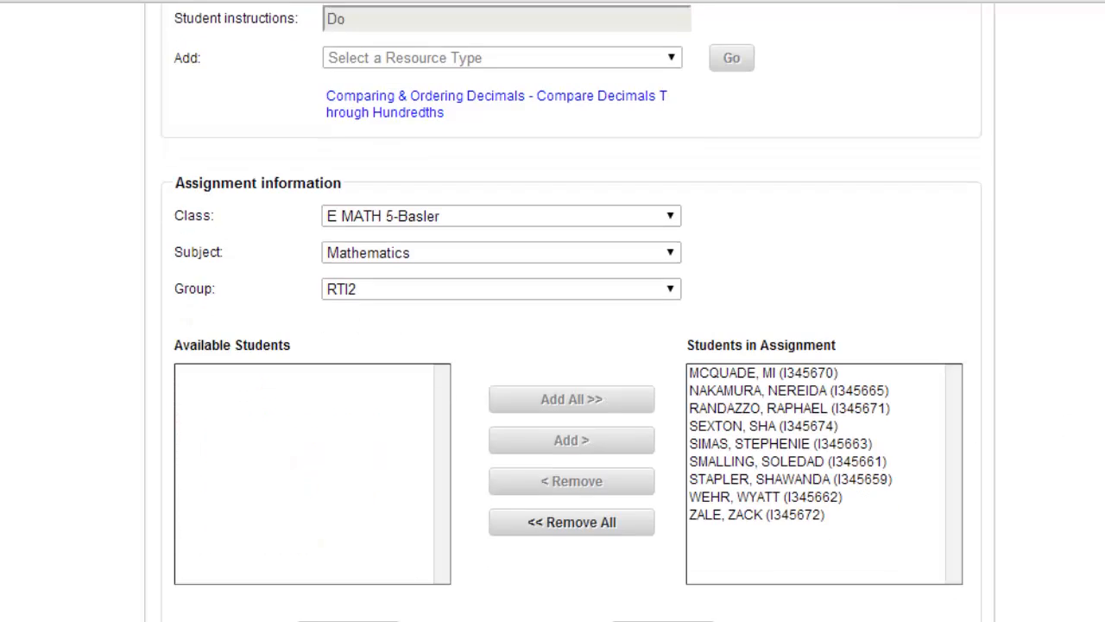
{"action": "scroll", "scroll_direction": "down", "scroll_amount": 3}
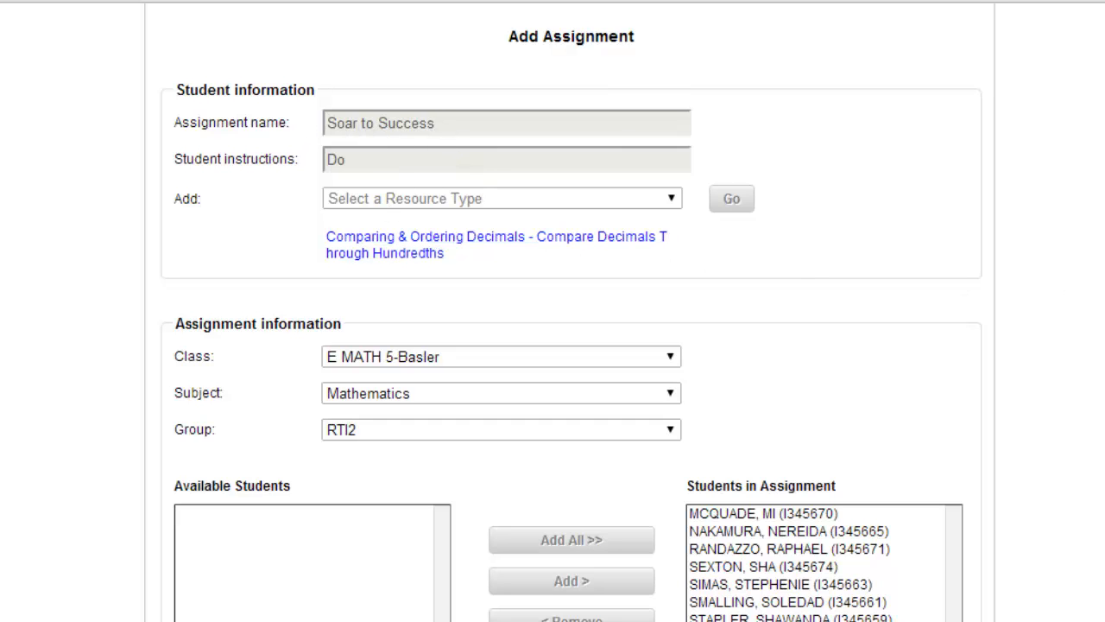
{"action": "scroll", "scroll_direction": "down", "scroll_amount": 3}
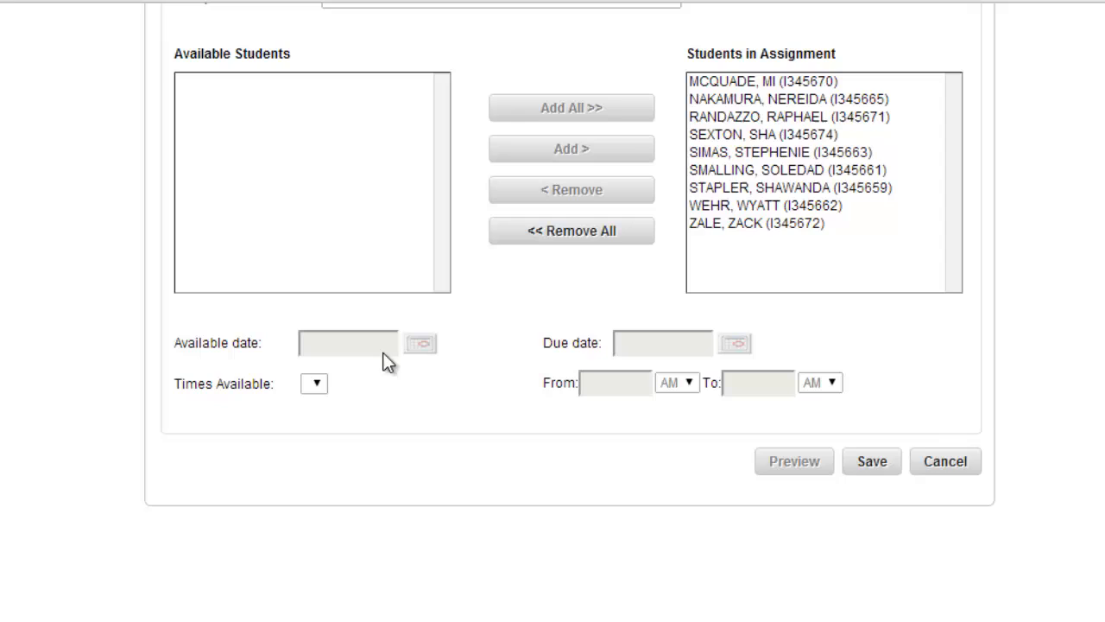
{"action": "mouse_move", "coordinate": [442, 301]}
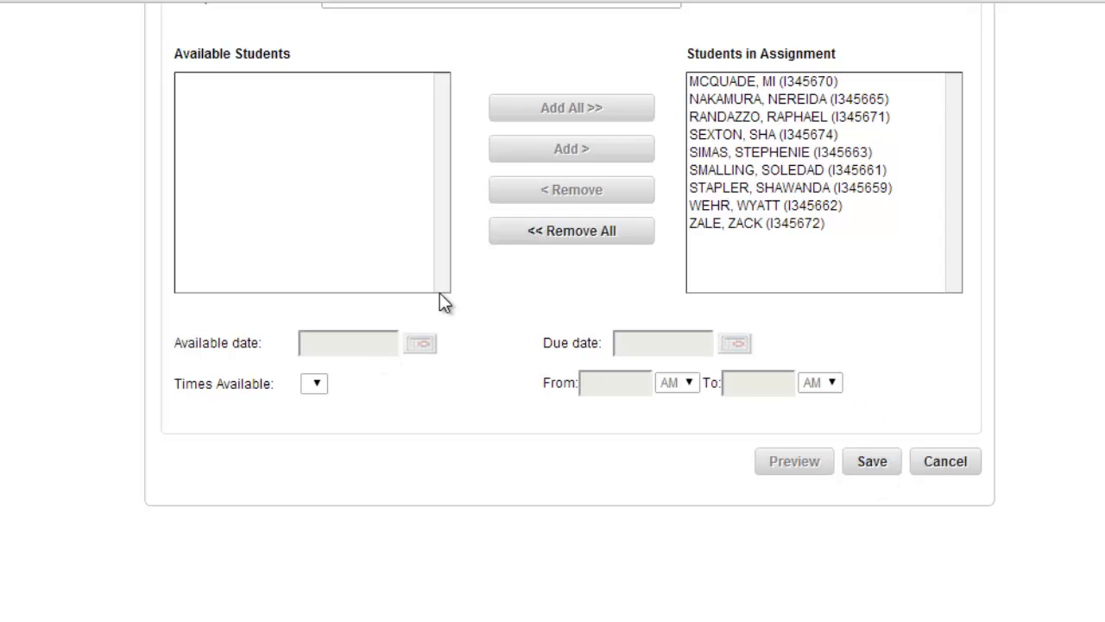
{"action": "mouse_move", "coordinate": [777, 435]}
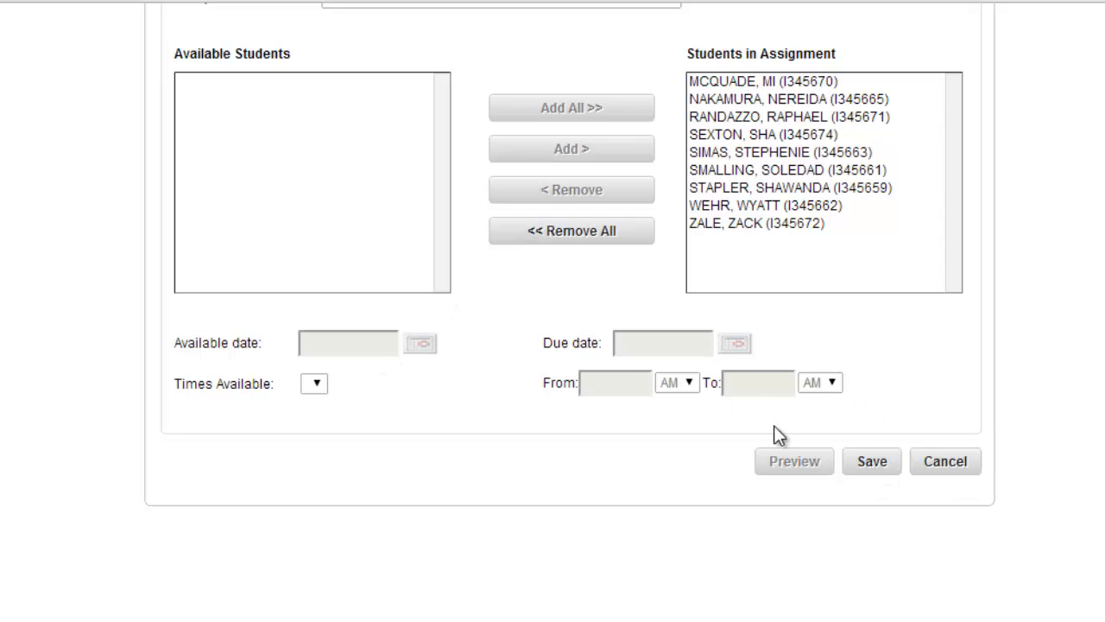
{"action": "left_click", "coordinate": [871, 459]}
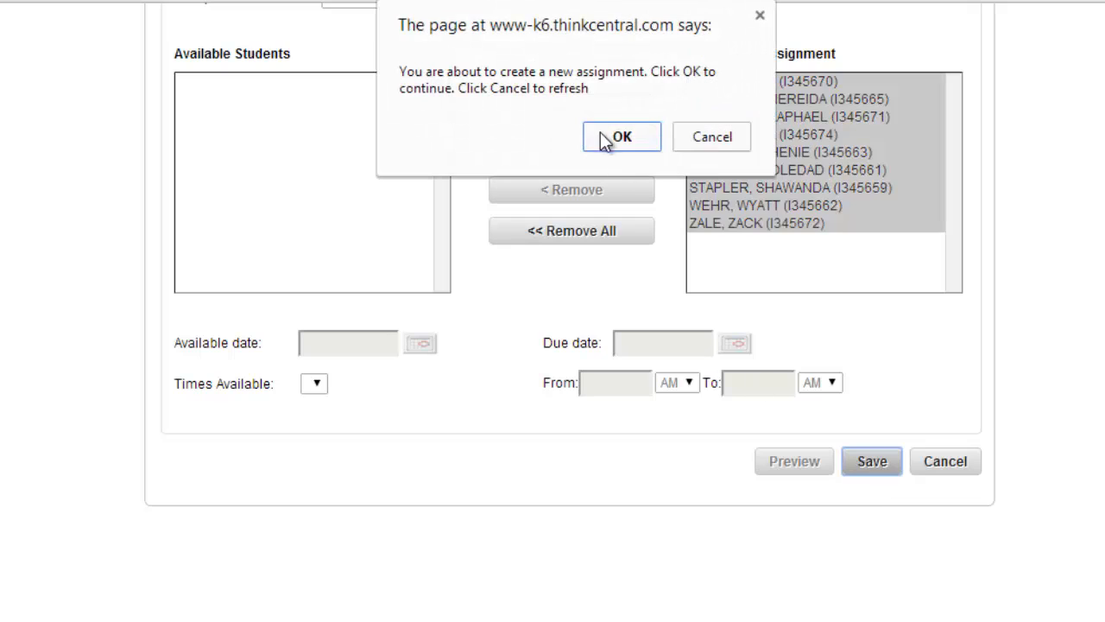
{"action": "left_click", "coordinate": [621, 136]}
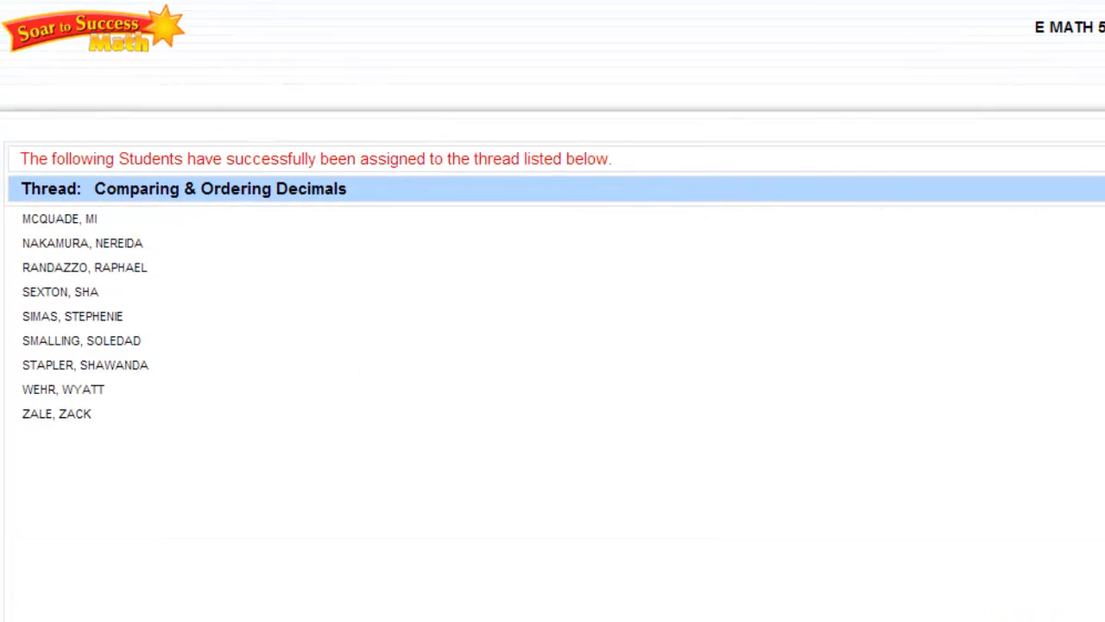
{"action": "mouse_move", "coordinate": [162, 273]}
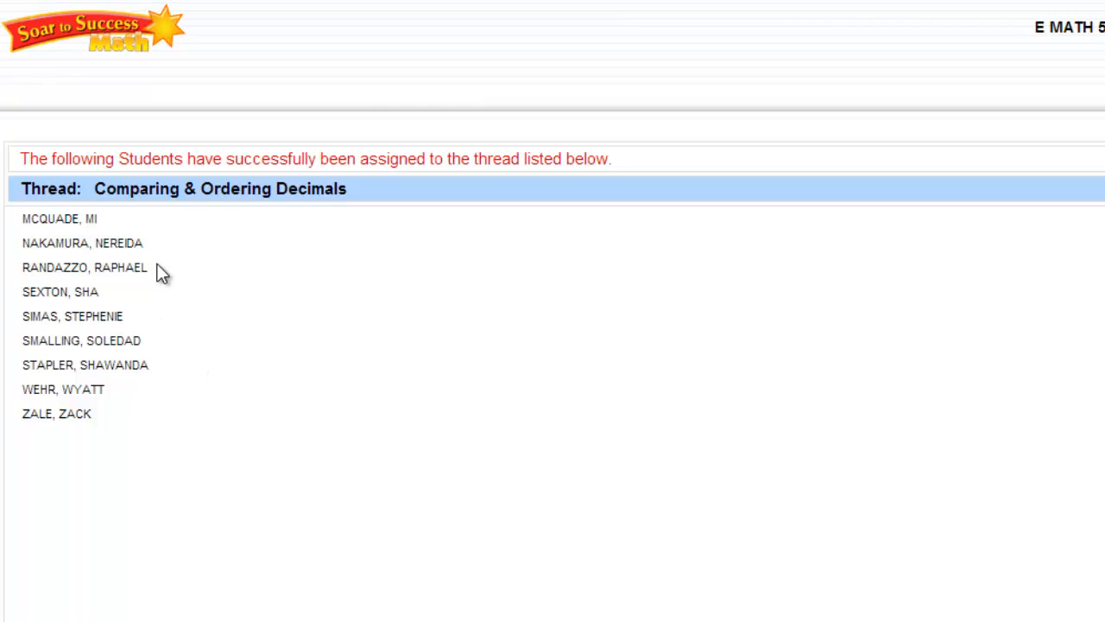
{"action": "mouse_move", "coordinate": [128, 318]}
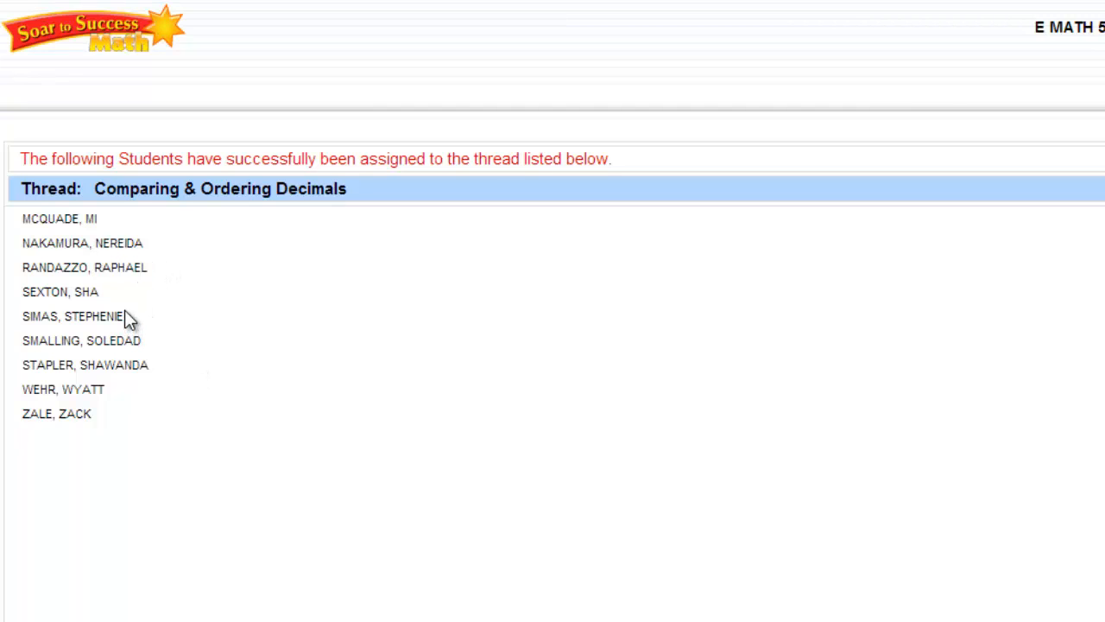
{"action": "mouse_move", "coordinate": [844, 442]}
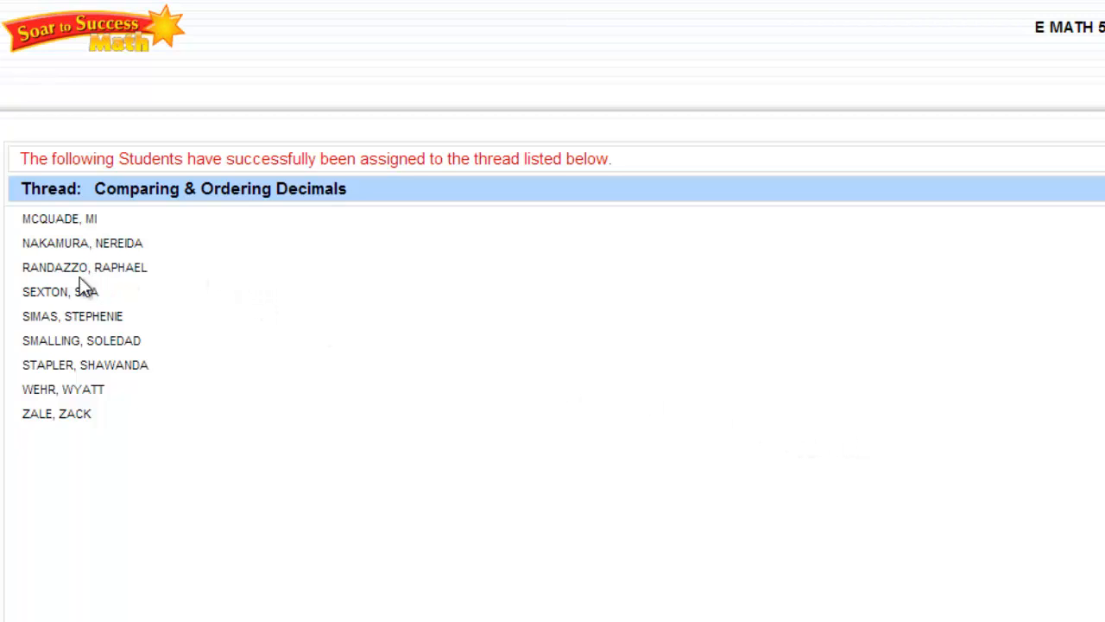
{"action": "mouse_move", "coordinate": [240, 443]}
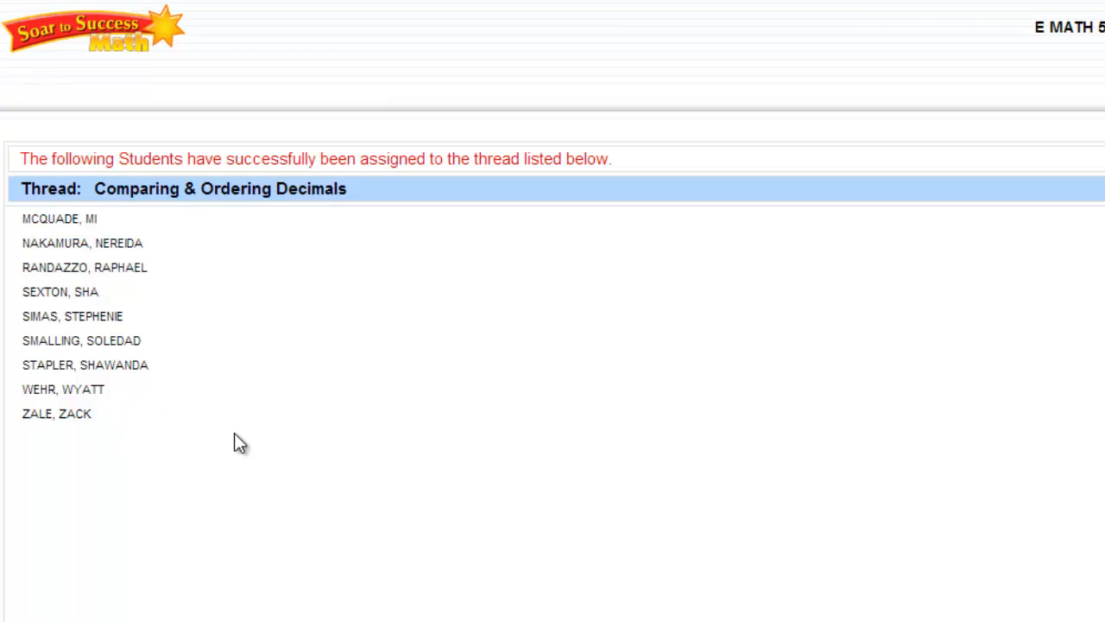
{"action": "mouse_move", "coordinate": [216, 45]}
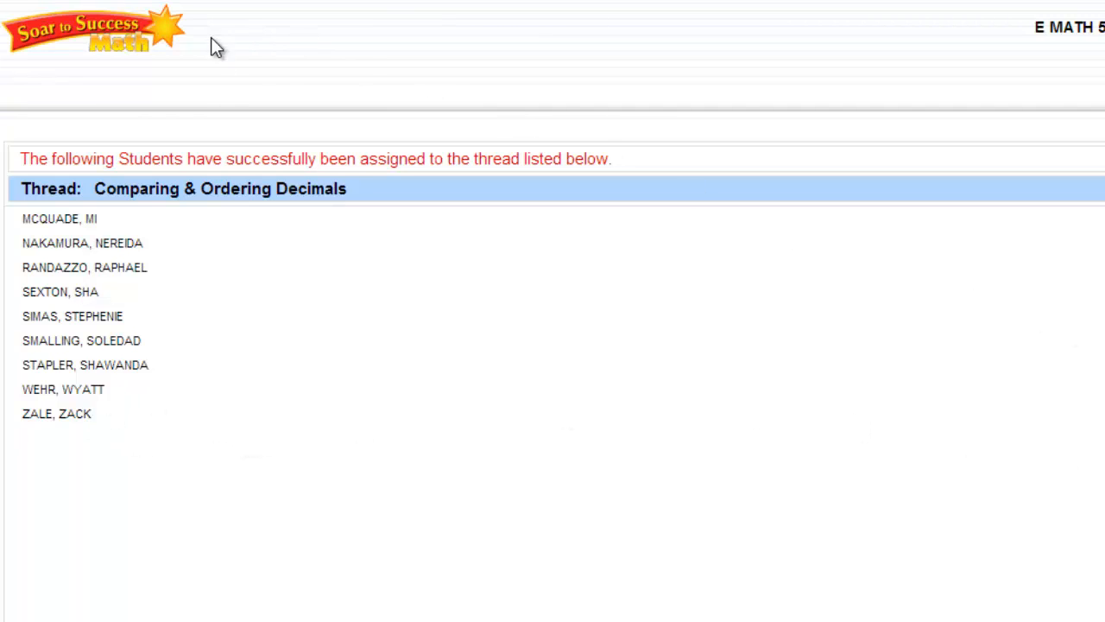
{"action": "mouse_move", "coordinate": [135, 401]}
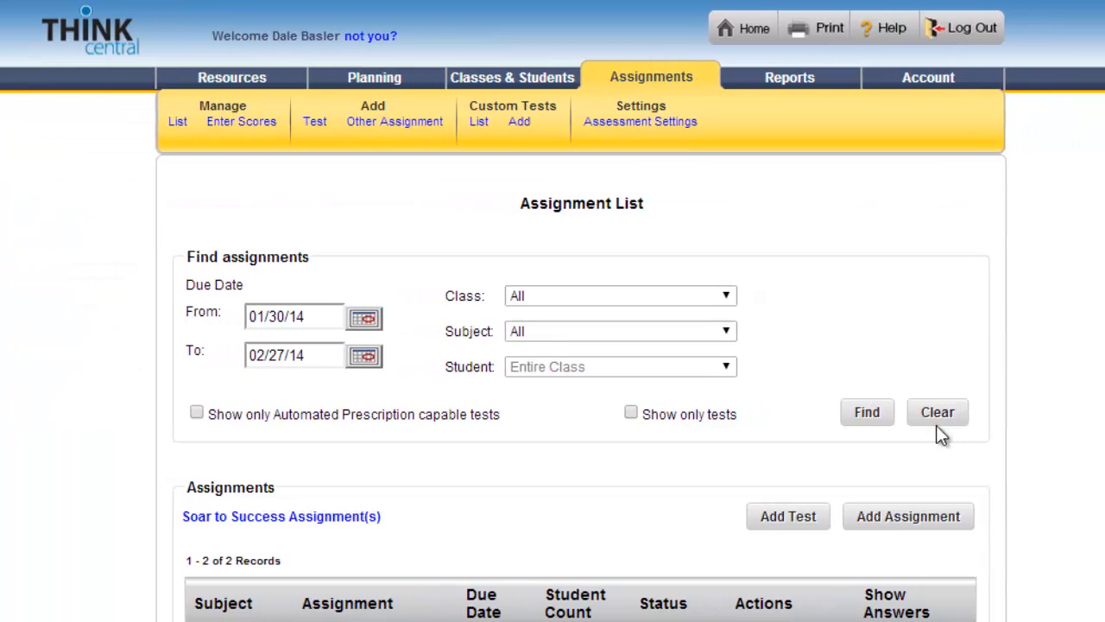
{"action": "scroll", "scroll_direction": "down", "scroll_amount": 3}
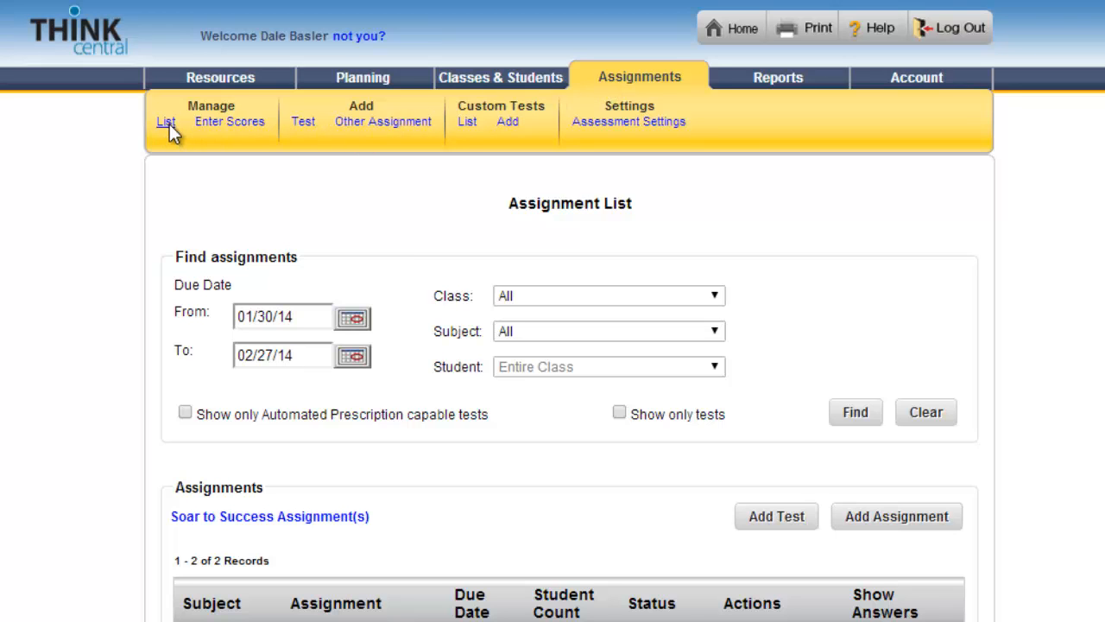
{"action": "scroll", "scroll_direction": "down", "scroll_amount": 3}
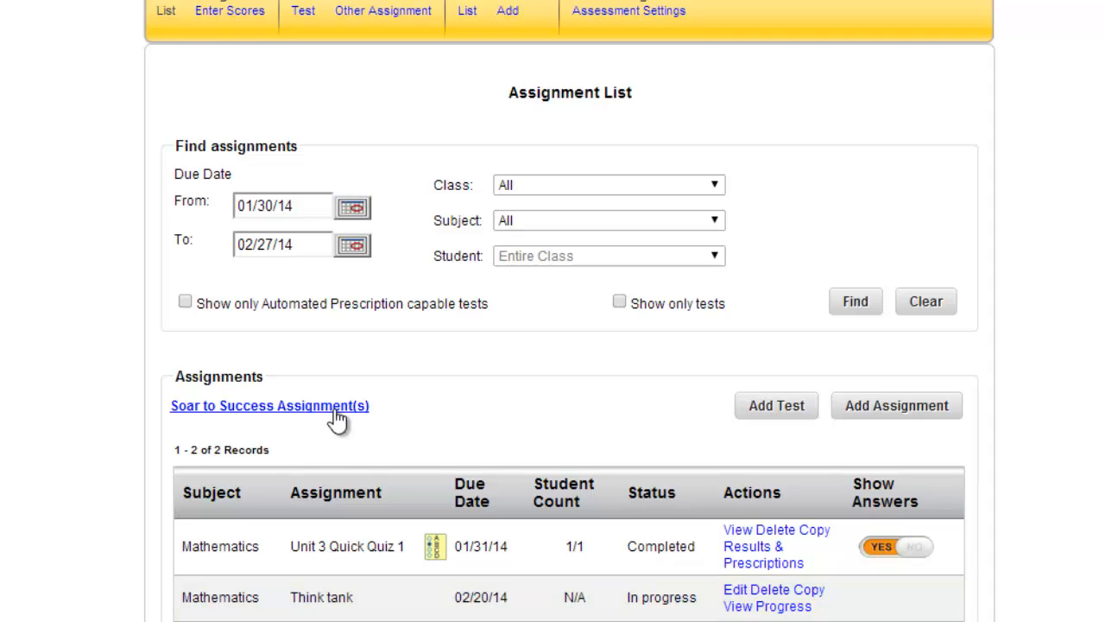
{"action": "mouse_move", "coordinate": [242, 401]}
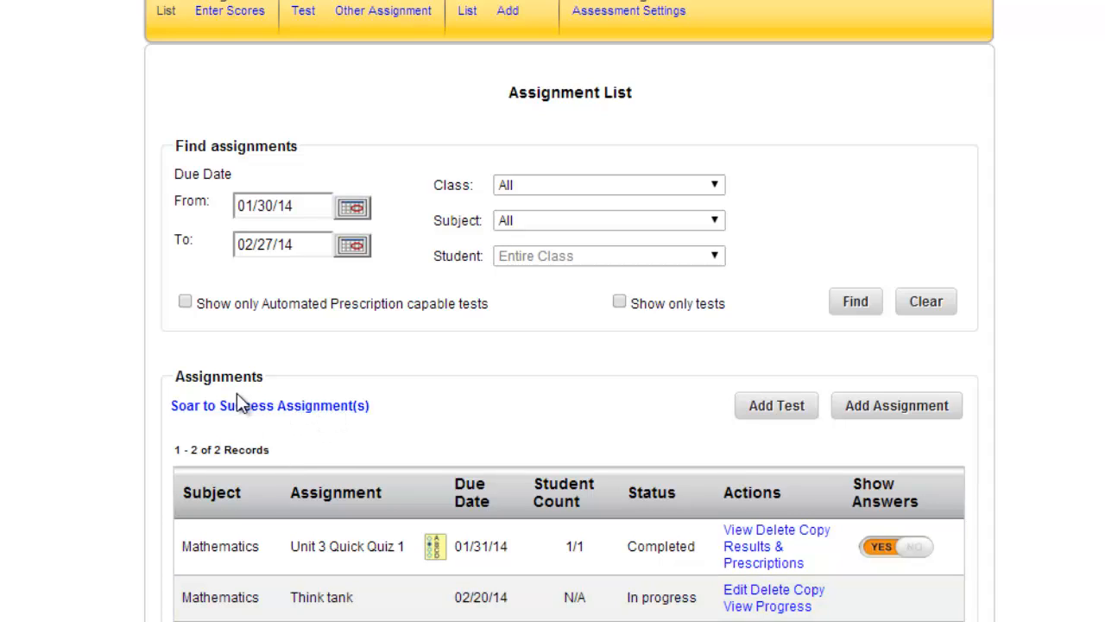
{"action": "mouse_move", "coordinate": [263, 406]}
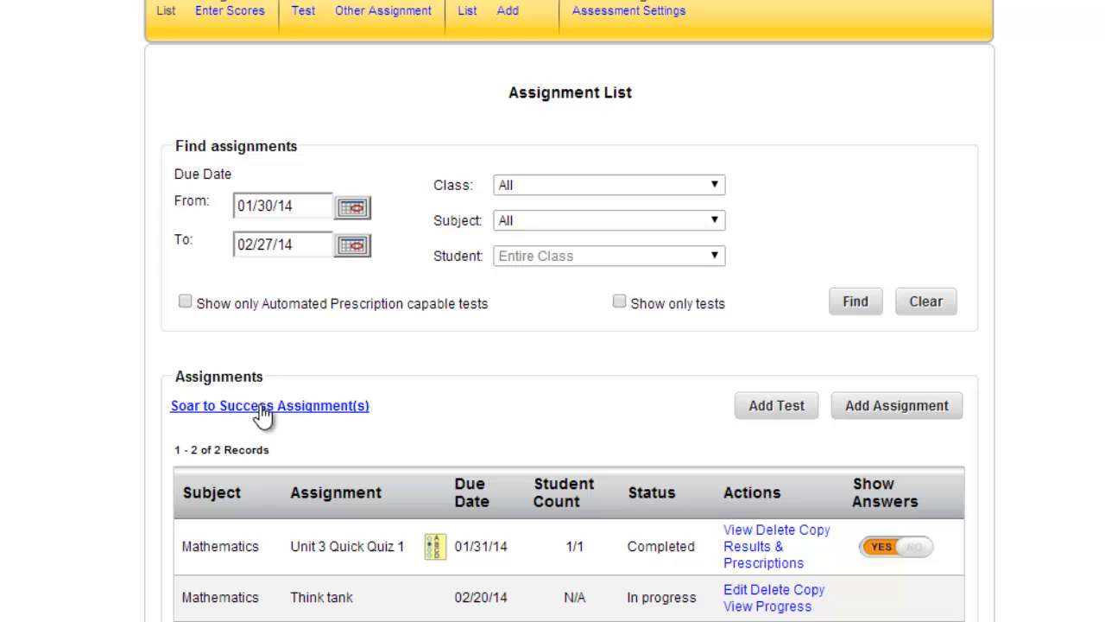
{"action": "mouse_move", "coordinate": [274, 415]}
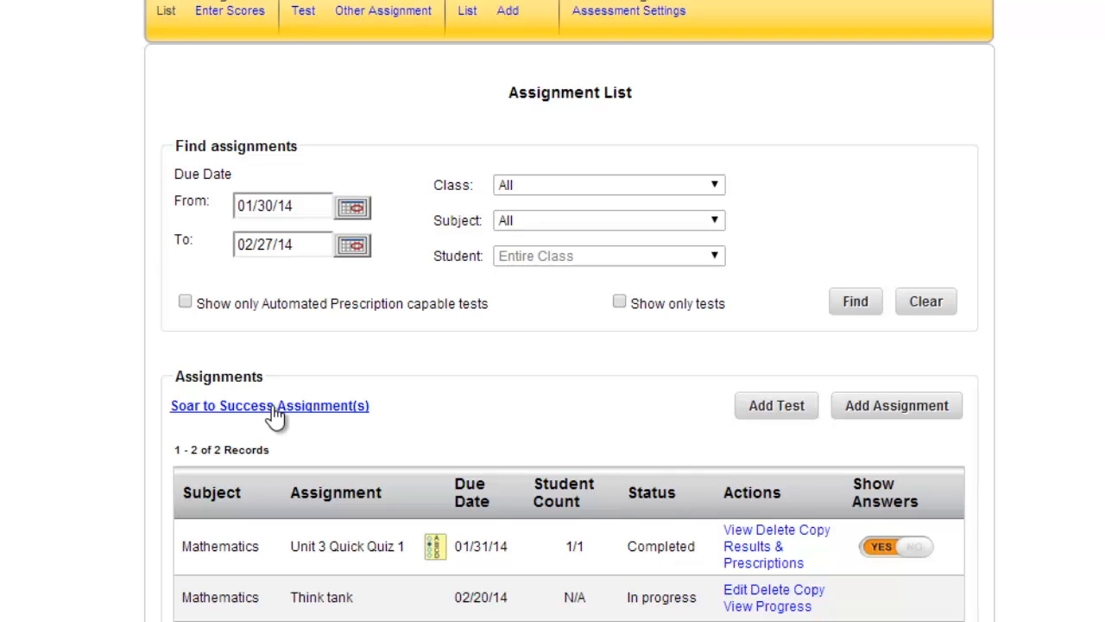
{"action": "mouse_move", "coordinate": [304, 423]}
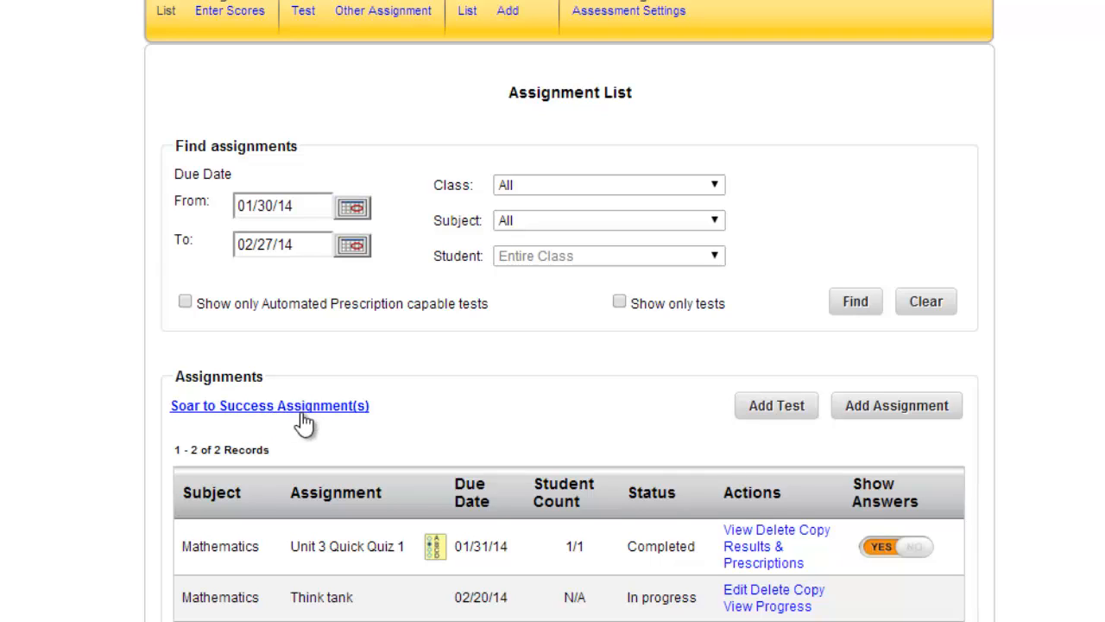
- View a student's Things to Do page listing the Think tank assignment from Basler due Feb. 20, 2014
{"action": "left_click", "coordinate": [269, 405]}
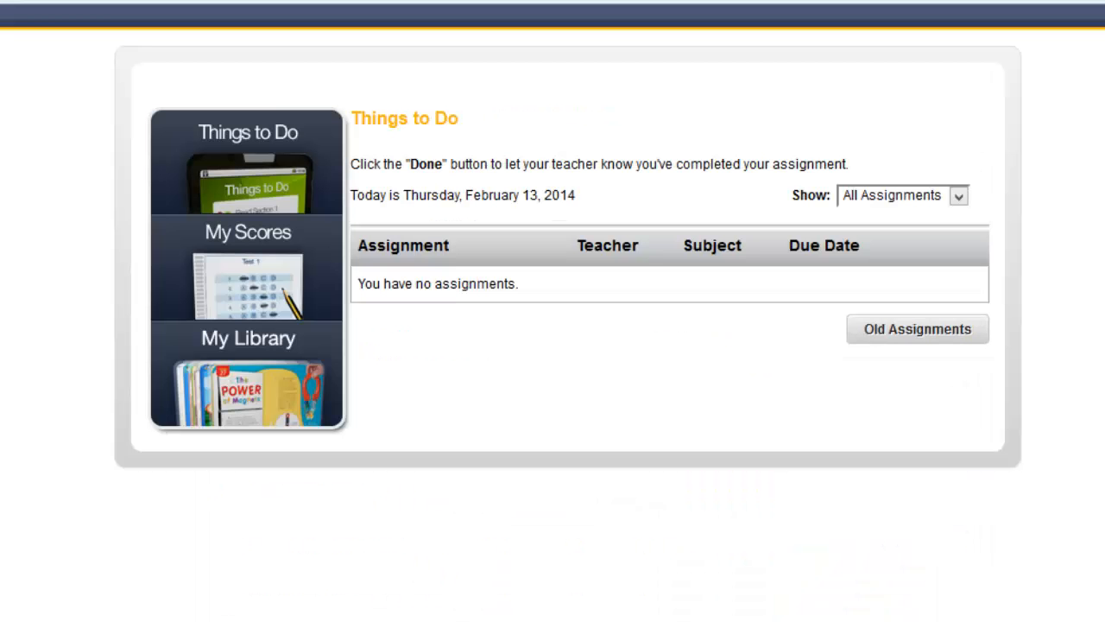
{"action": "mouse_move", "coordinate": [408, 123]}
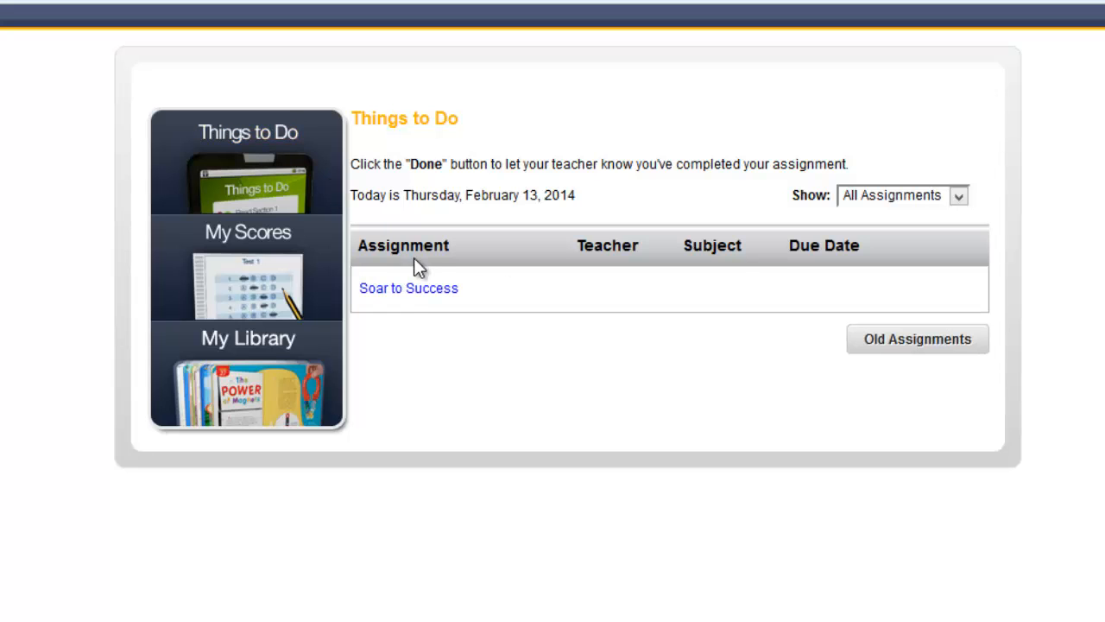
{"action": "left_click", "coordinate": [408, 287]}
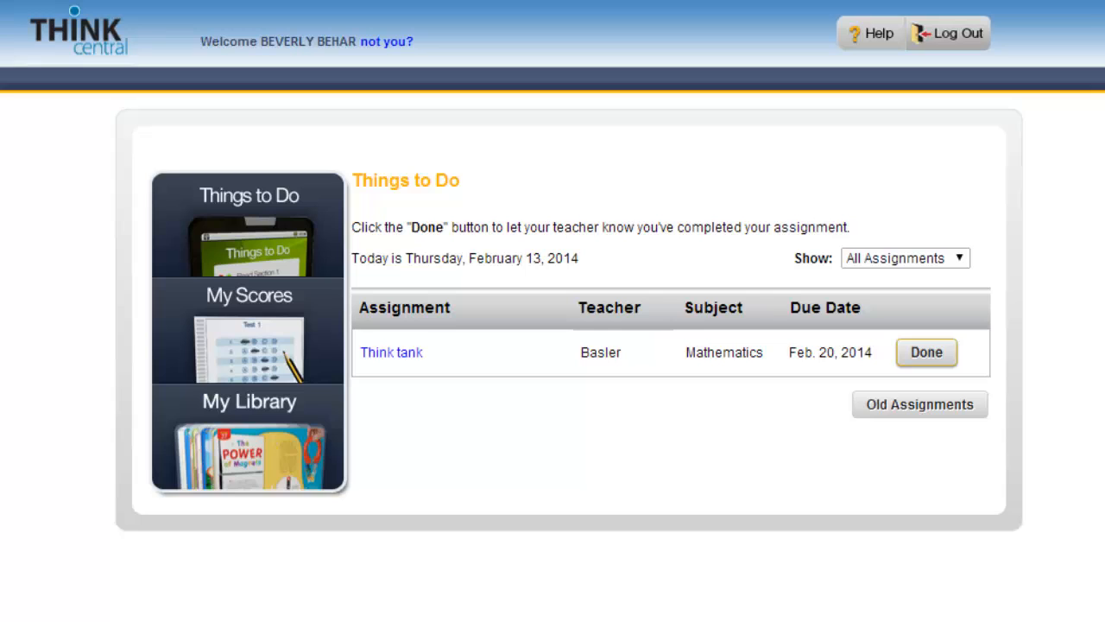
{"action": "mouse_move", "coordinate": [391, 353]}
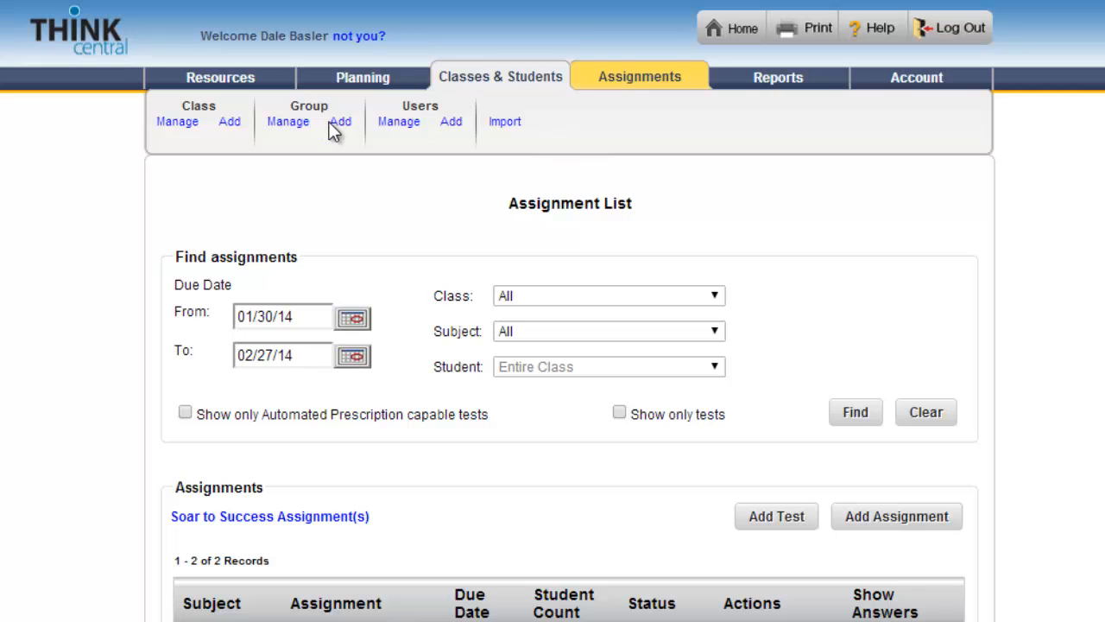
{"action": "mouse_move", "coordinate": [339, 124]}
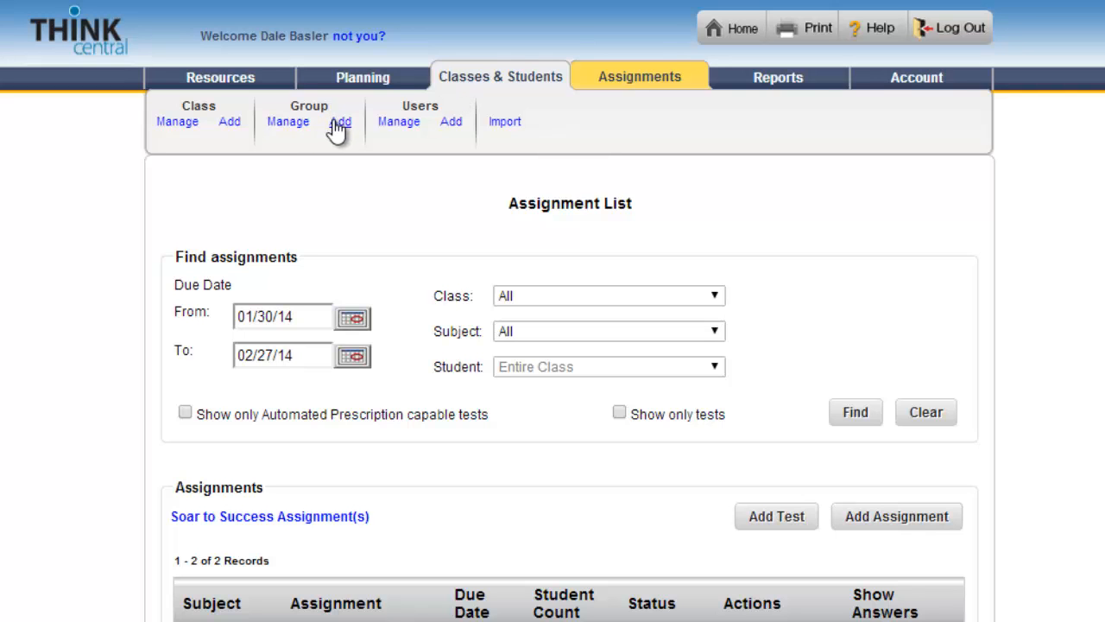